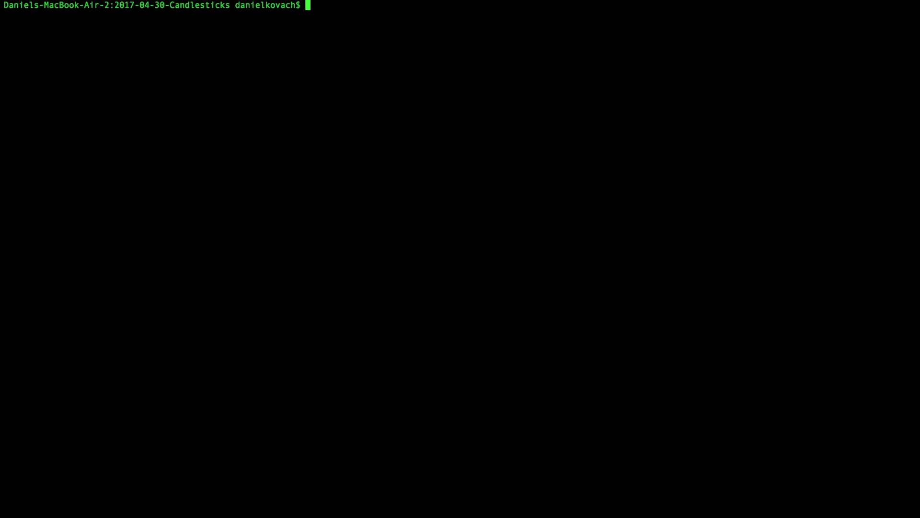
# Step: Create the empty candlesticks.r with touch and open it in vim
pyautogui.write('touch anal')
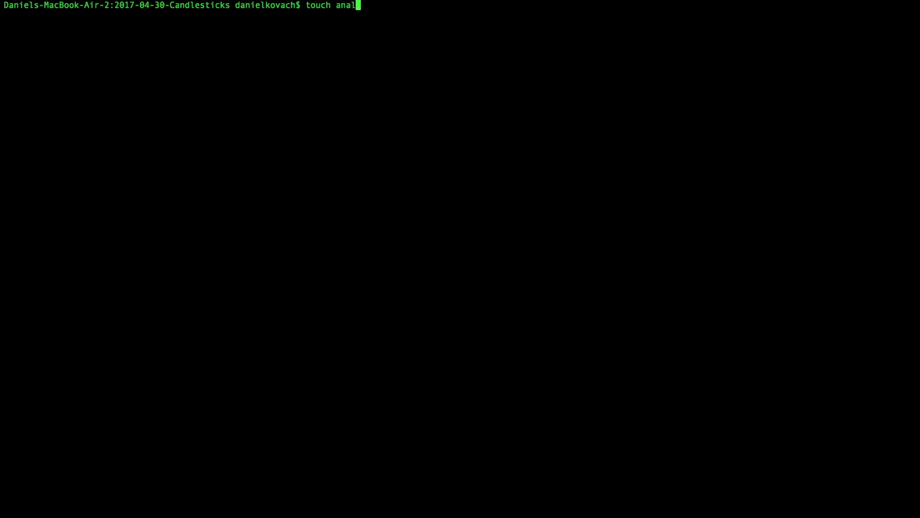
pyautogui.press('Backspace')
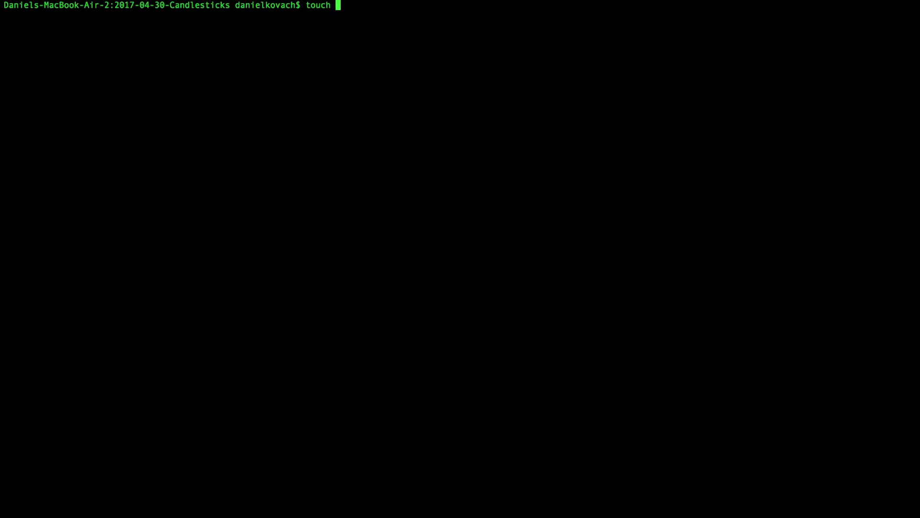
pyautogui.write('candlest')
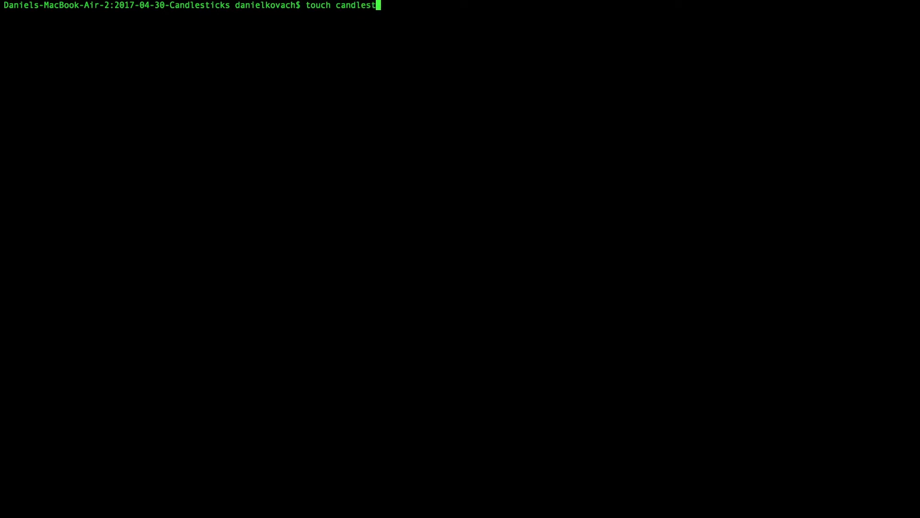
pyautogui.press('Enter')
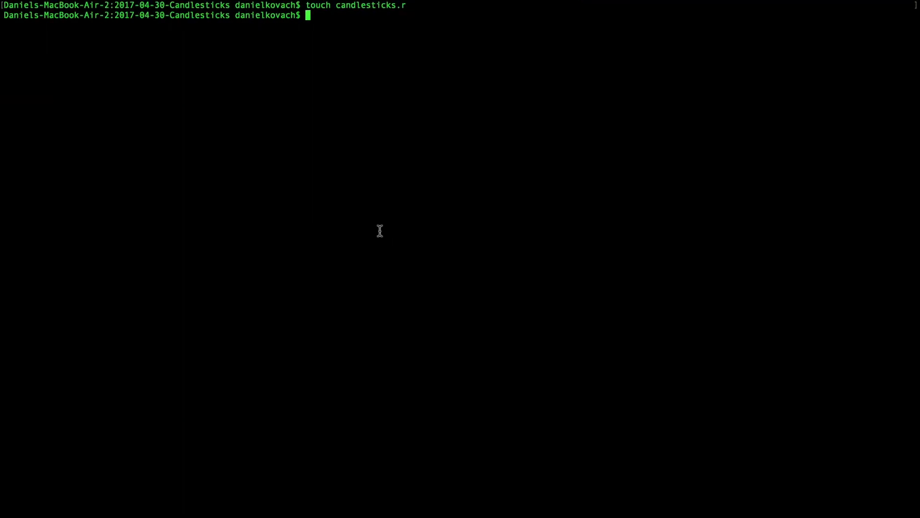
pyautogui.write('vim can')
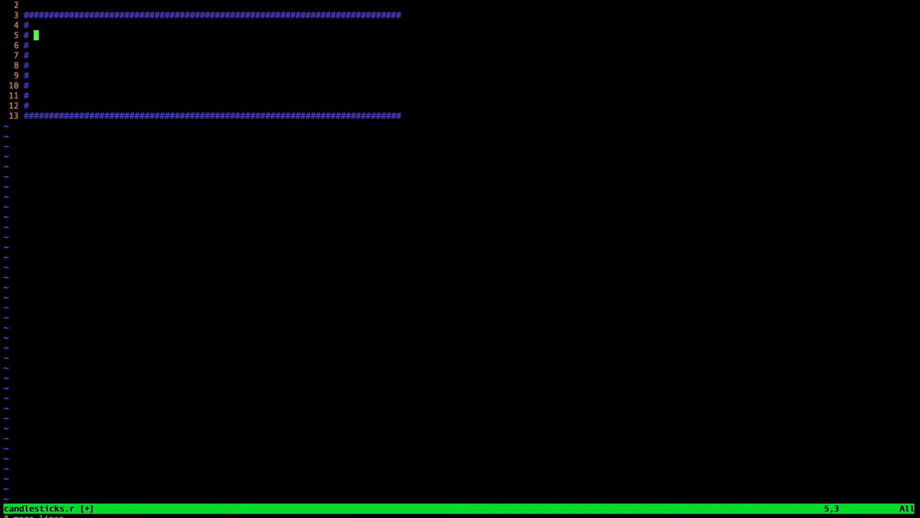
# Step: Fill the header's name: candlesticks.r and purpose: graph candlesticks lines
pyautogui.write('name')
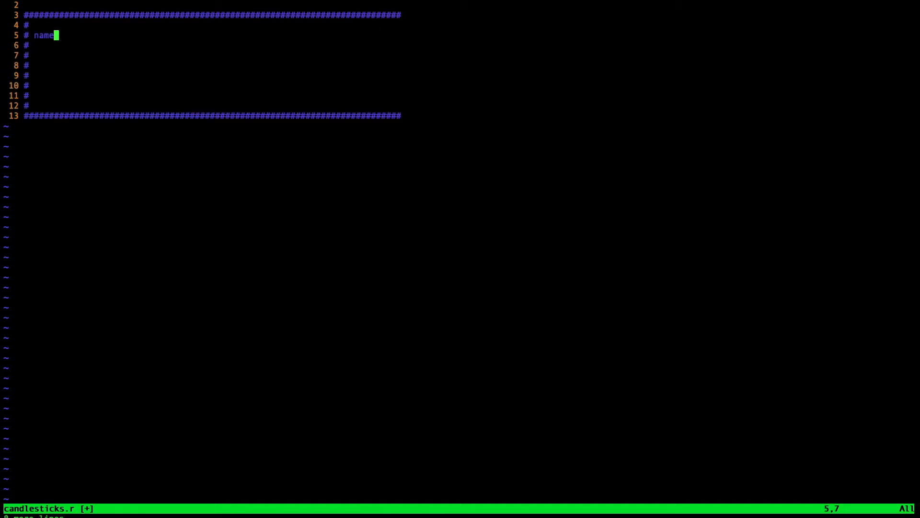
pyautogui.write(': c')
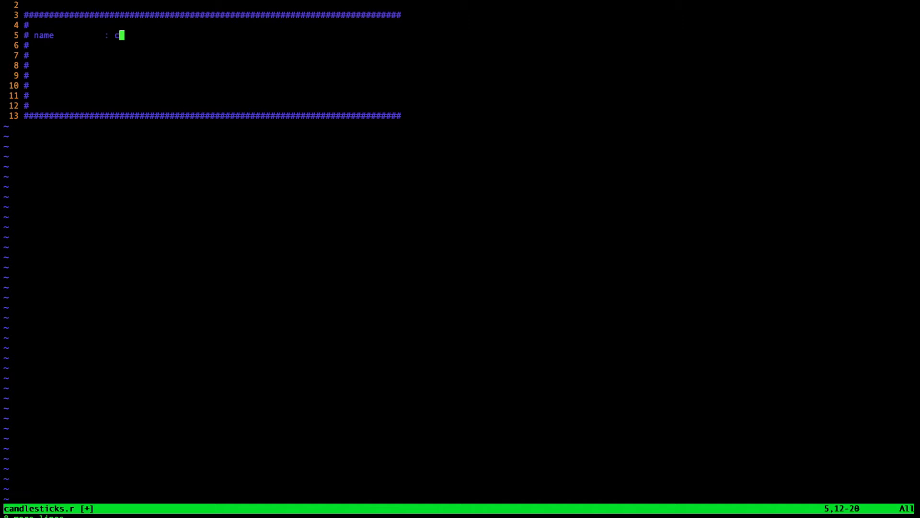
pyautogui.write('andlesticks.r')
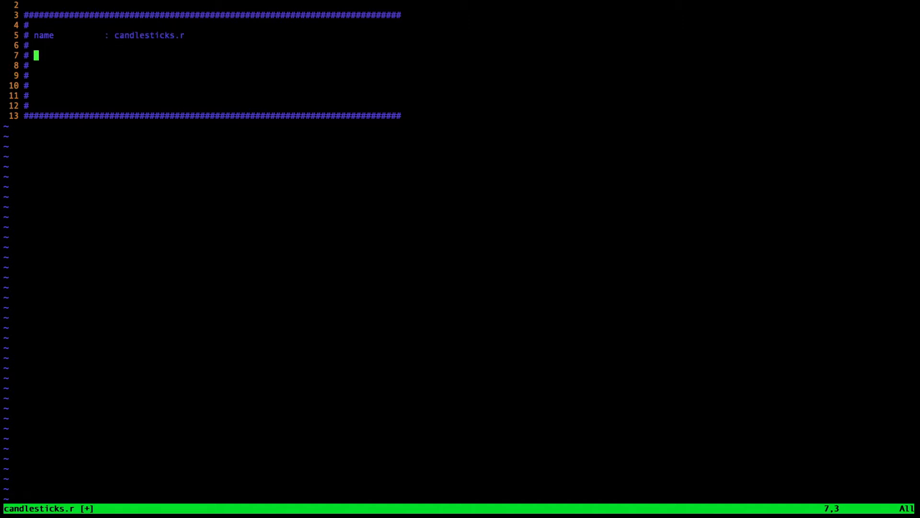
pyautogui.write('purpose       :')
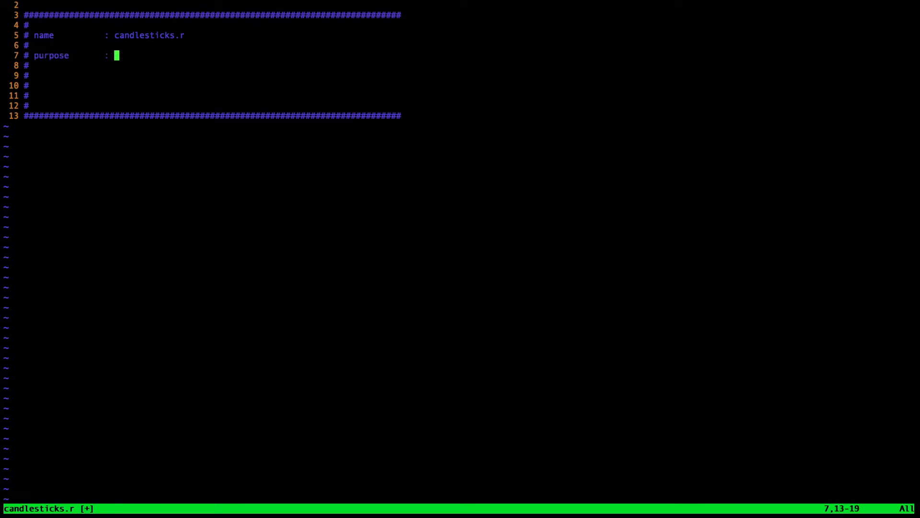
pyautogui.write('graph cna')
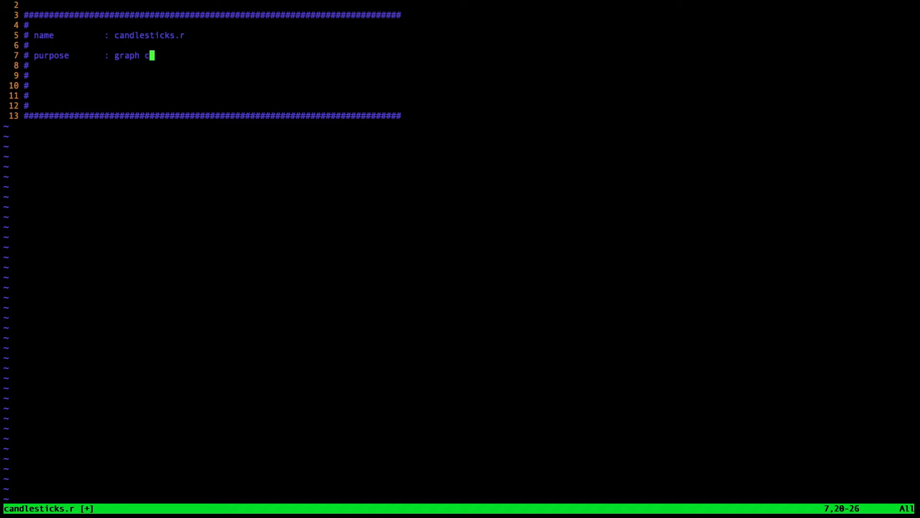
pyautogui.write('andlesticks chart')
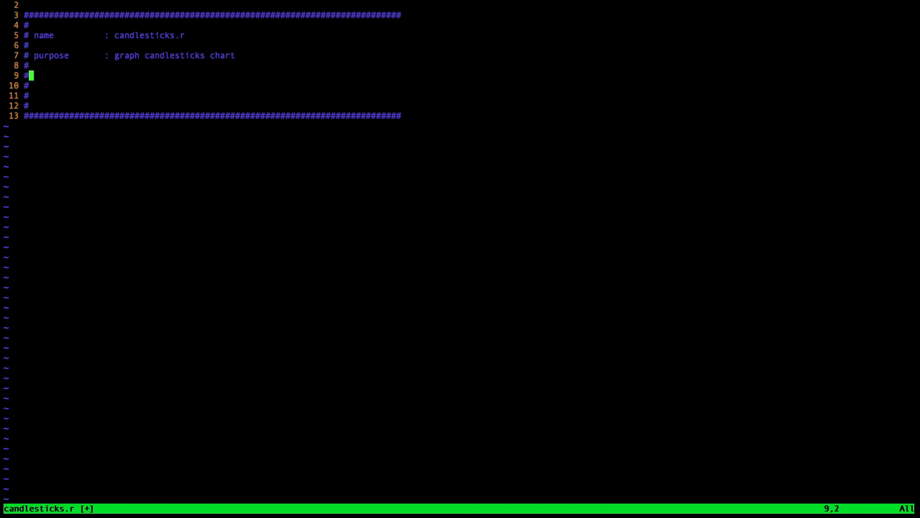
# Step: Add usage: Rscript candlesticks.r and a description about Yahoo Finance data
pyautogui.write('usage         :')
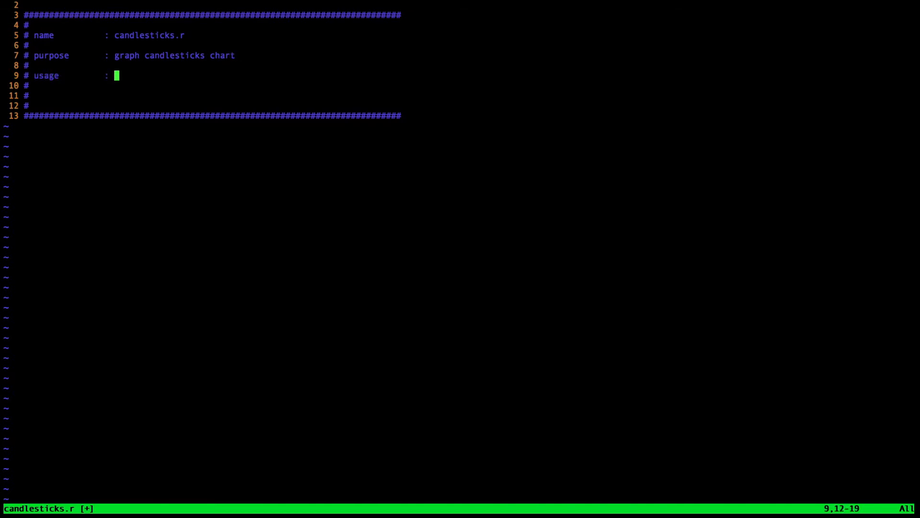
pyautogui.write('Rscript')
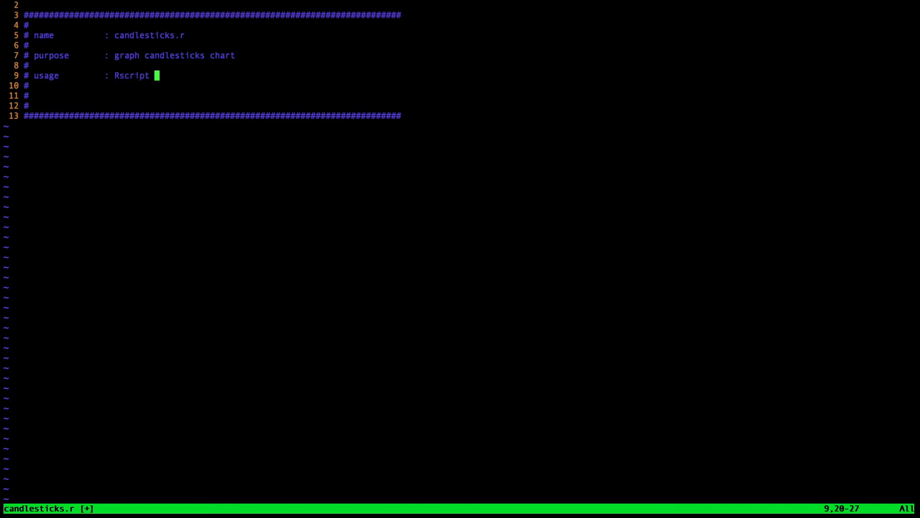
pyautogui.write('candlestic')
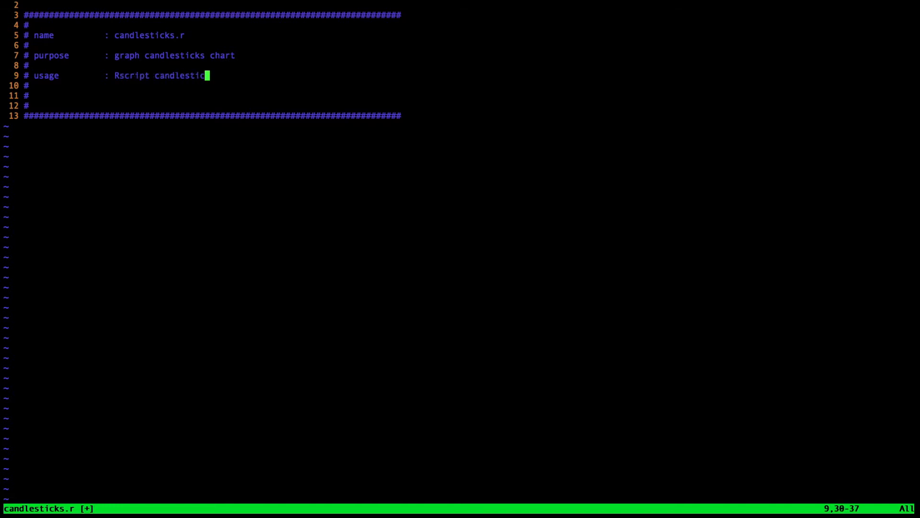
pyautogui.write('ks.r')
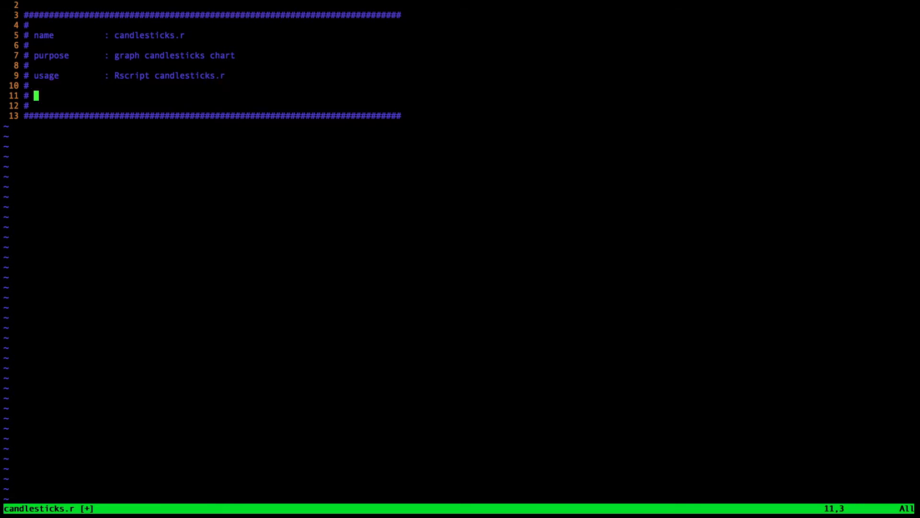
pyautogui.write('description   : get stock data from')
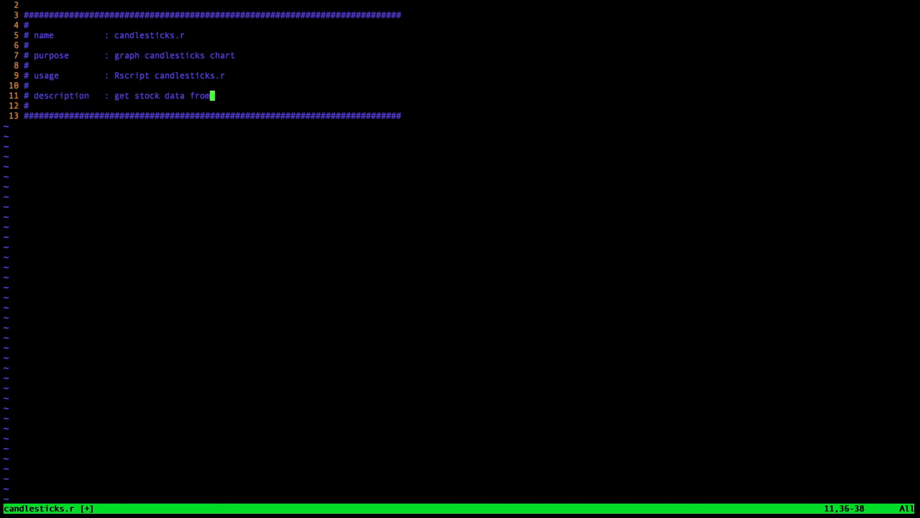
pyautogui.write('yahoo finance and create chart')
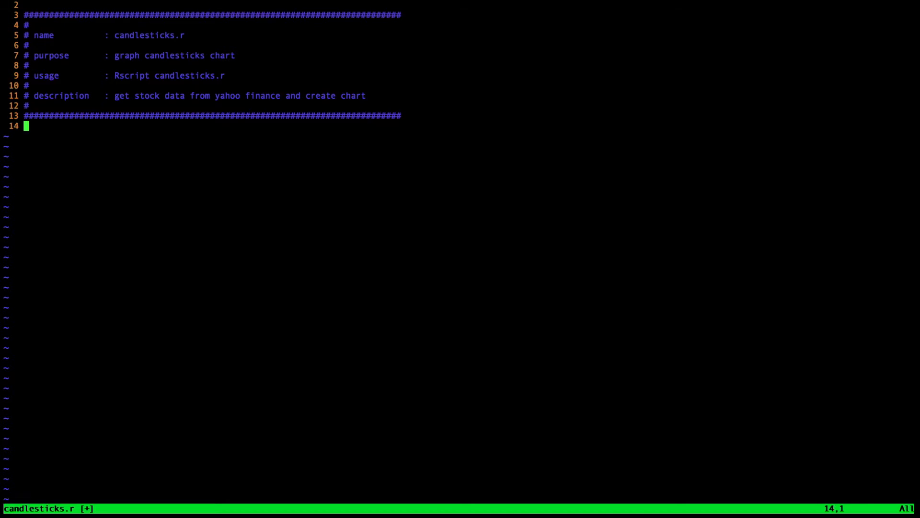
# Step: Define get_url building the Yahoo Finance CSV address and get_data reading it via url()
pyautogui.press('Enter')
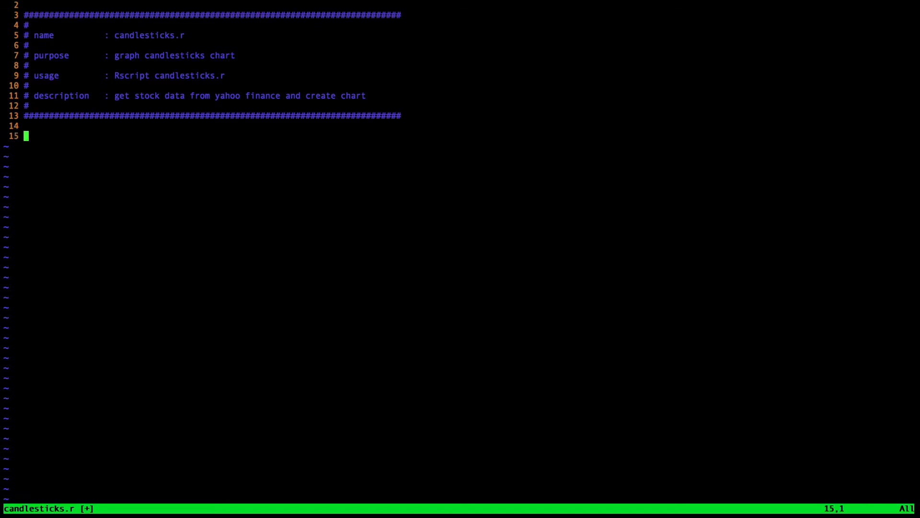
pyautogui.write('get_url <- function( symbol ) { return( paste0( "https://chart.finance.yahoo.com/table.csv?s=", symbol, "&g=d&ignore=.csv" ) ) }')
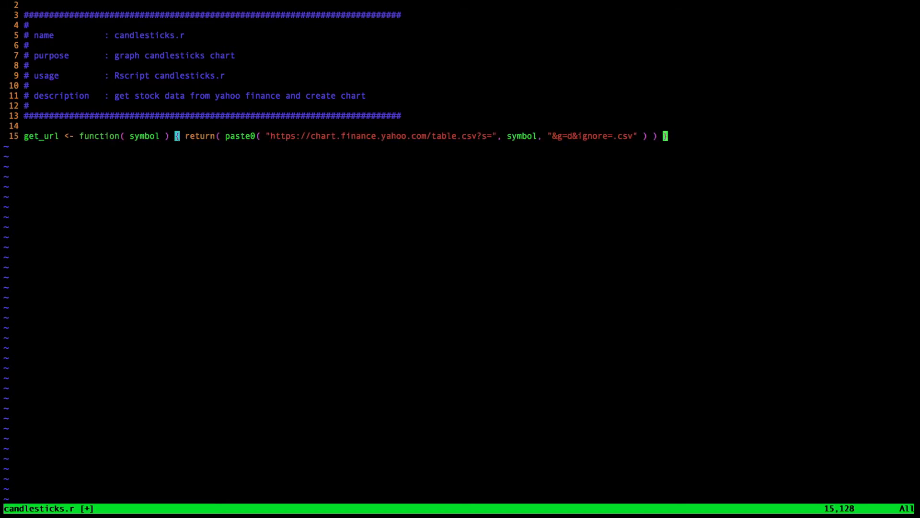
pyautogui.write('get')
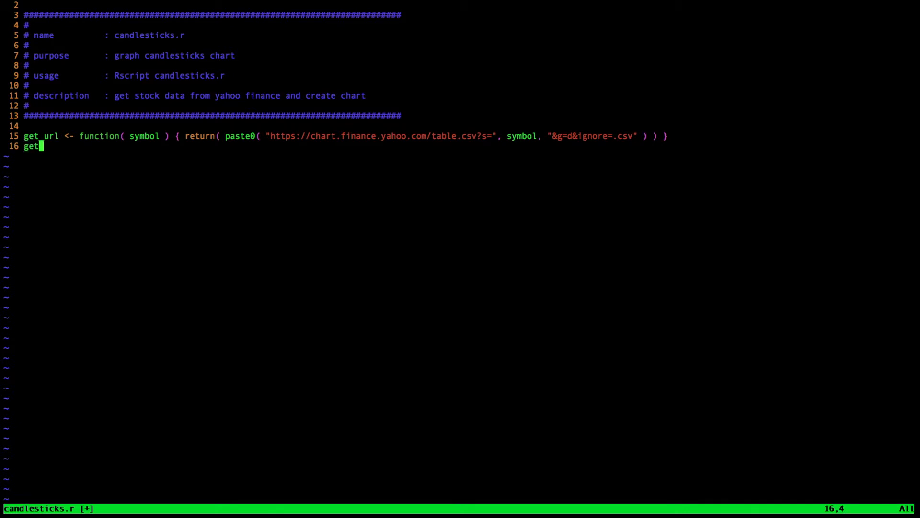
pyautogui.write('_data <- func')
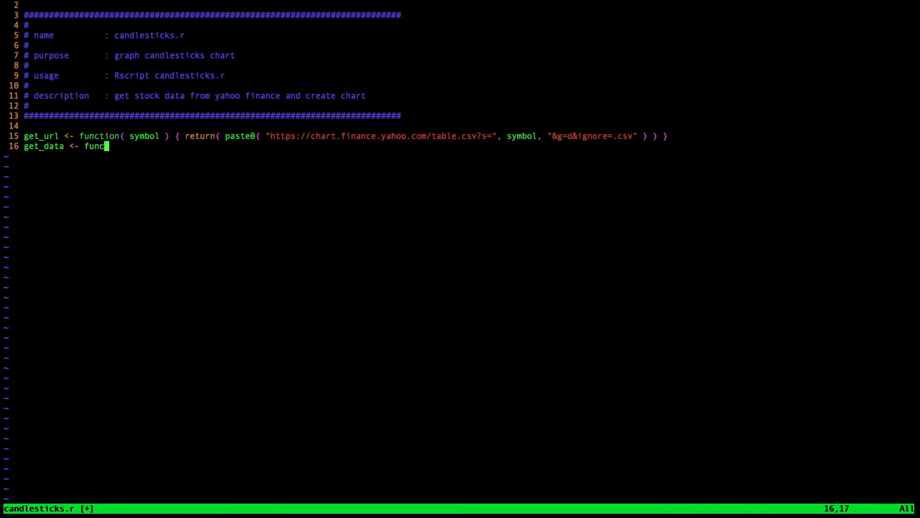
pyautogui.write('tion( symbol ) {')
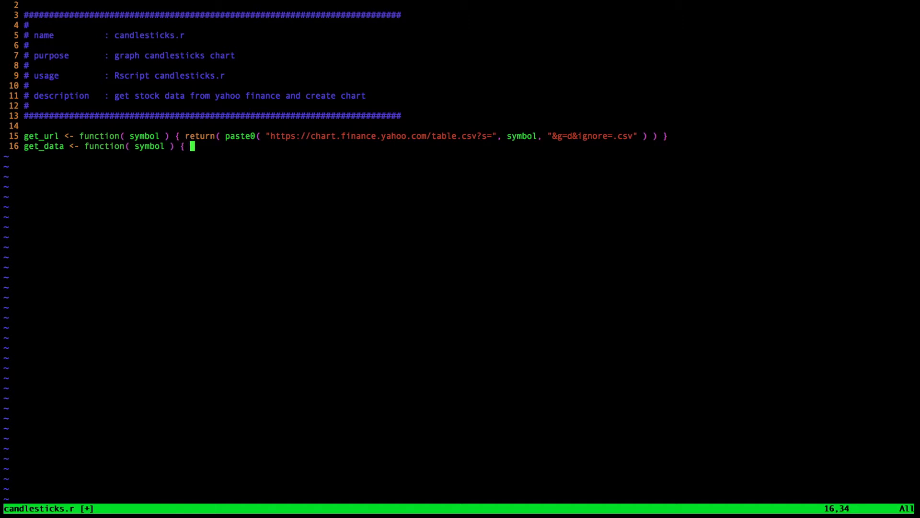
pyautogui.write('return( read.csv(')
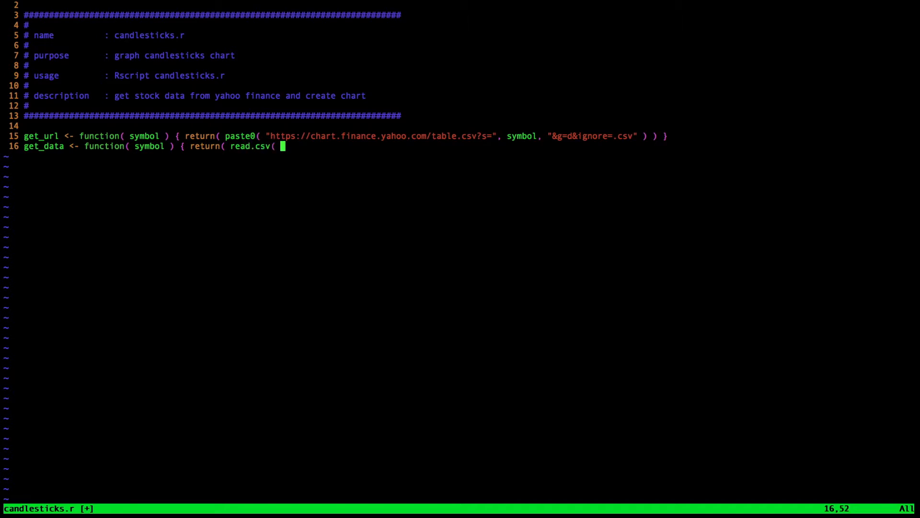
pyautogui.write('url( g')
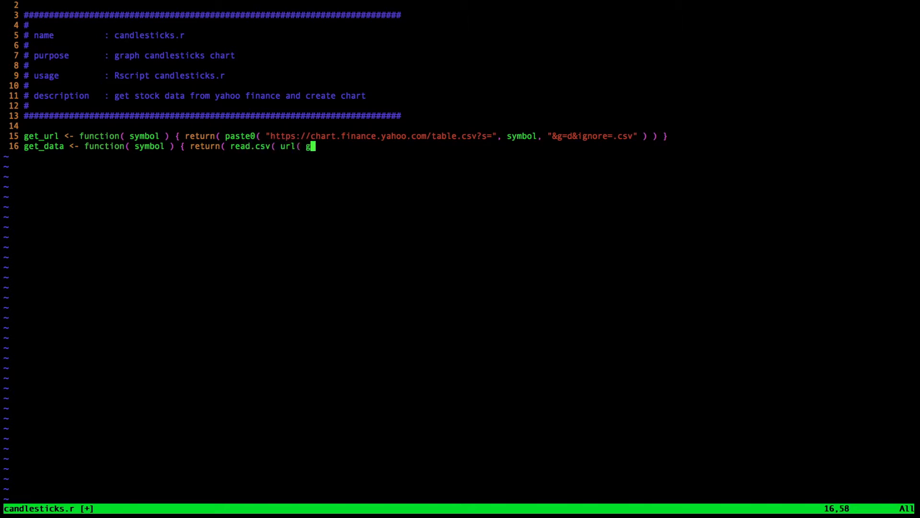
pyautogui.write('et_url')
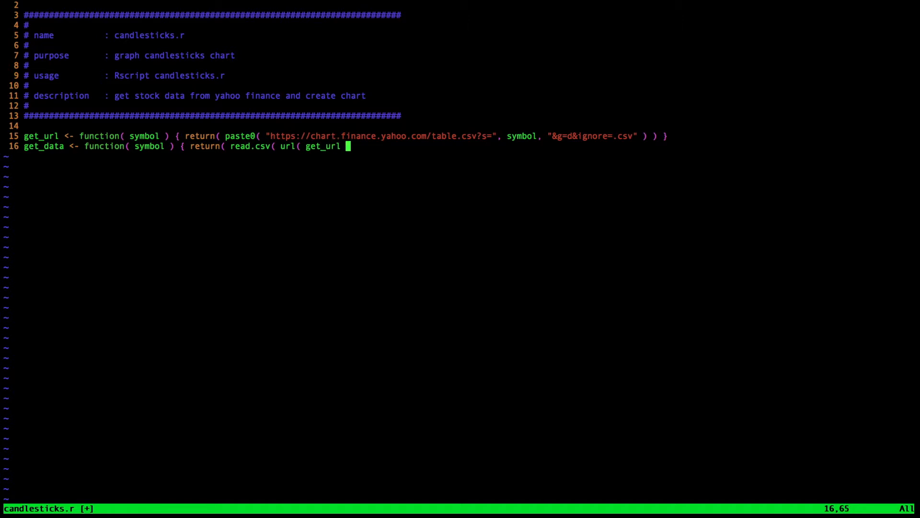
pyautogui.write(') ) ) ) }')
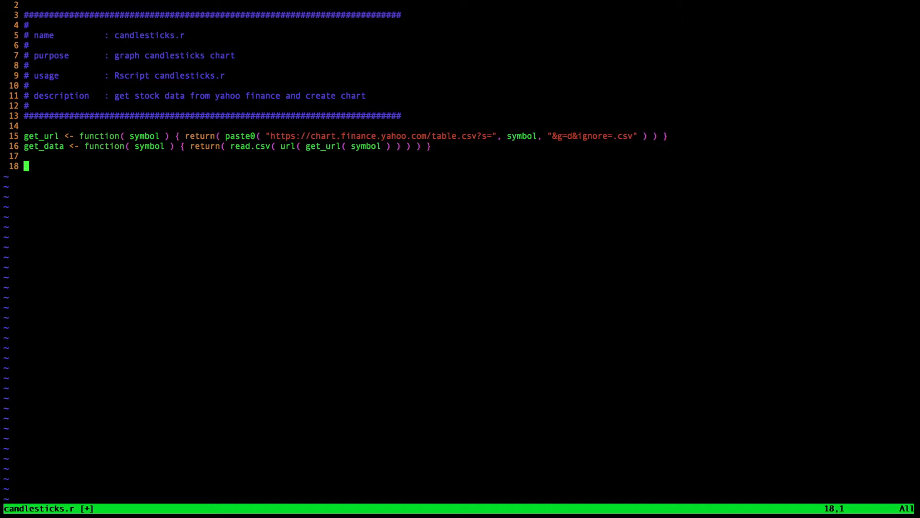
# Step: Load the SPY data with df <- get_data( "SPY" )
pyautogui.write('df')
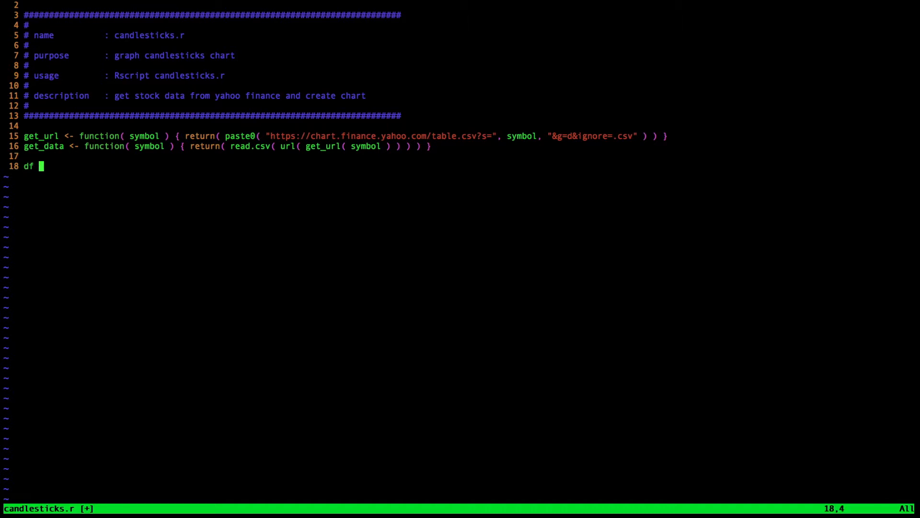
pyautogui.write('<- get')
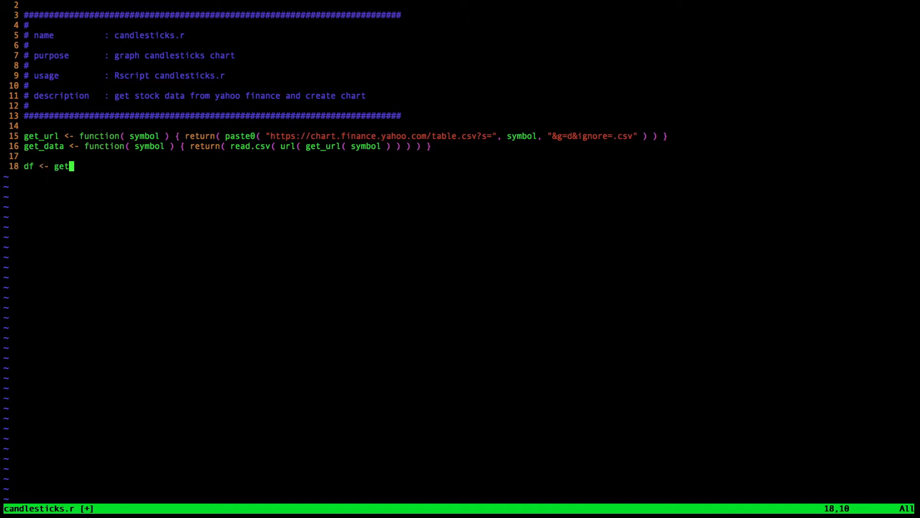
pyautogui.write('_data( "')
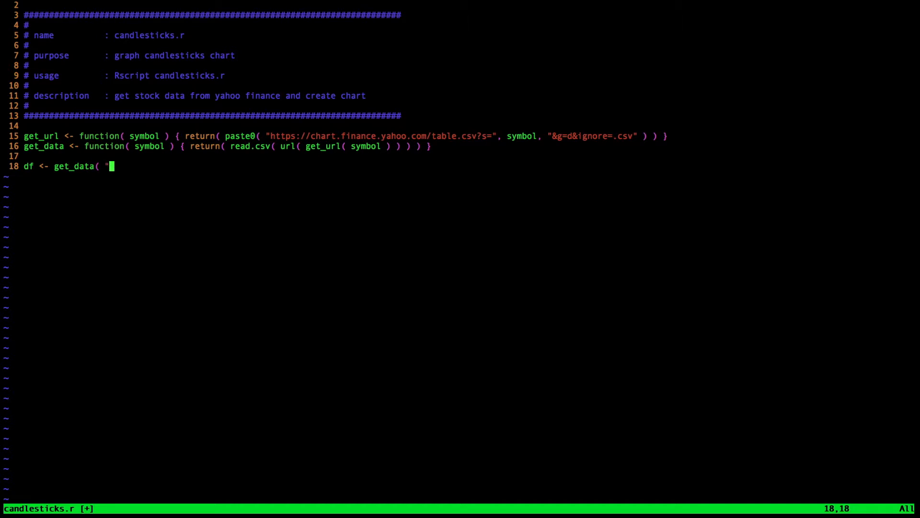
pyautogui.write('SPY')
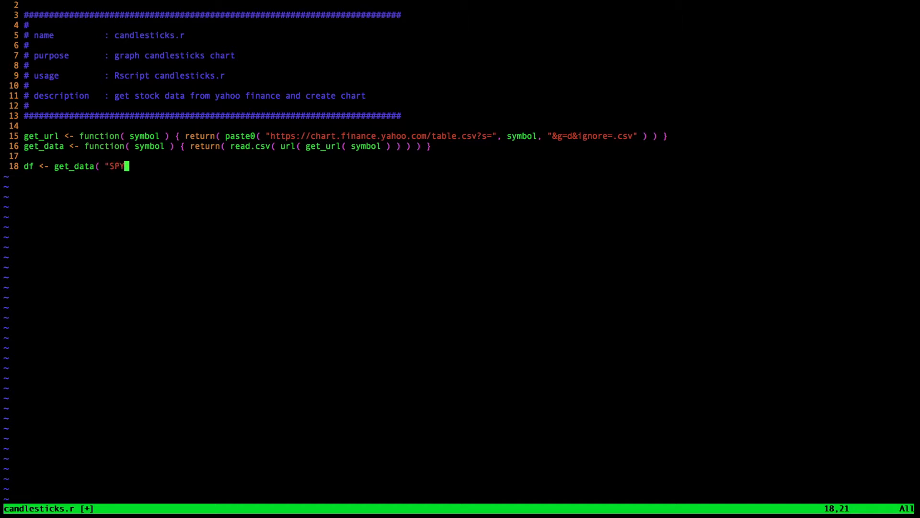
pyautogui.write('" )')
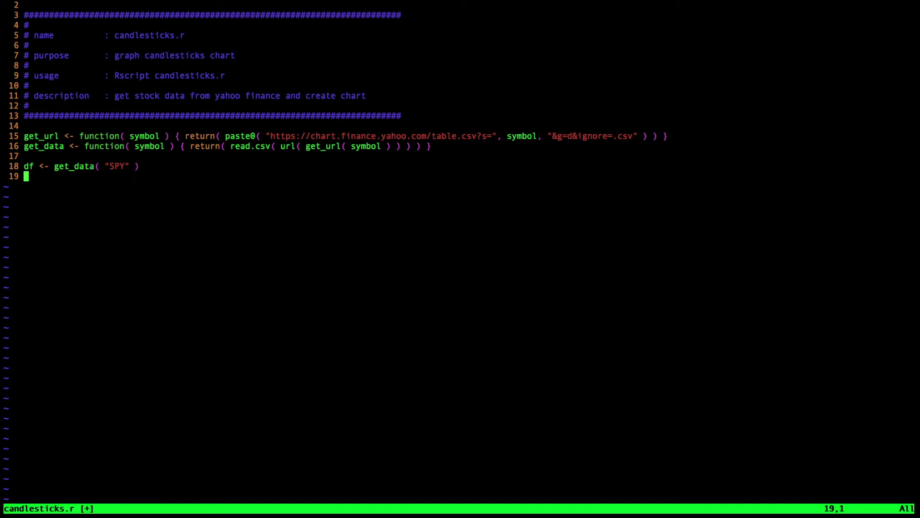
# Step: Lowercase the column names and convert df$date with as.Date
pyautogui.write('colnames( df')
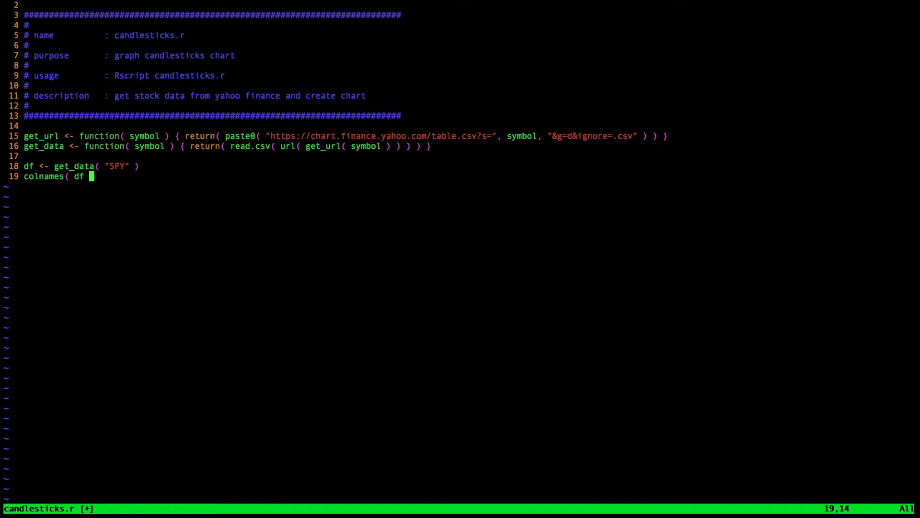
pyautogui.write(')')
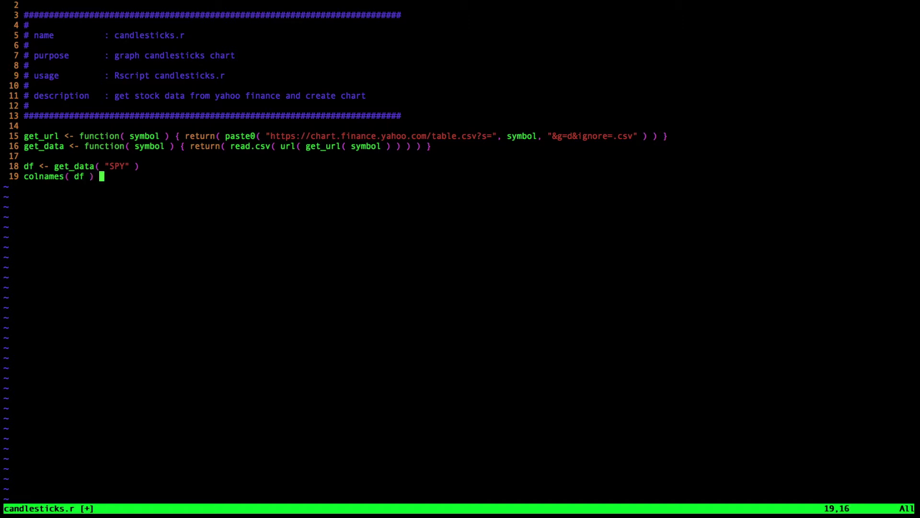
pyautogui.write('<-')
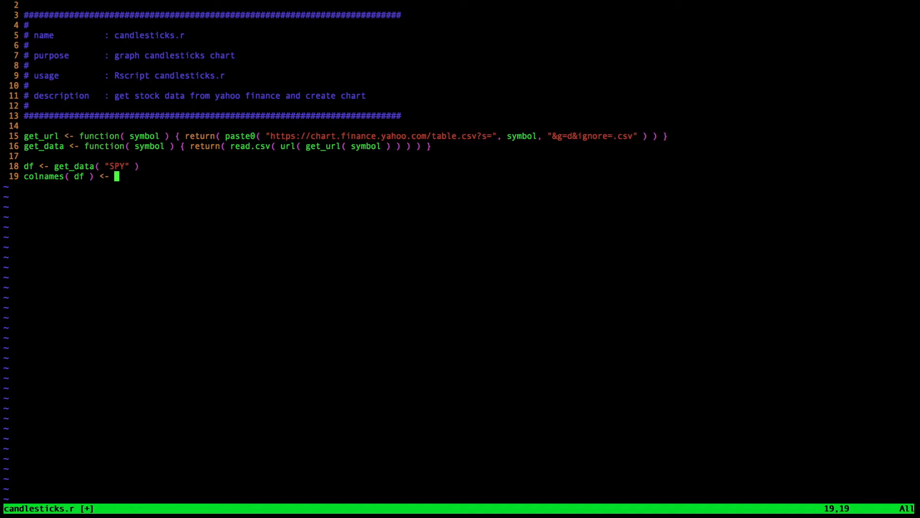
pyautogui.write('t')
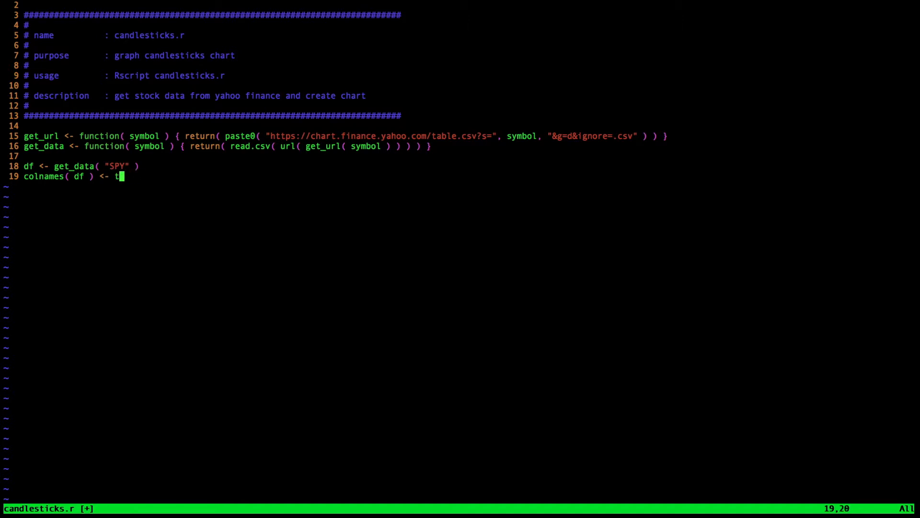
pyautogui.write('olower(')
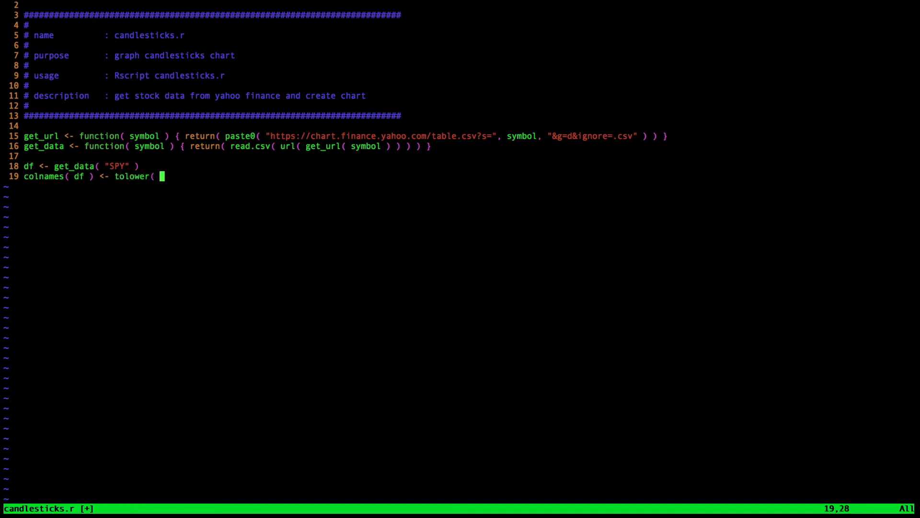
pyautogui.write('colnames( df )')
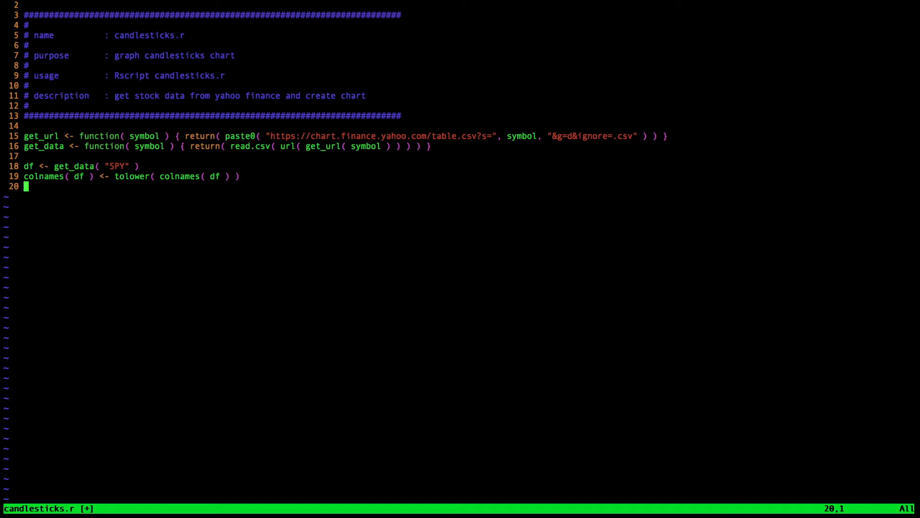
pyautogui.write('df$date <- as.Date(')
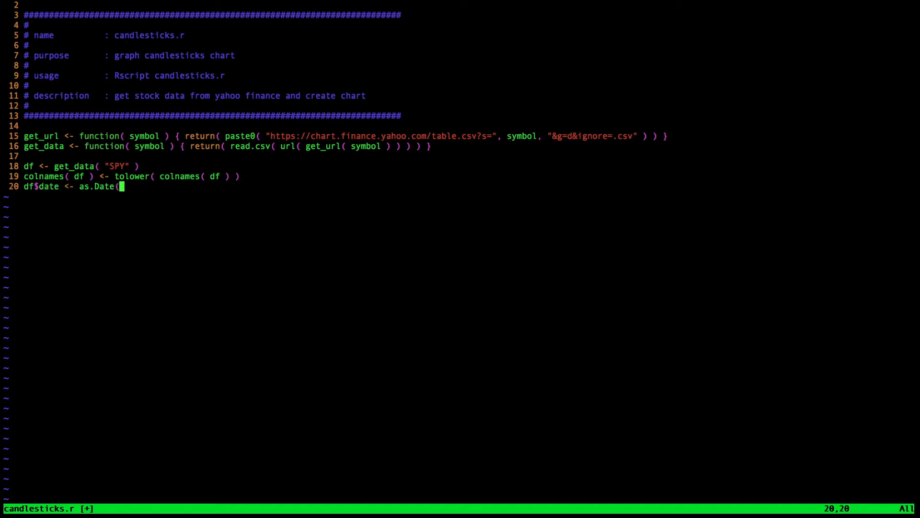
pyautogui.write('df$date )')
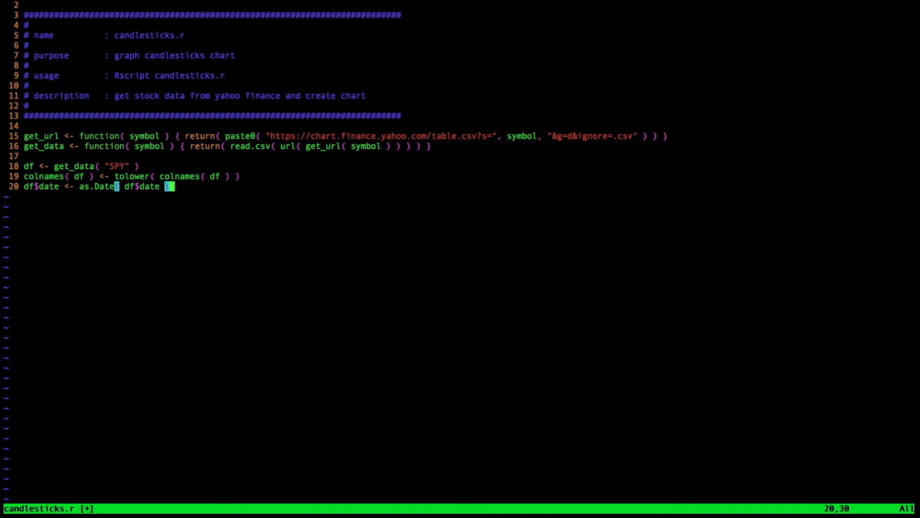
# Step: Sort df by date and subset it to the last 200 rows
pyautogui.write('df')
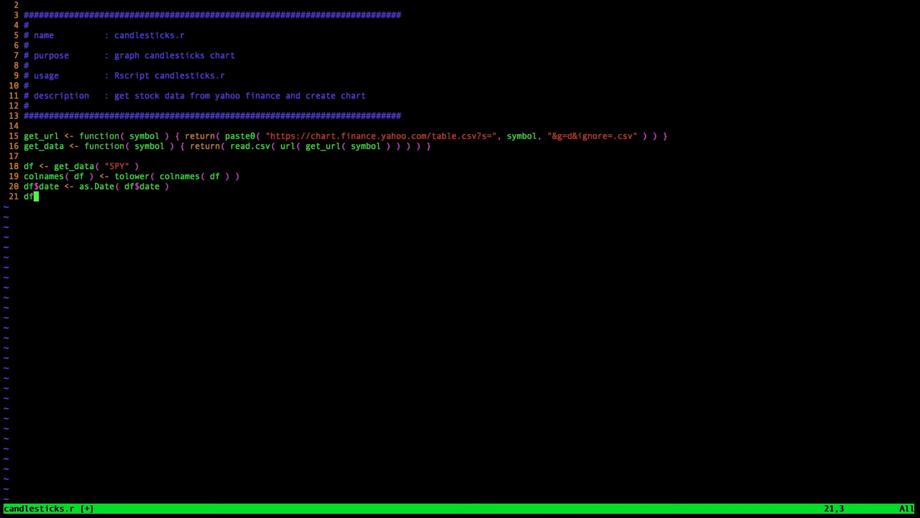
pyautogui.write('<-')
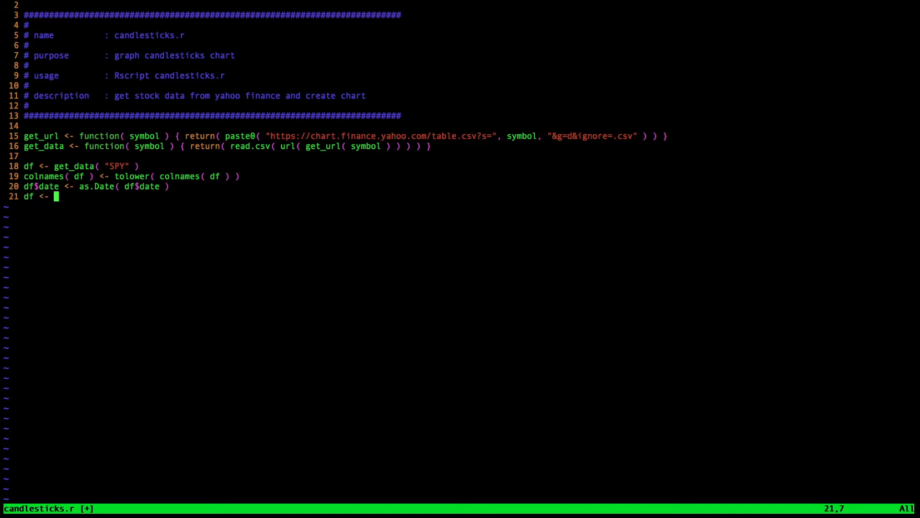
pyautogui.write('df[ or')
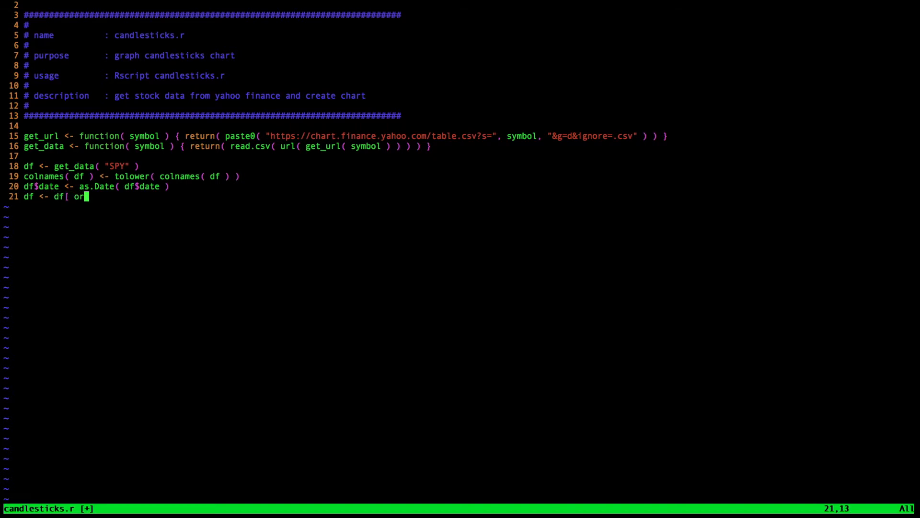
pyautogui.write('der( d')
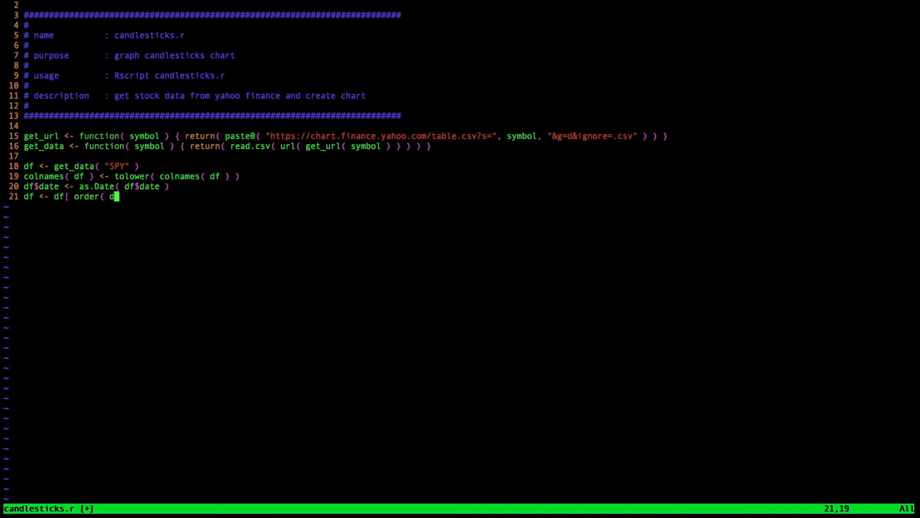
pyautogui.write('f$date ),')
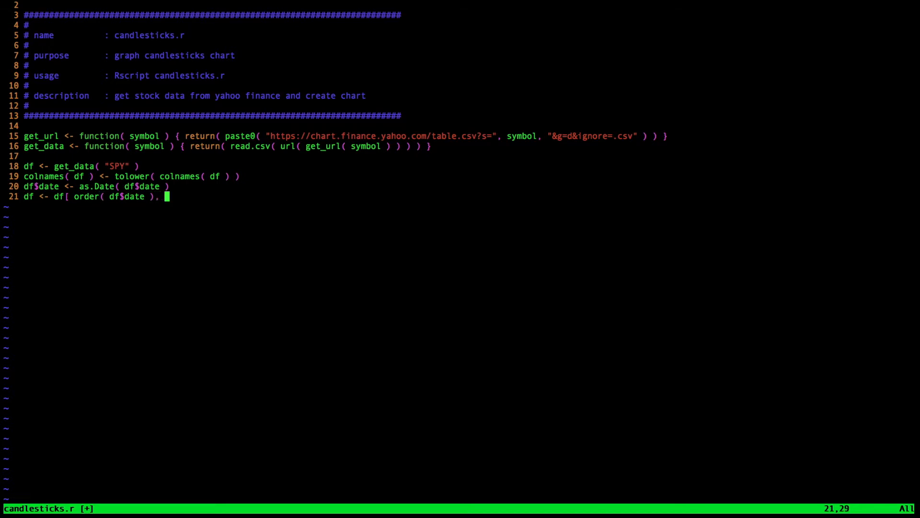
pyautogui.write(']')
pyautogui.write('df <- df')
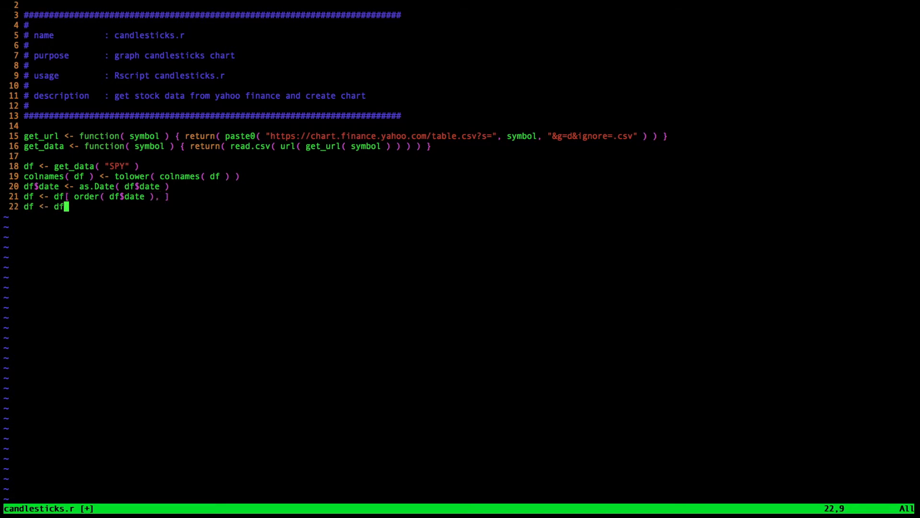
pyautogui.write('[ c')
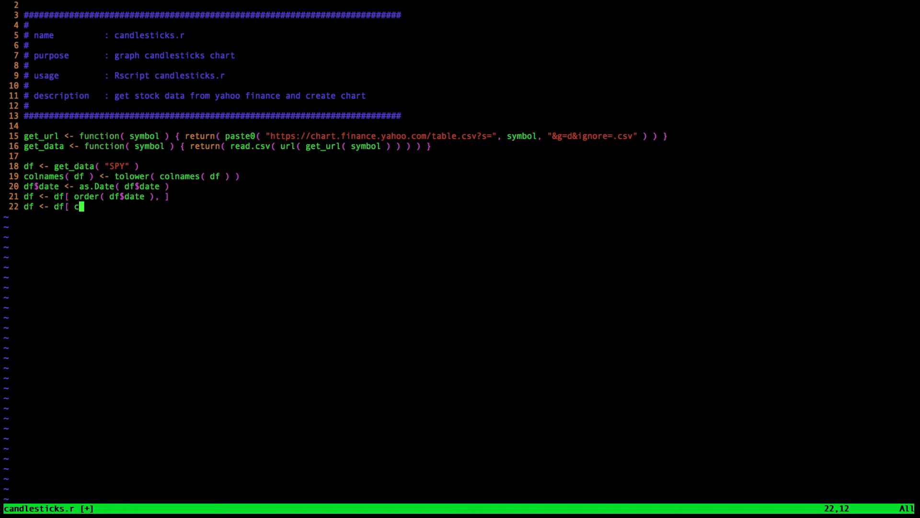
pyautogui.write('( n')
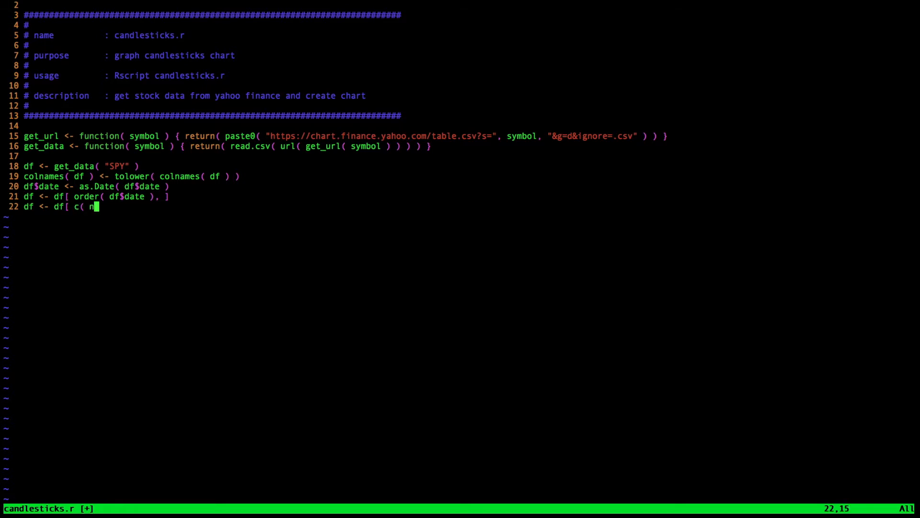
pyautogui.write('( nrow( df ) - 200 ) : nrow( df )')
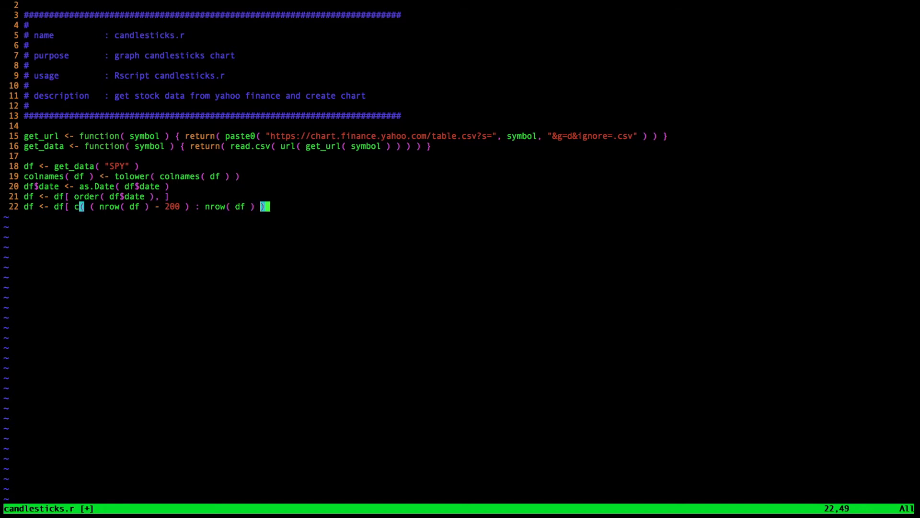
pyautogui.write(',')
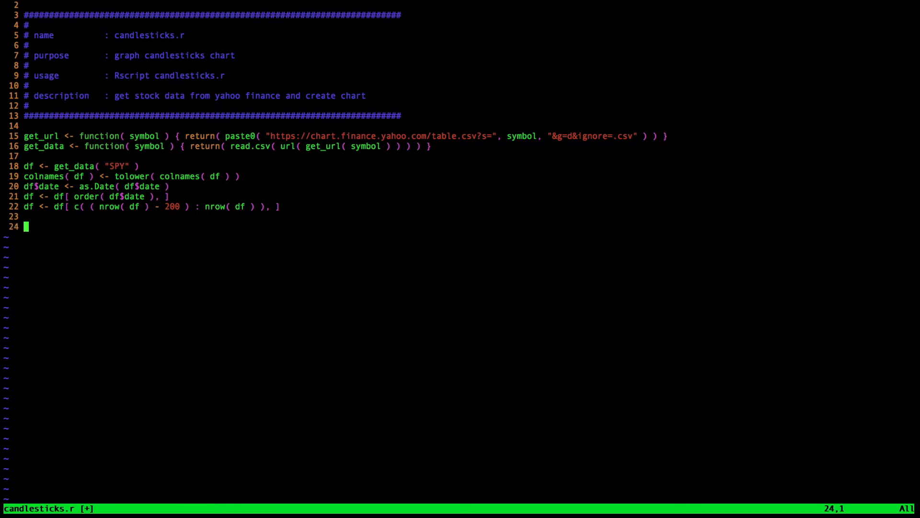
# Step: Store mn <- min( df$low ) and mx <- max( df$high )
pyautogui.write('mn <- min')
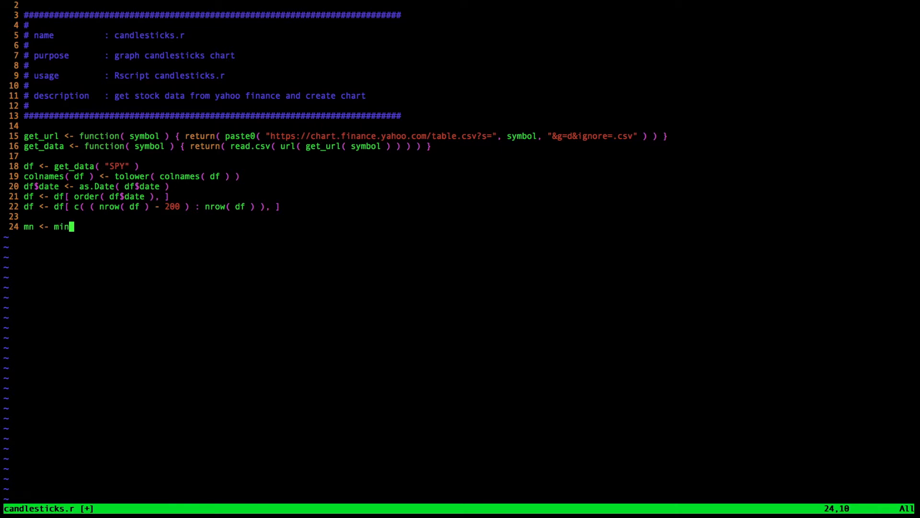
pyautogui.write('( df$lo')
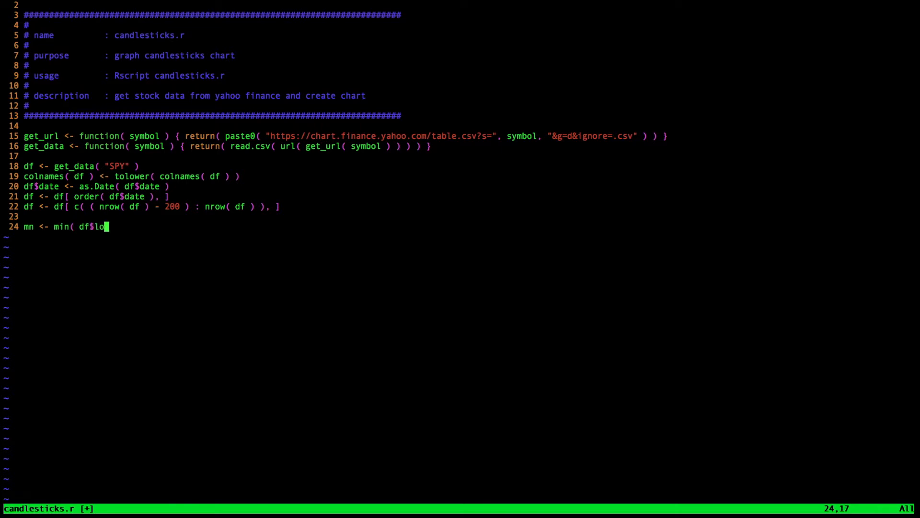
pyautogui.write('w )')
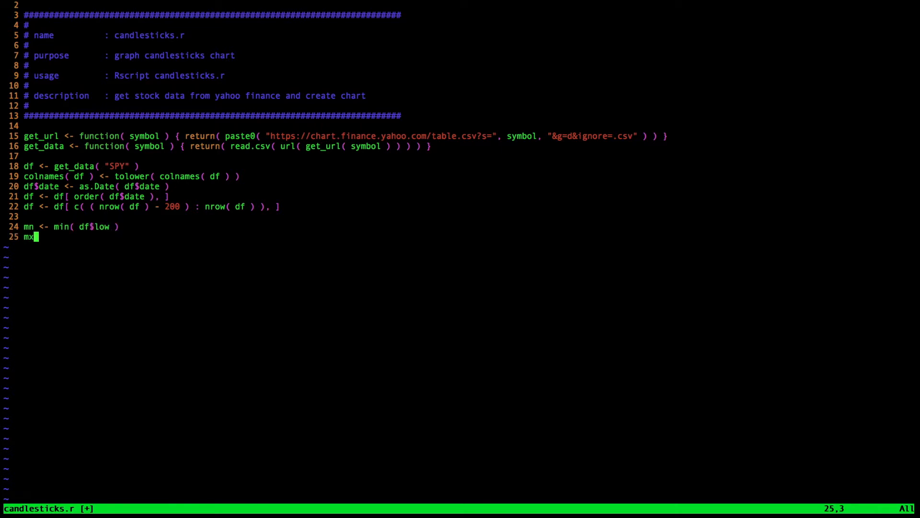
pyautogui.write('<- max')
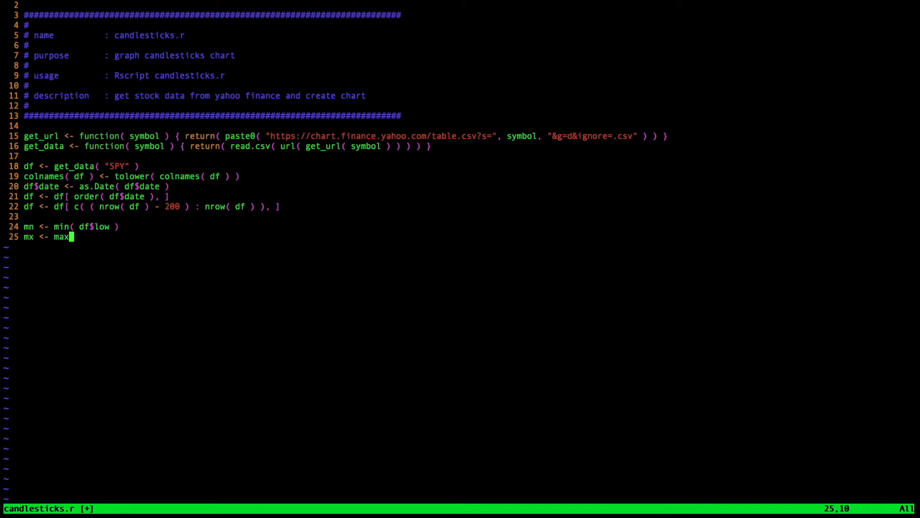
pyautogui.write('( df$')
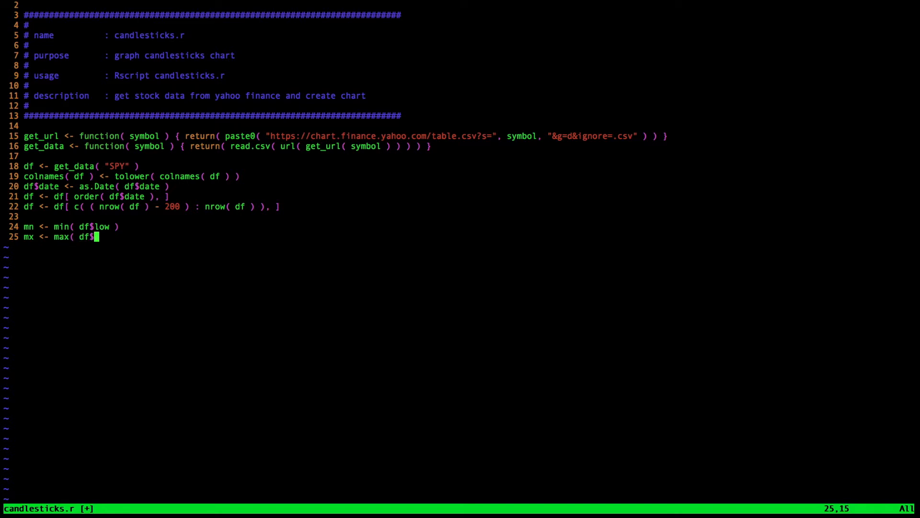
pyautogui.write('high )')
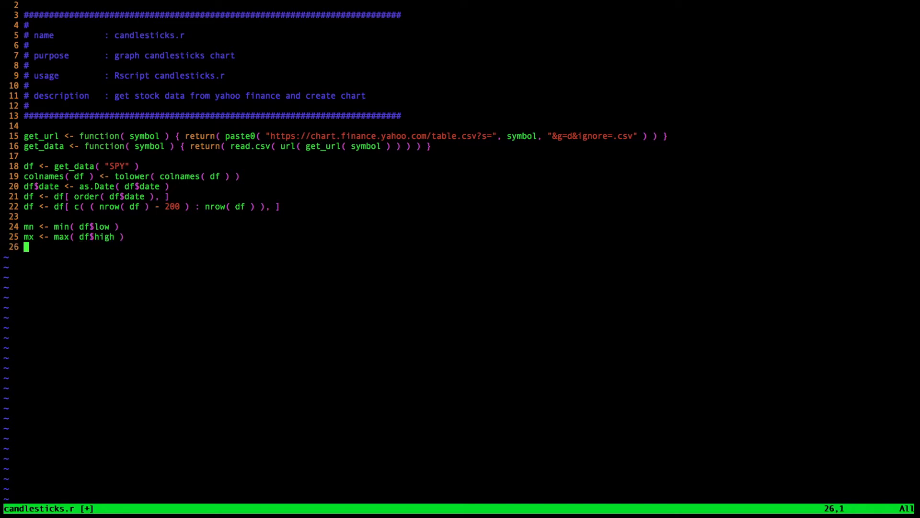
# Step: Define xs <- c( 1 : nrow( df ) ) as the x positions
pyautogui.press('Enter')
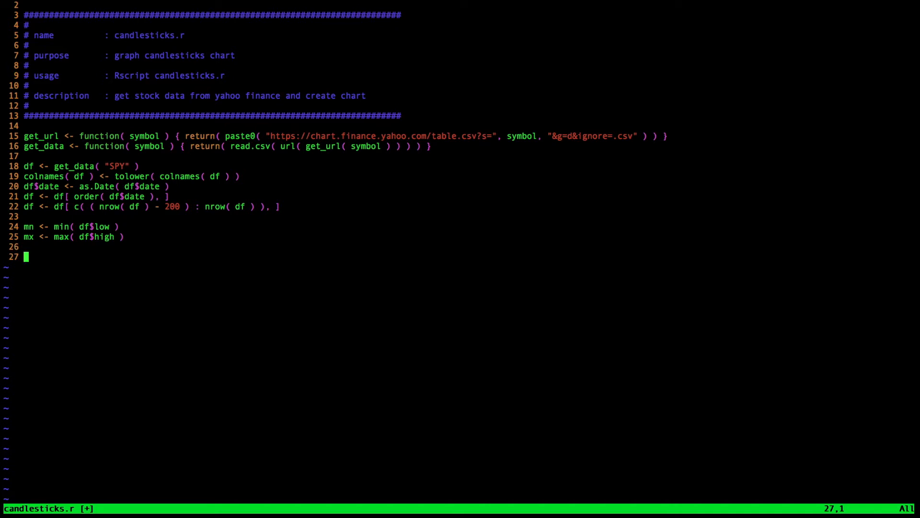
pyautogui.write('xs')
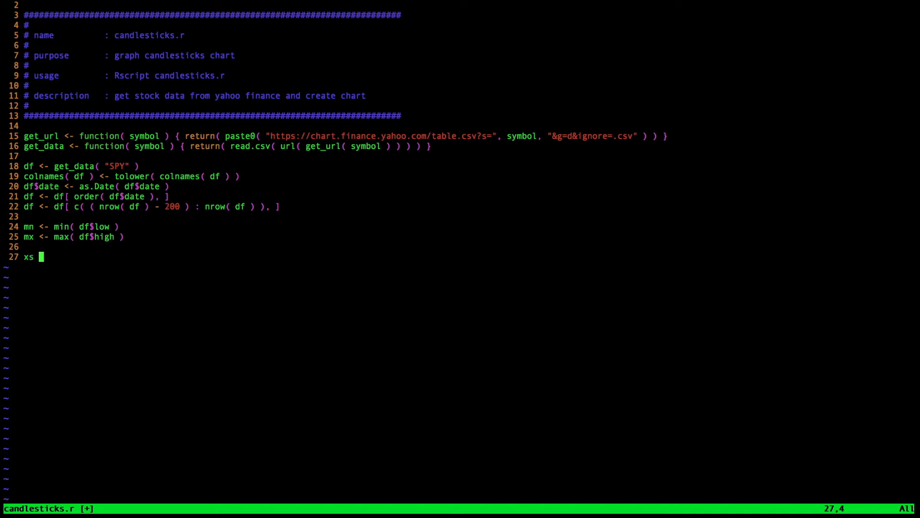
pyautogui.write('<-')
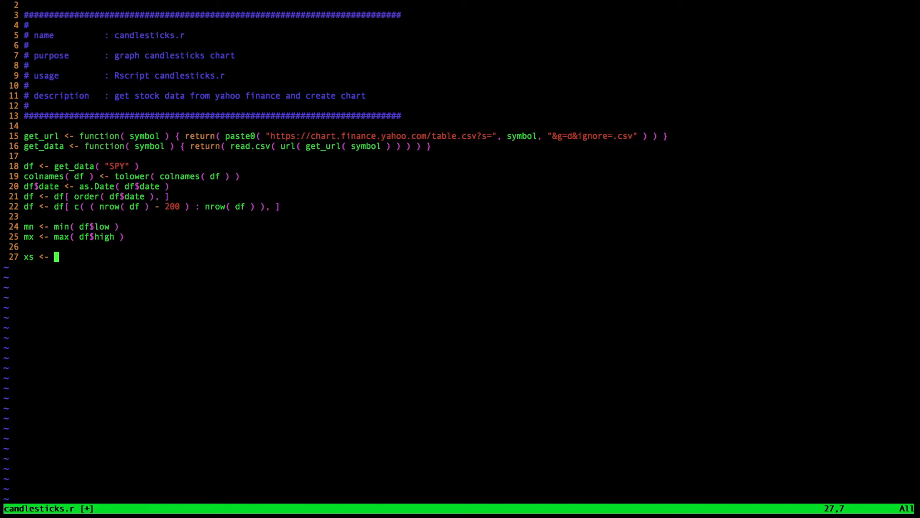
pyautogui.write('c( 1 :')
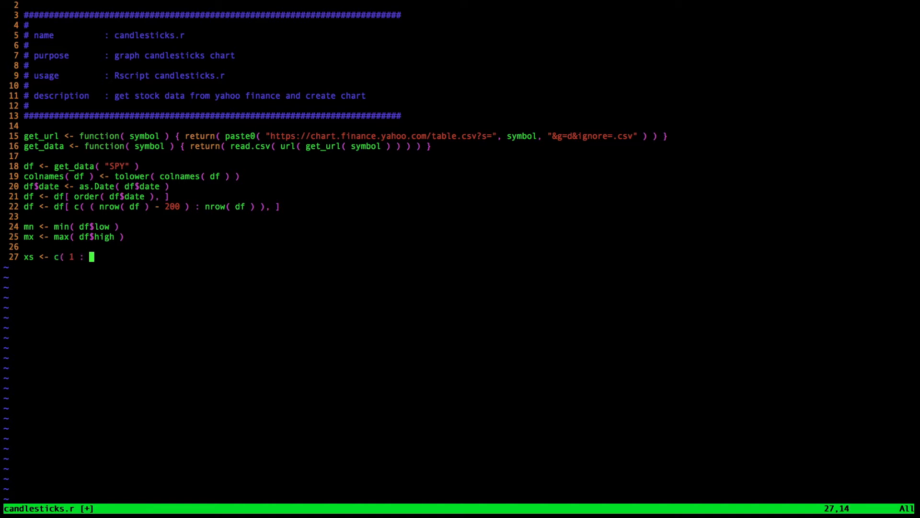
pyautogui.write('nrow( df )')
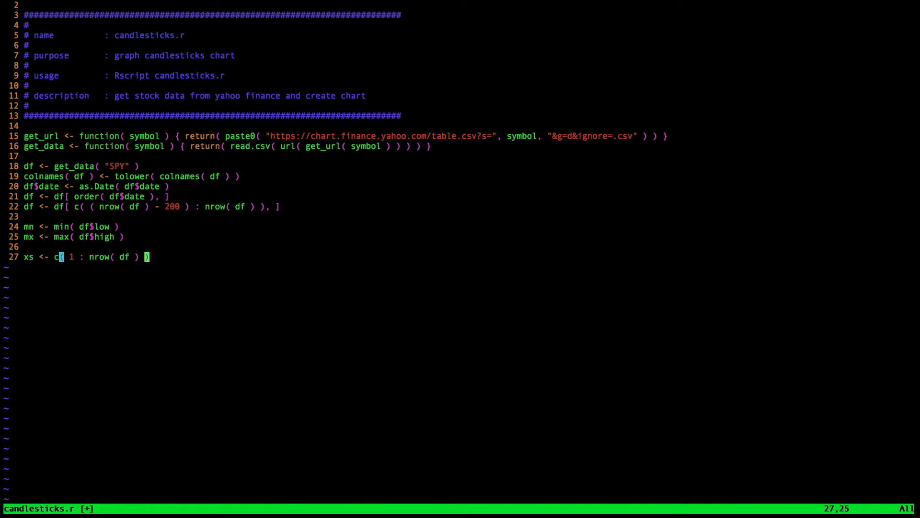
# Step: Set color_list <- ifelse( df$close >= df$open, "green", "red" )
pyautogui.write('color')
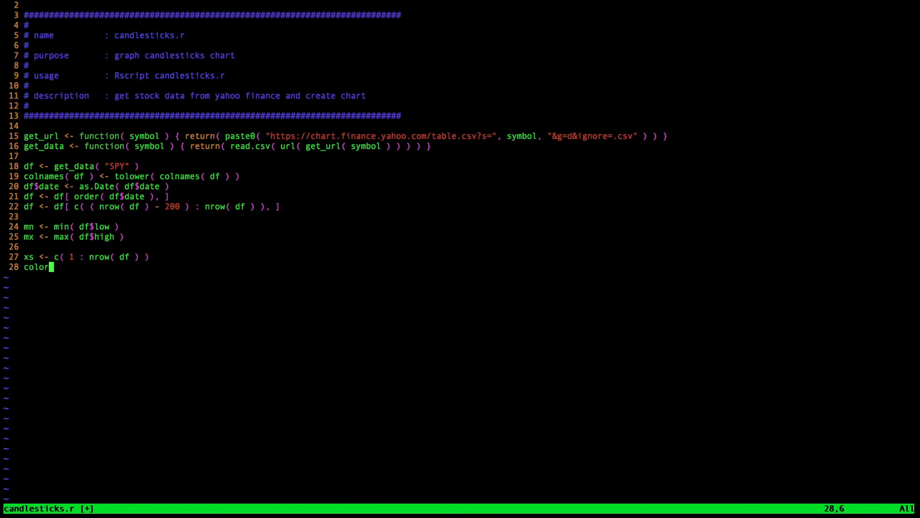
pyautogui.write('_list')
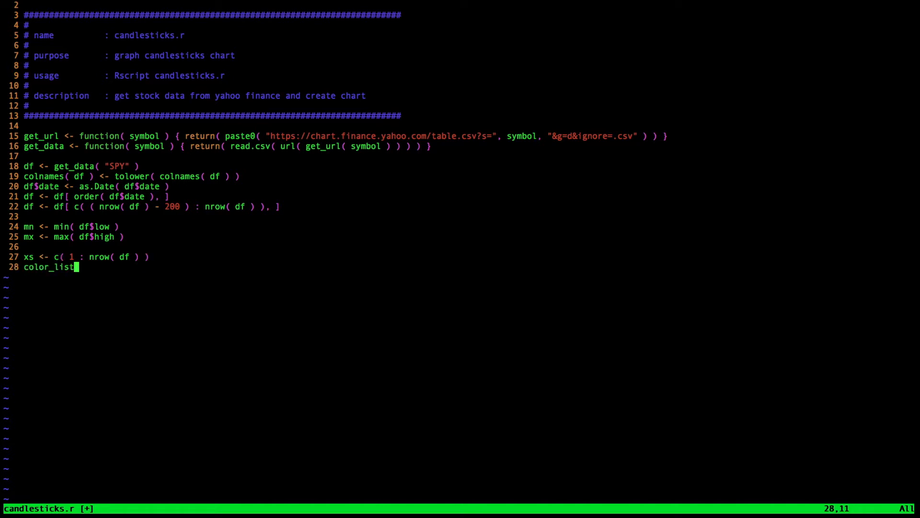
pyautogui.write('<- if')
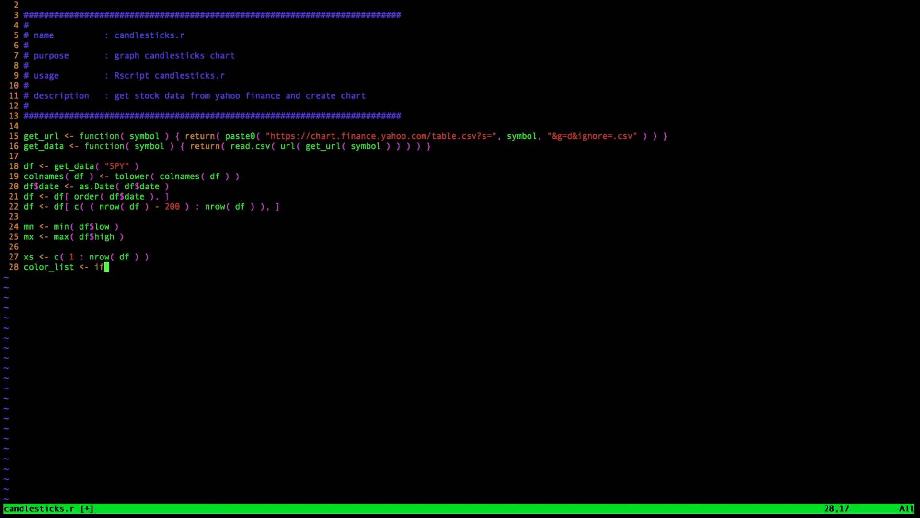
pyautogui.write('else')
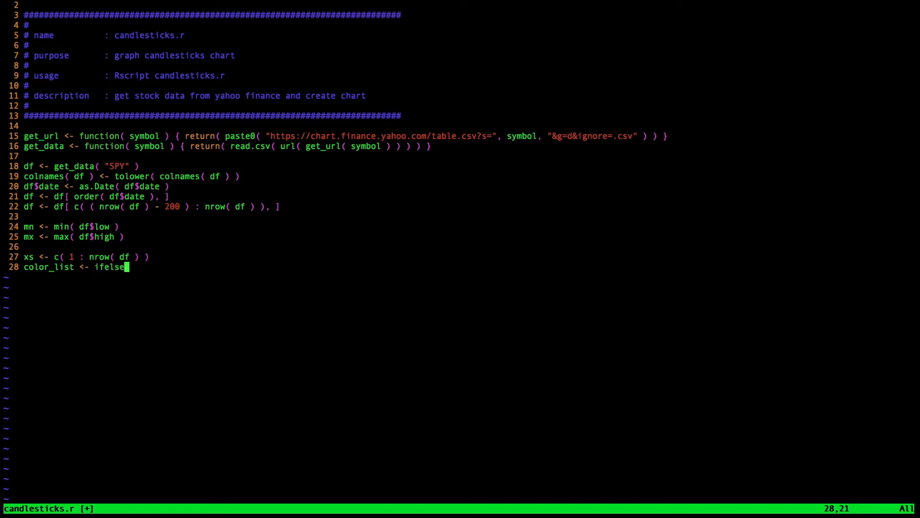
pyautogui.write('(')
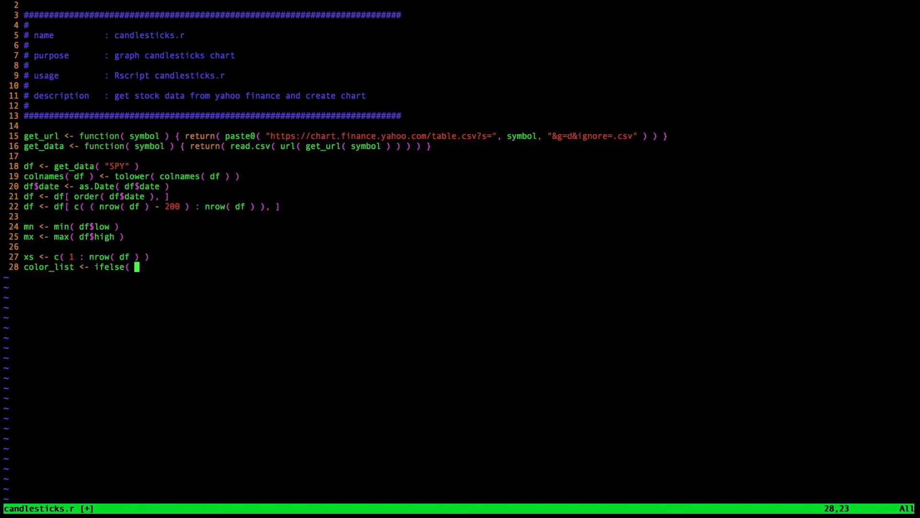
pyautogui.write('df$clos')
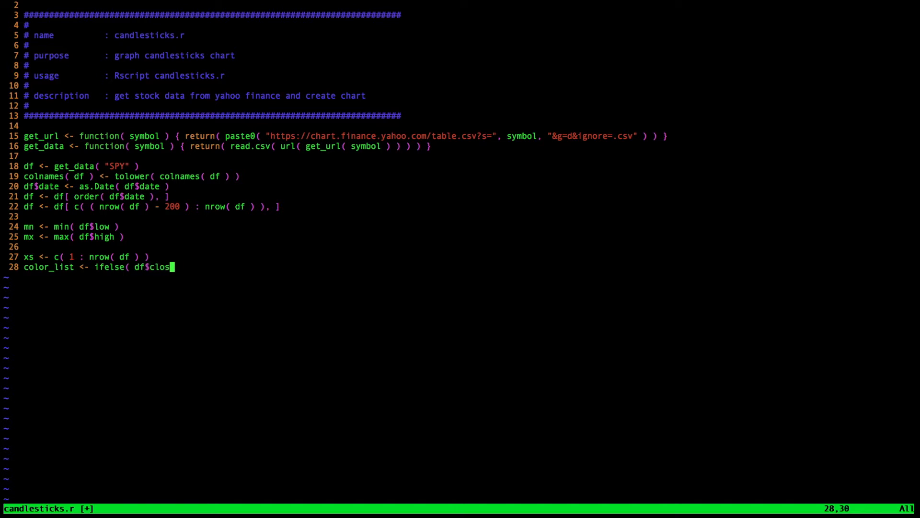
pyautogui.write('e >-')
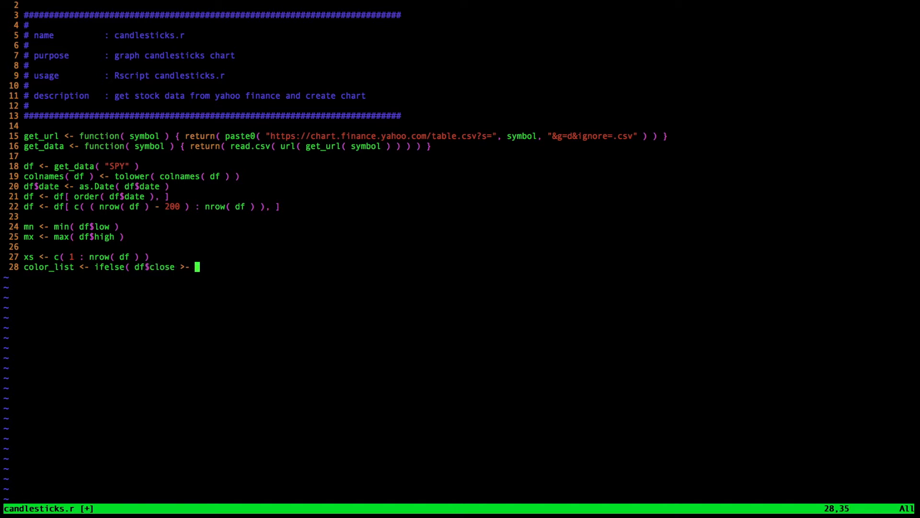
pyautogui.write('= df$')
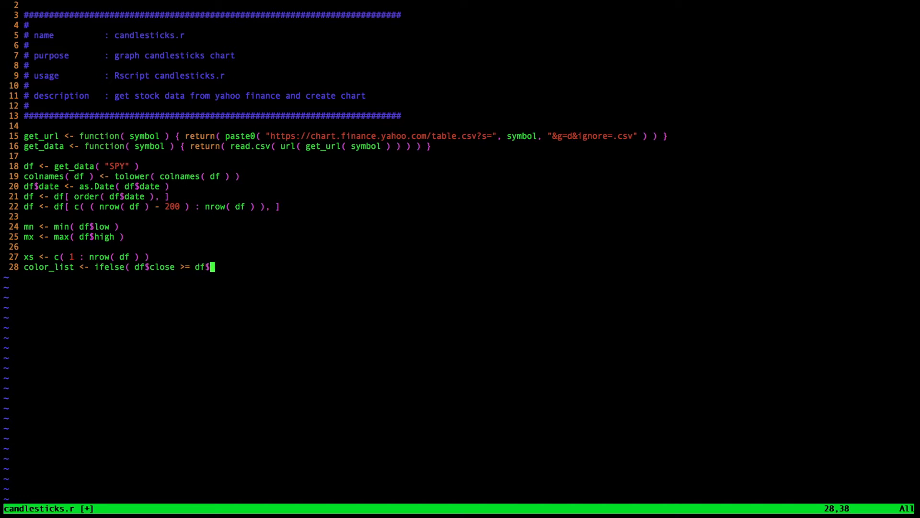
pyautogui.write('open,')
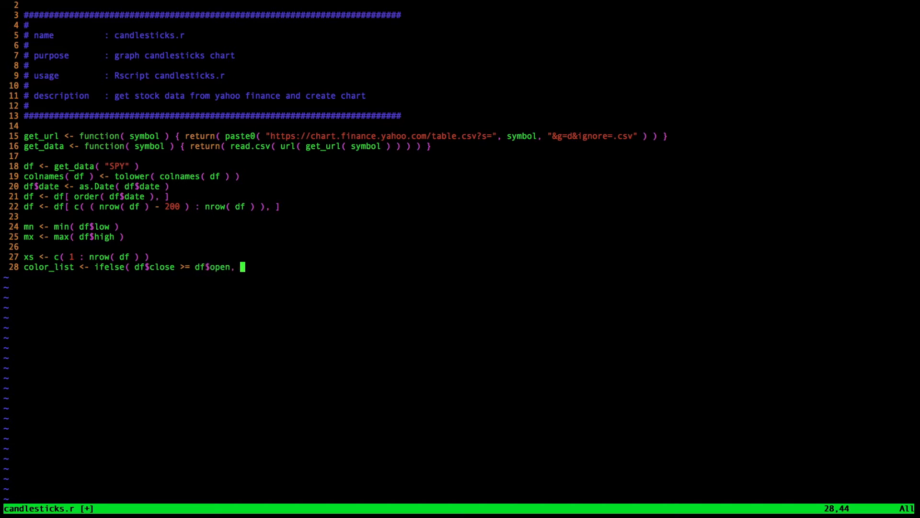
pyautogui.write('"green",')
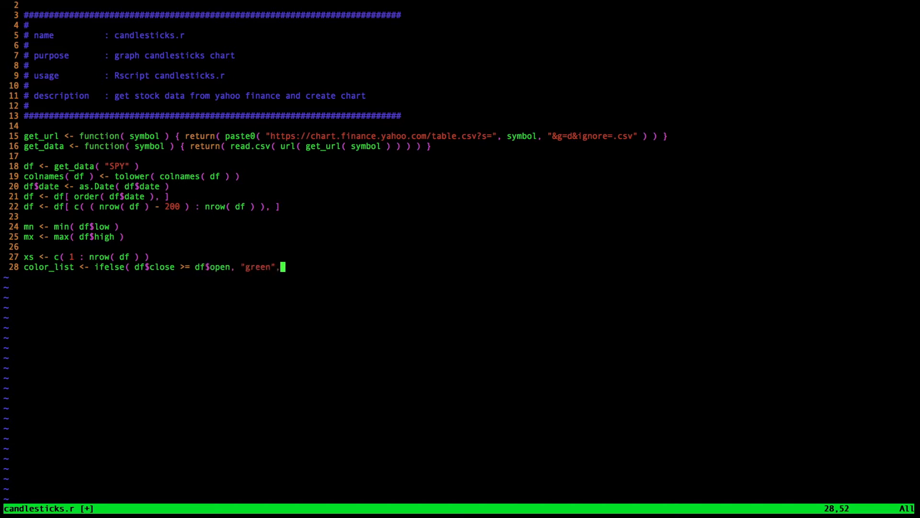
pyautogui.write('"red"')
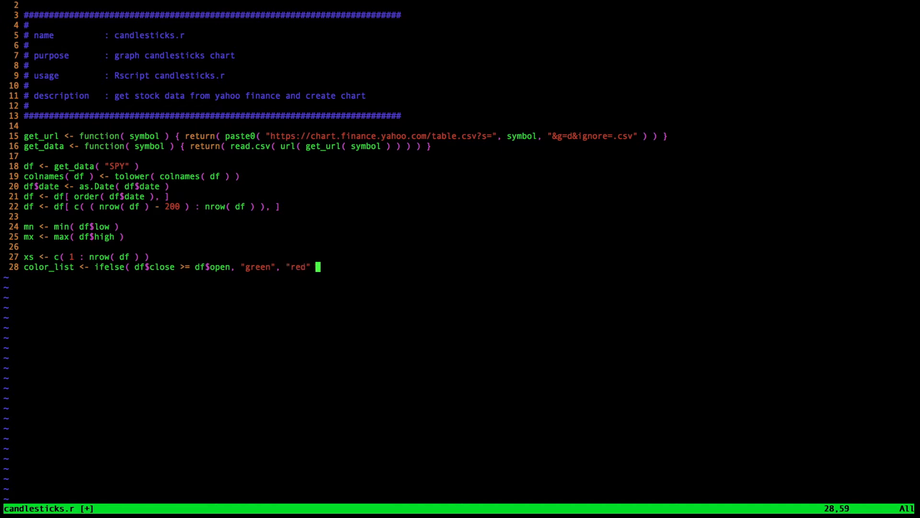
pyautogui.write(')')
pyautogui.write('#')
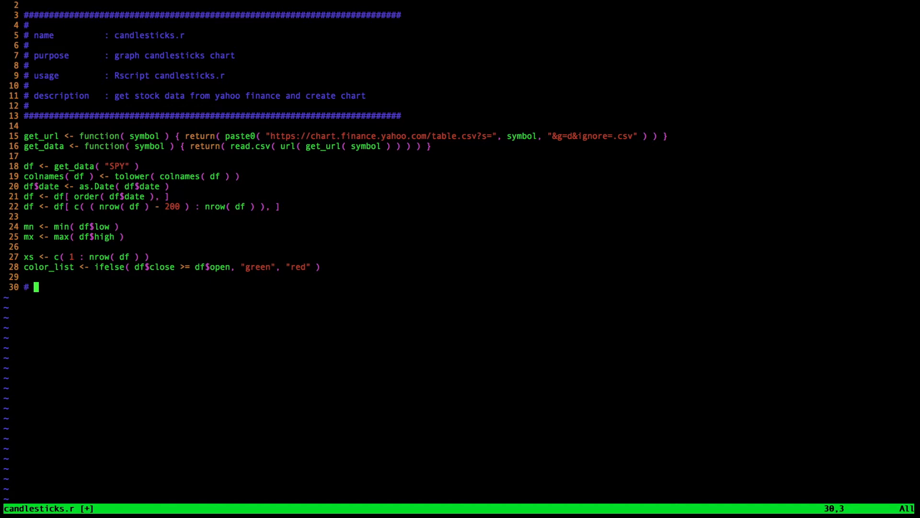
# Step: Add a '# plot candlesticks' comment and open png( "Graphs/SPY.png" ...)
pyautogui.write('plot c')
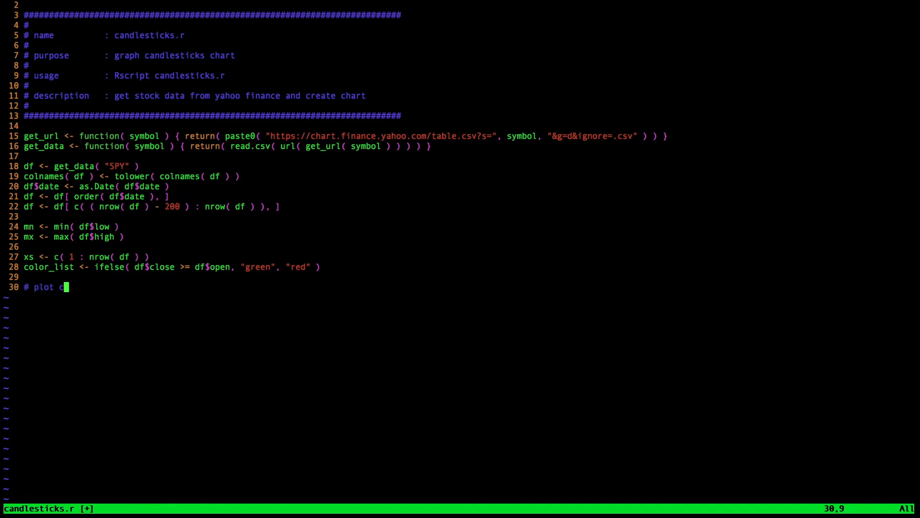
pyautogui.write('andlesticks')
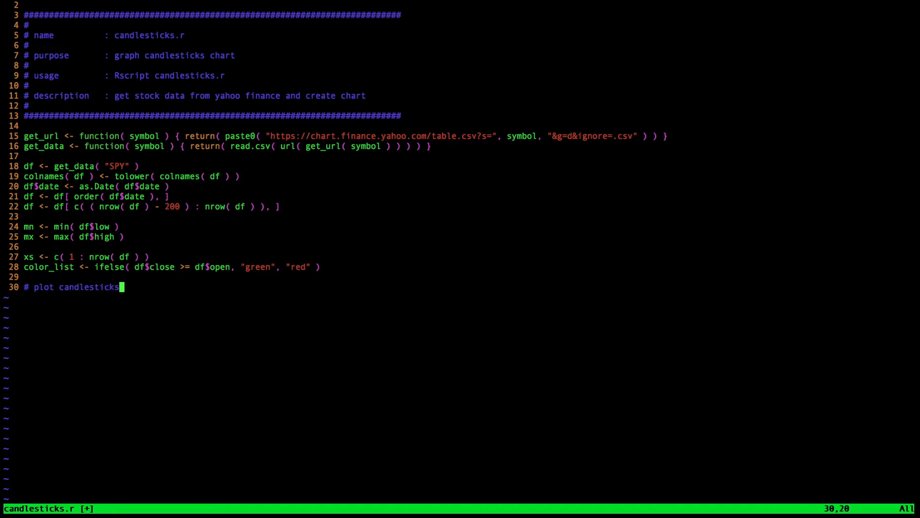
pyautogui.write('png(')
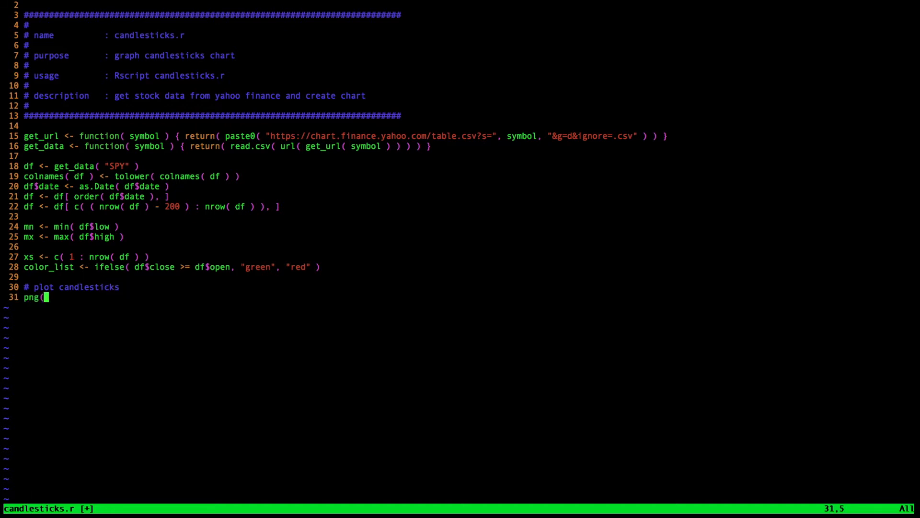
pyautogui.write('"')
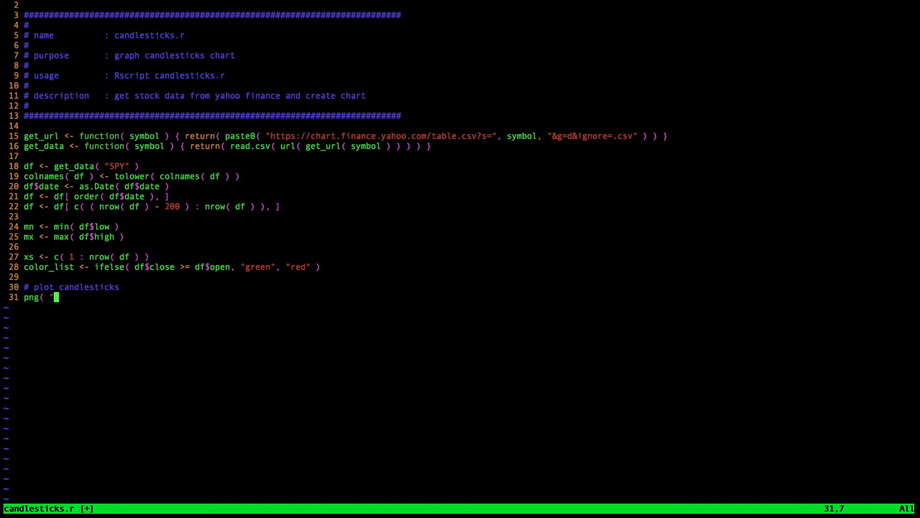
pyautogui.write('gr')
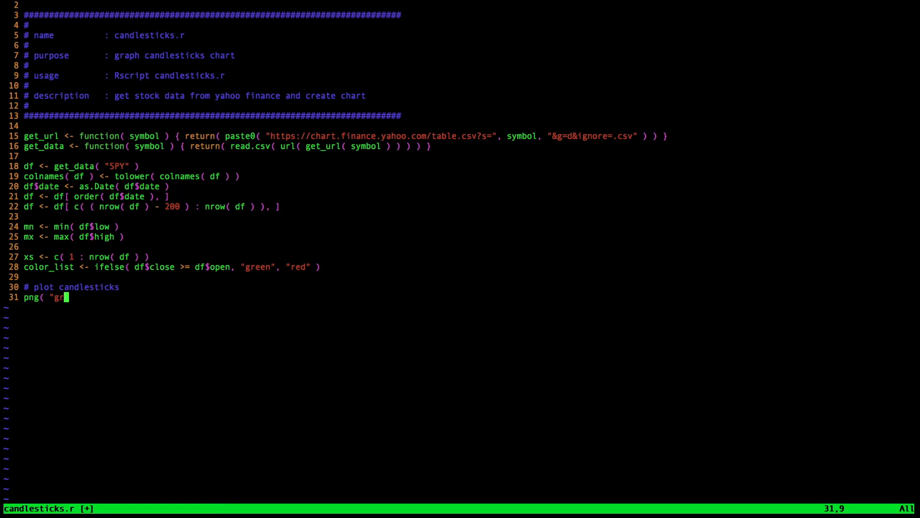
pyautogui.write('aphs/')
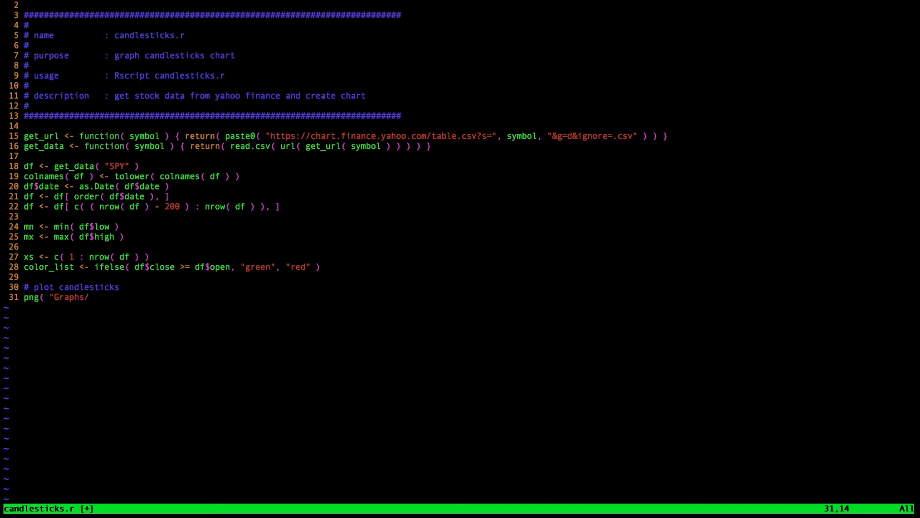
pyautogui.write('SPY.png", res=')
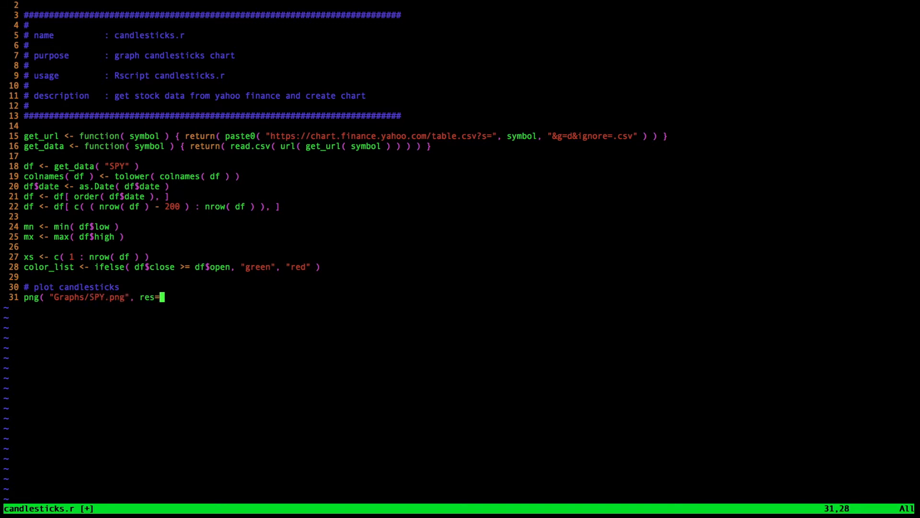
# Step: Give the PNG res=500, height=5000, width=9000 and close with dev.off()
pyautogui.write('500,')
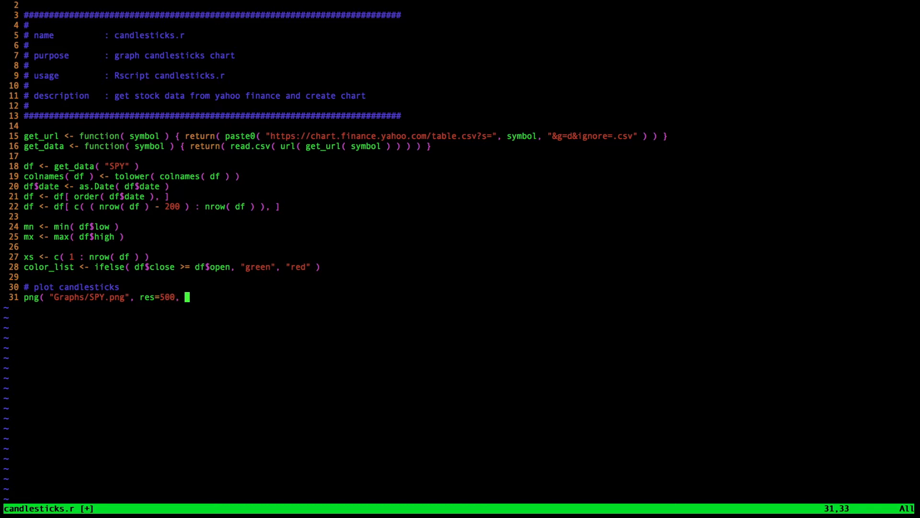
pyautogui.write('height')
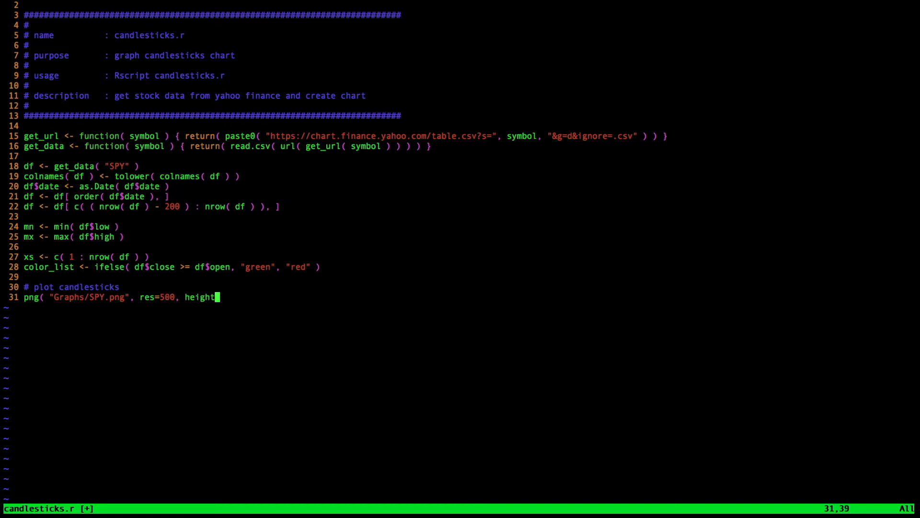
pyautogui.write('=5000')
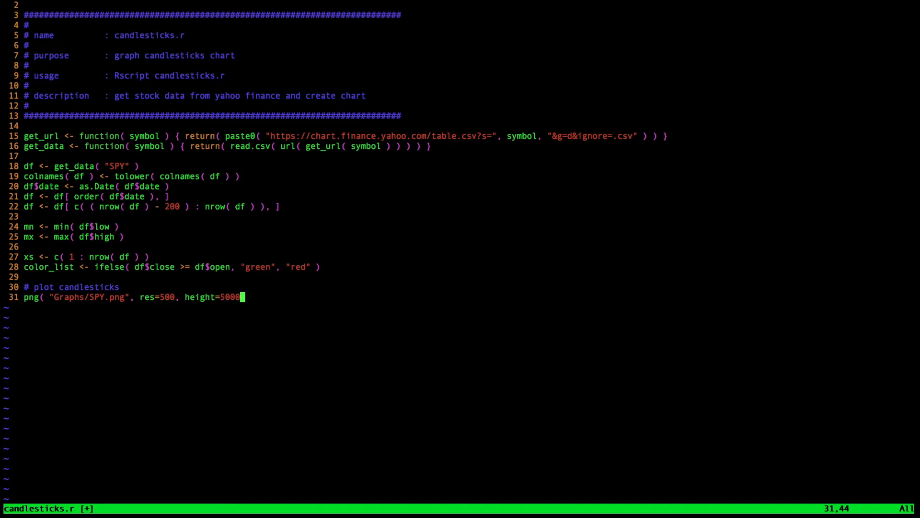
pyautogui.write(', widht')
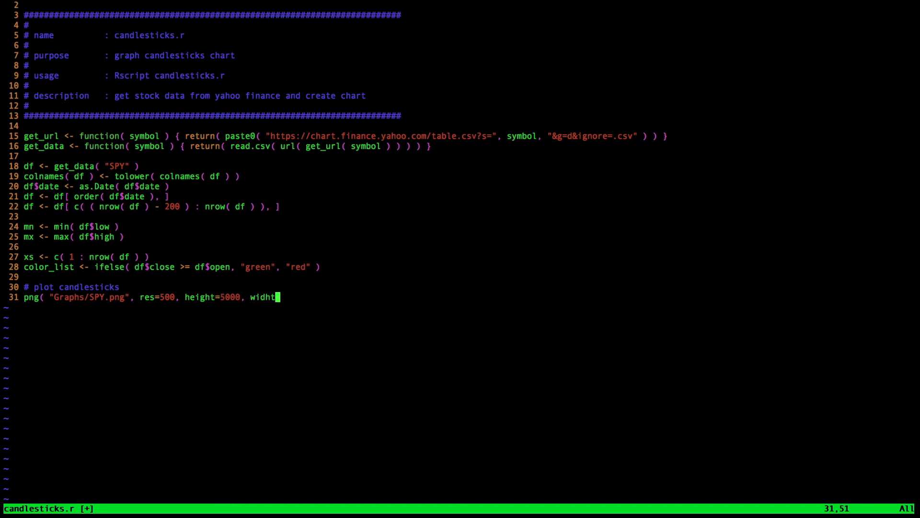
pyautogui.write('width=')
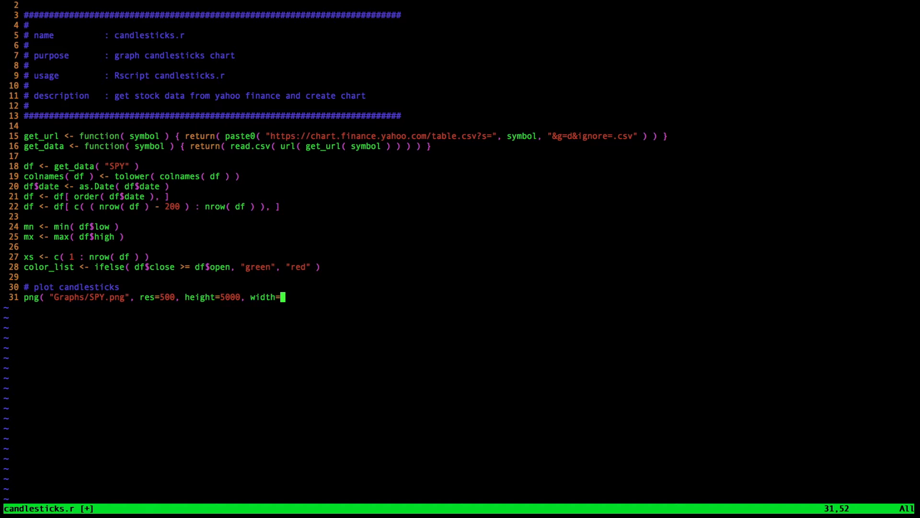
pyautogui.write('9000')
pyautogui.write('dev')
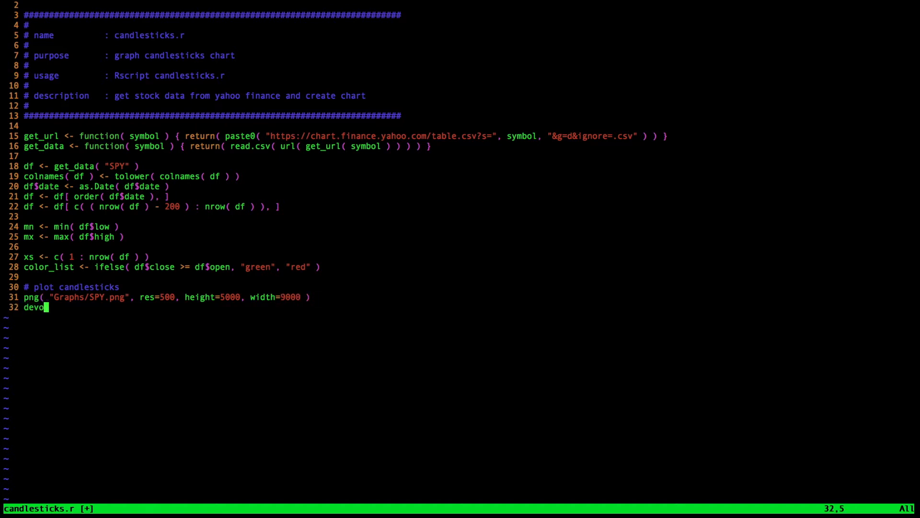
pyautogui.write('.off()')
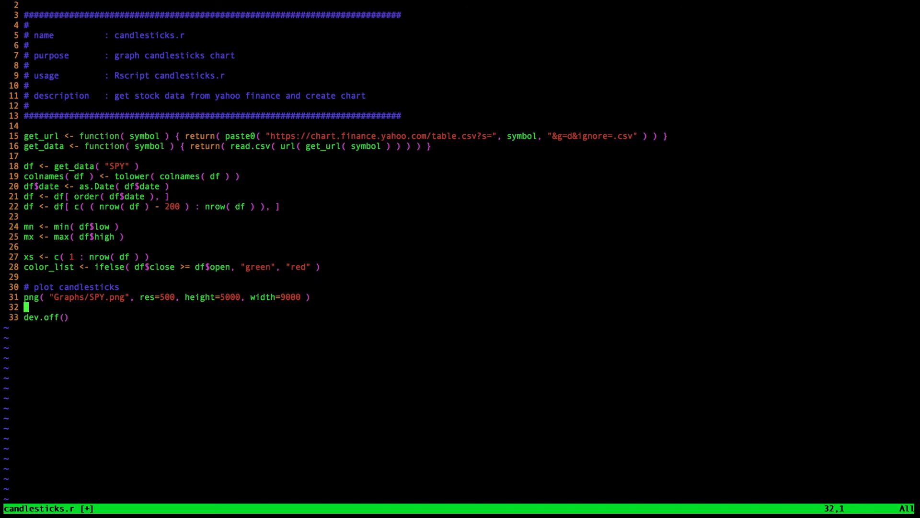
# Step: Plot df$high titled "SPY" with xaxt="n" and an empty xlab
pyautogui.write('plot( df')
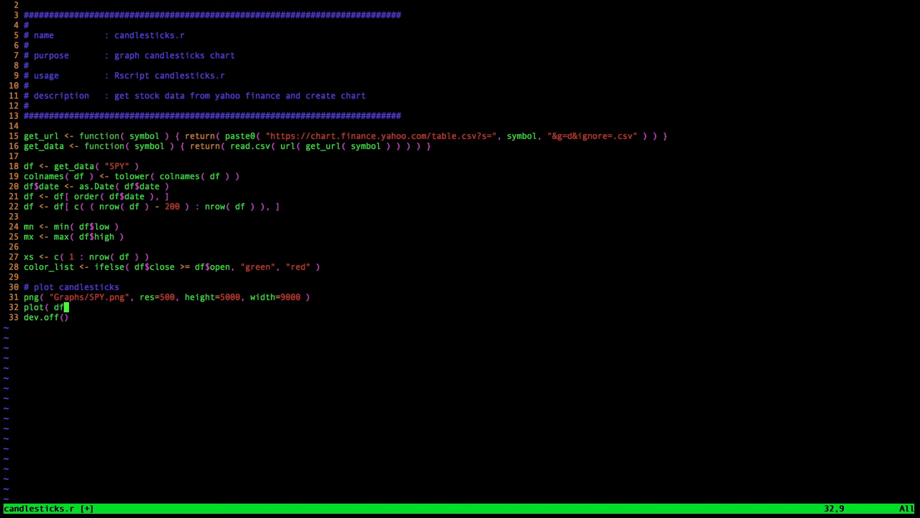
pyautogui.write('$high')
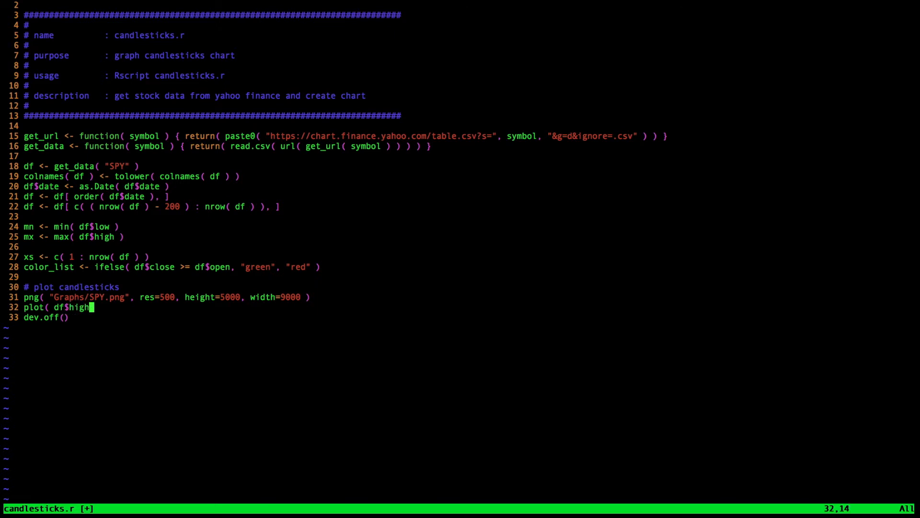
pyautogui.write(', main')
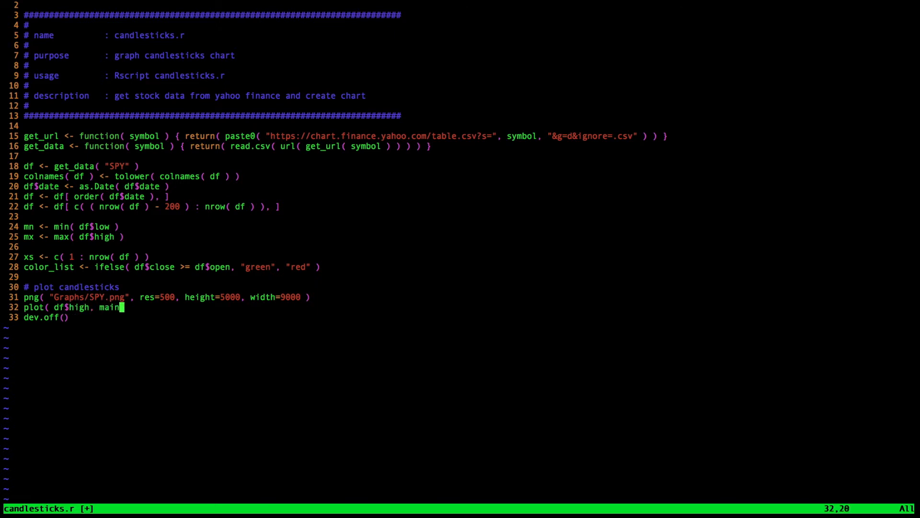
pyautogui.write('="SPY')
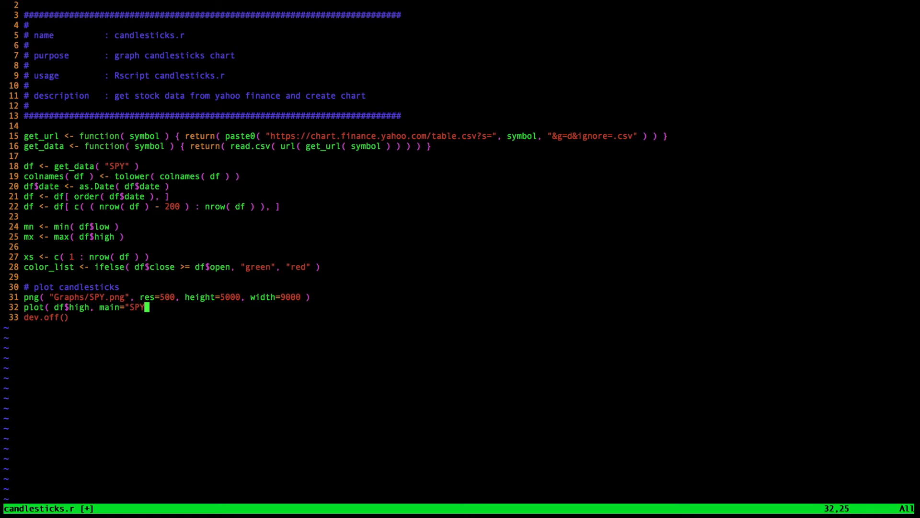
pyautogui.write('"')
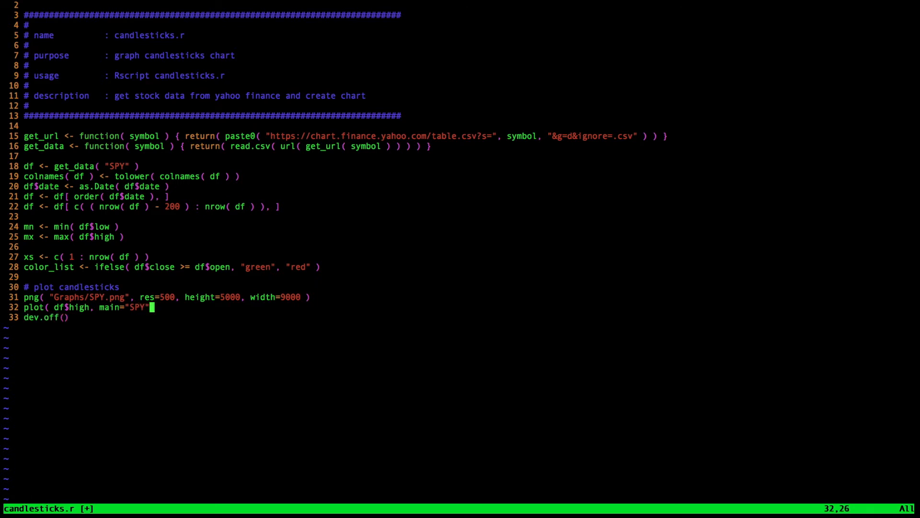
pyautogui.write(', xaxt=')
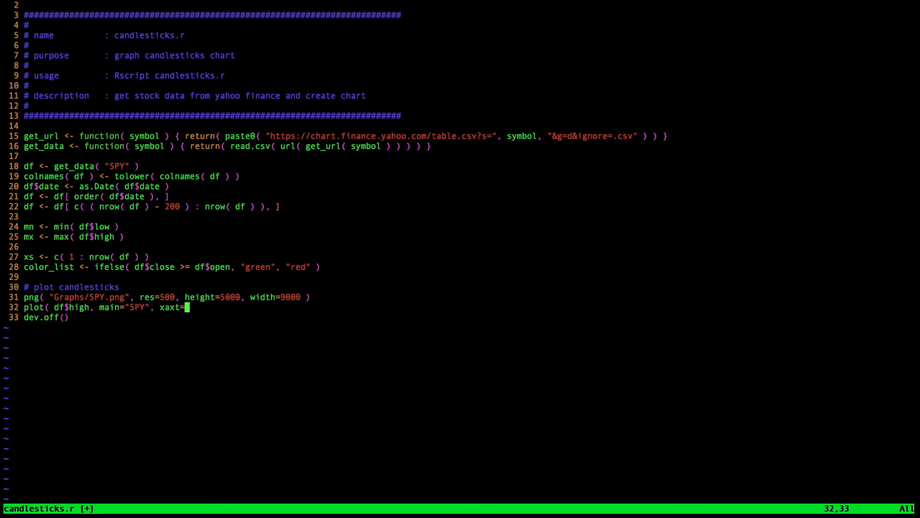
pyautogui.write('"n"')
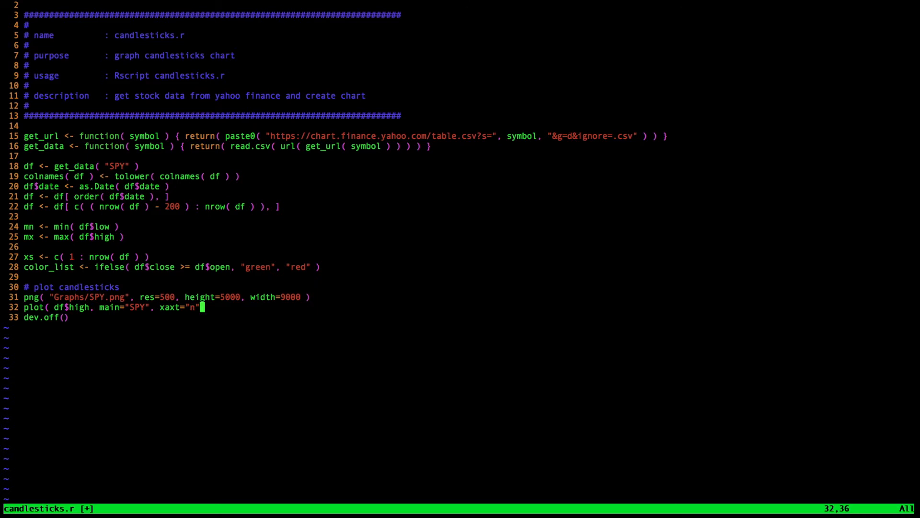
pyautogui.write(', xlab=')
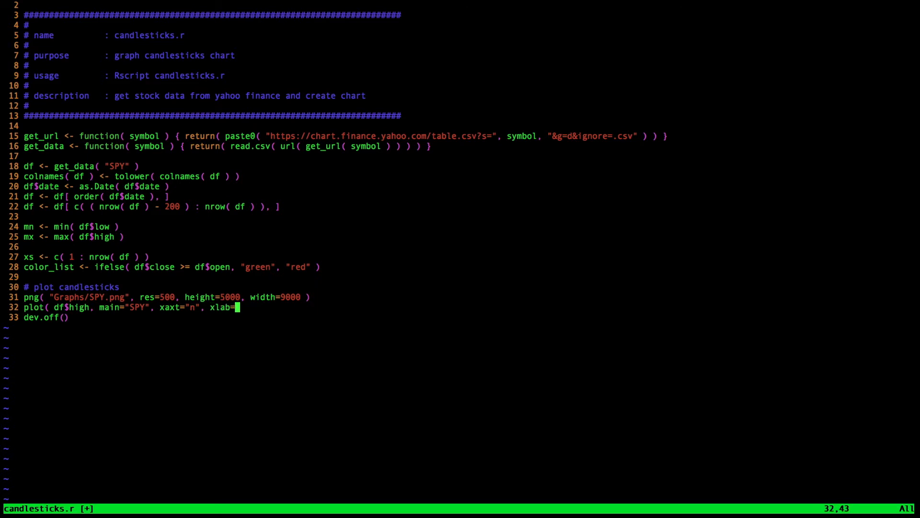
pyautogui.write('""')
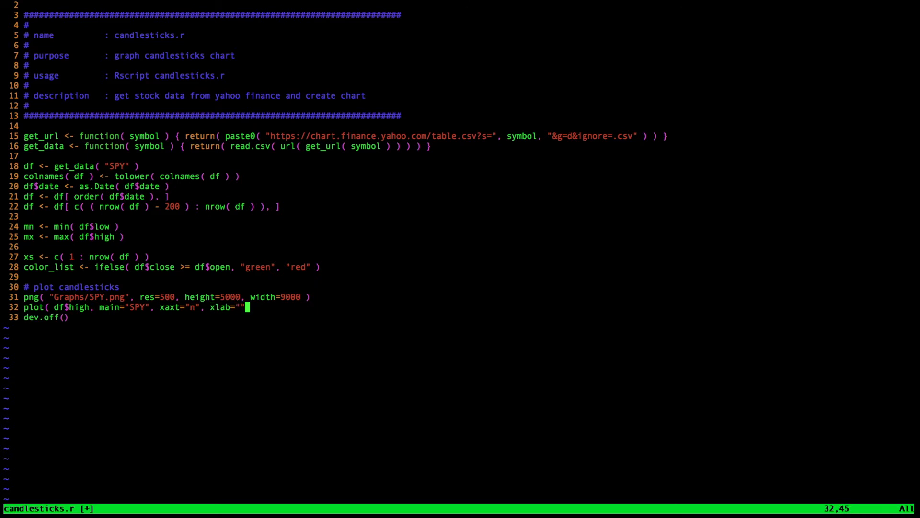
# Step: Finish the plot with ylab="price", limits c( mn, mx ) and type="n"
pyautogui.write('", "')
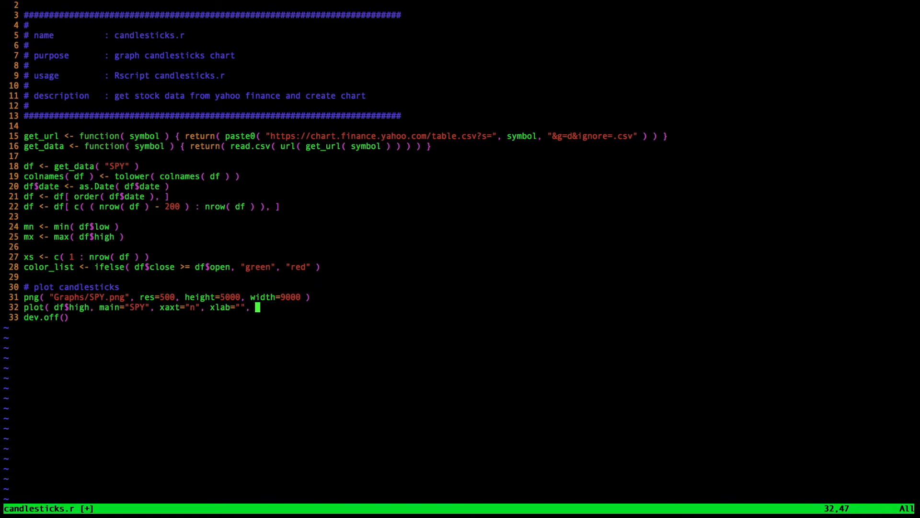
pyautogui.write('y')
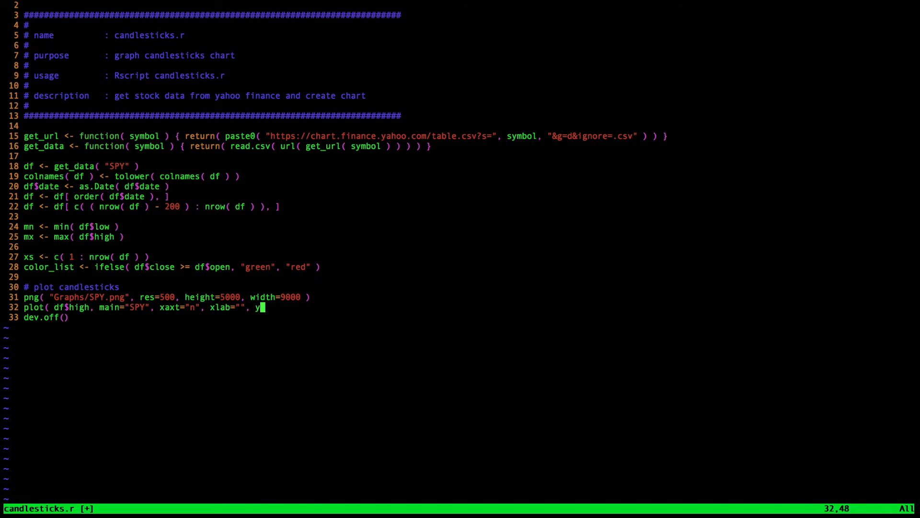
pyautogui.write('lab="price", lim=')
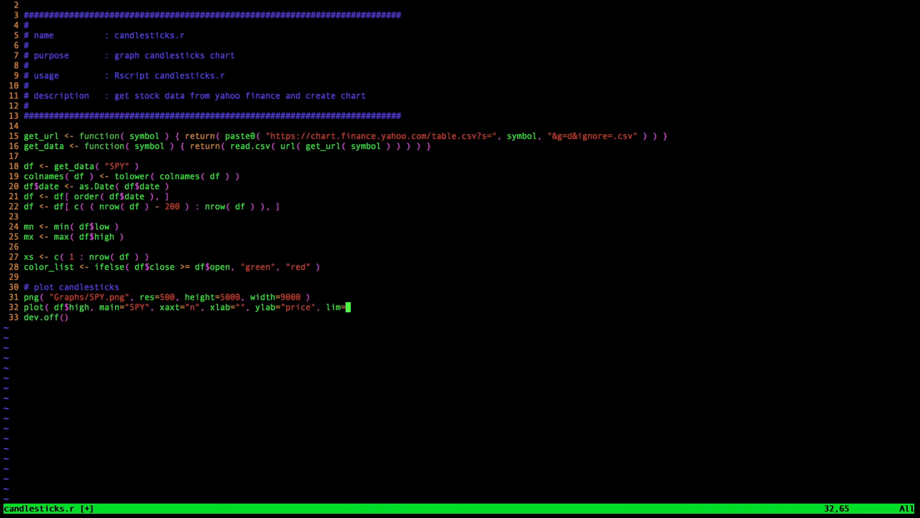
pyautogui.write('c(')
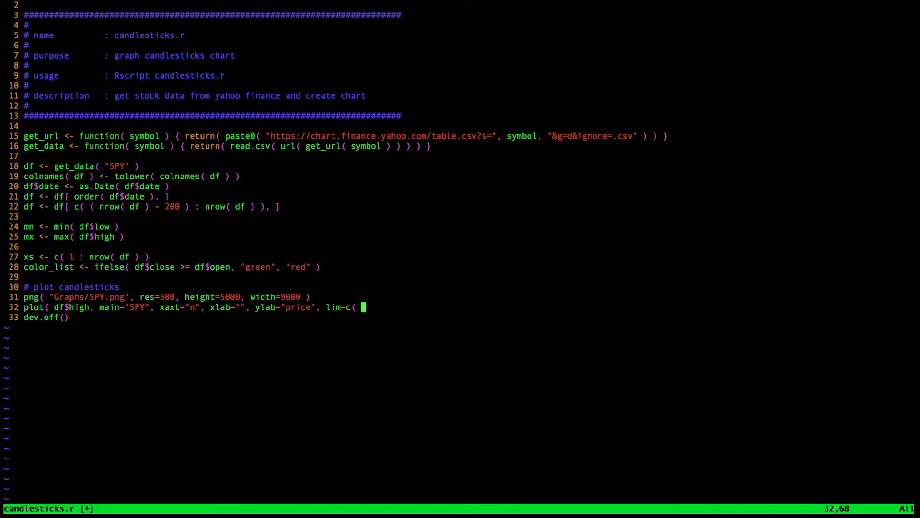
pyautogui.write('mn,')
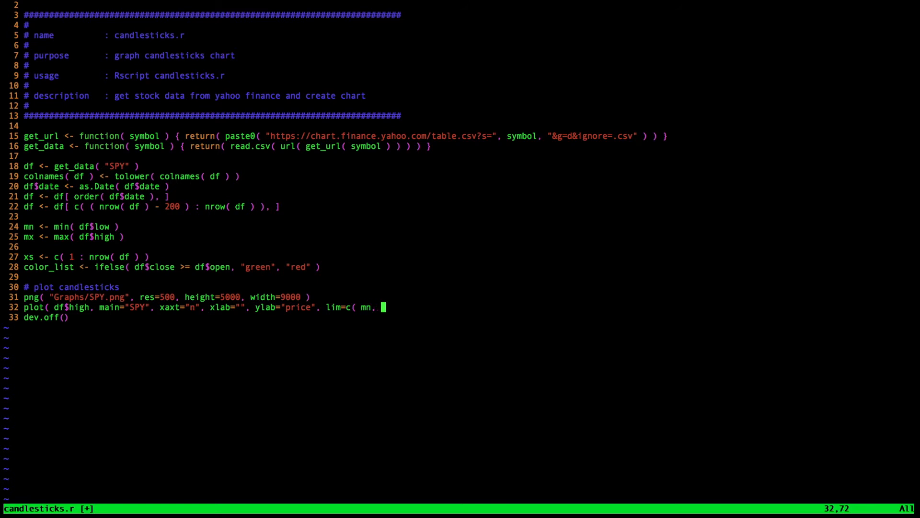
pyautogui.write('mx )')
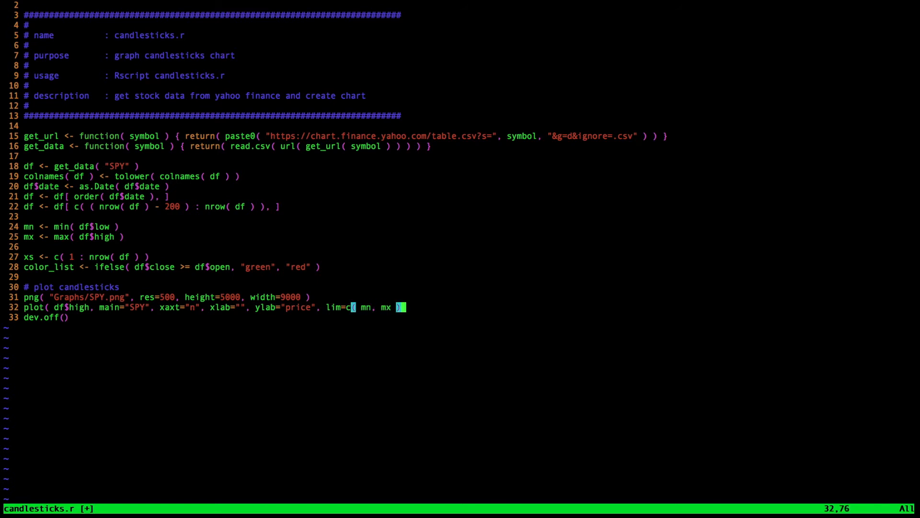
pyautogui.write(', type="n"')
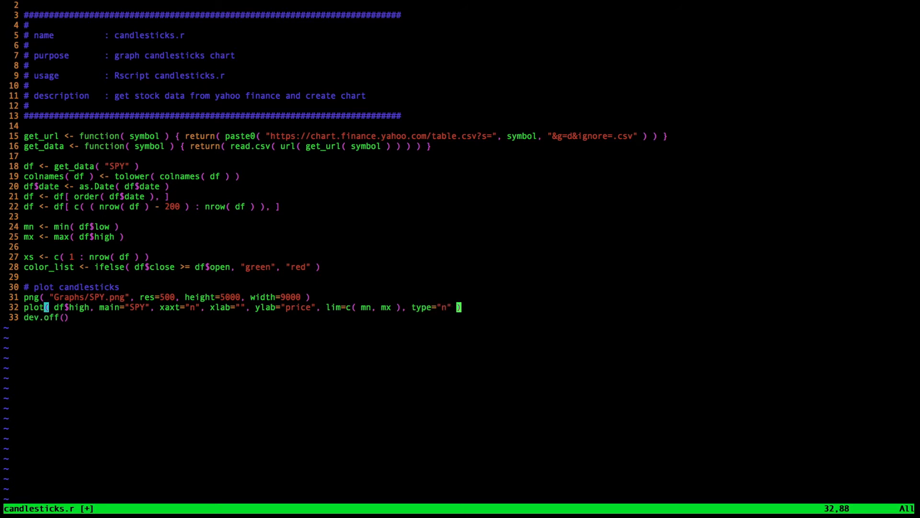
pyautogui.write('pa')
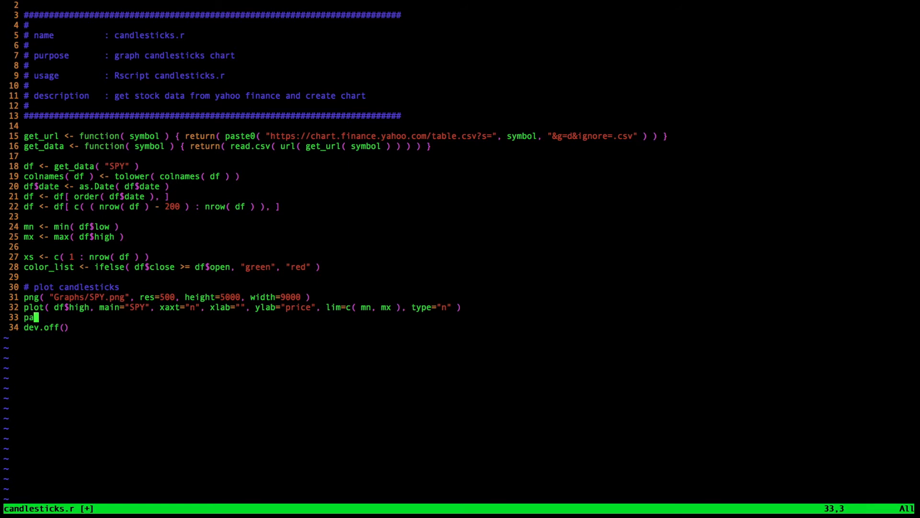
# Step: Add par( new=T ) and an overlaid blank plot of df$low with main="", axes=F, ylab=""
pyautogui.write('r( new=T')
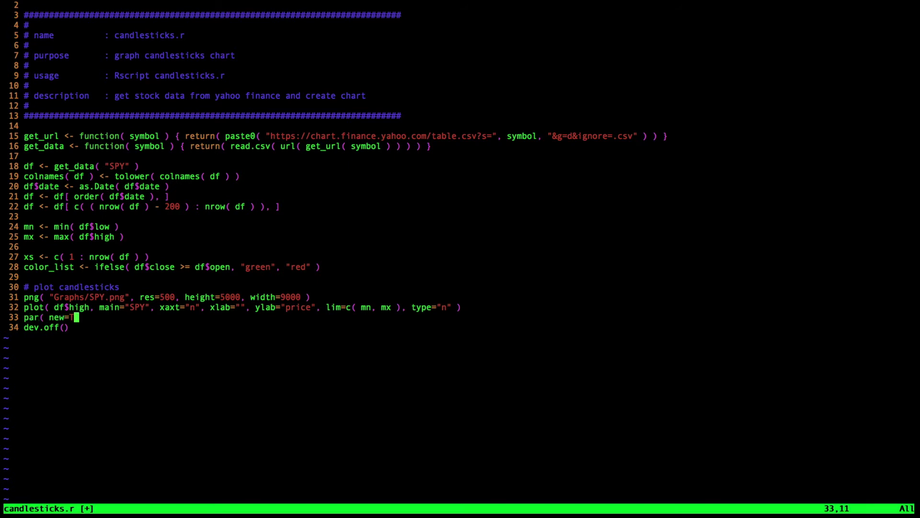
pyautogui.write(')')
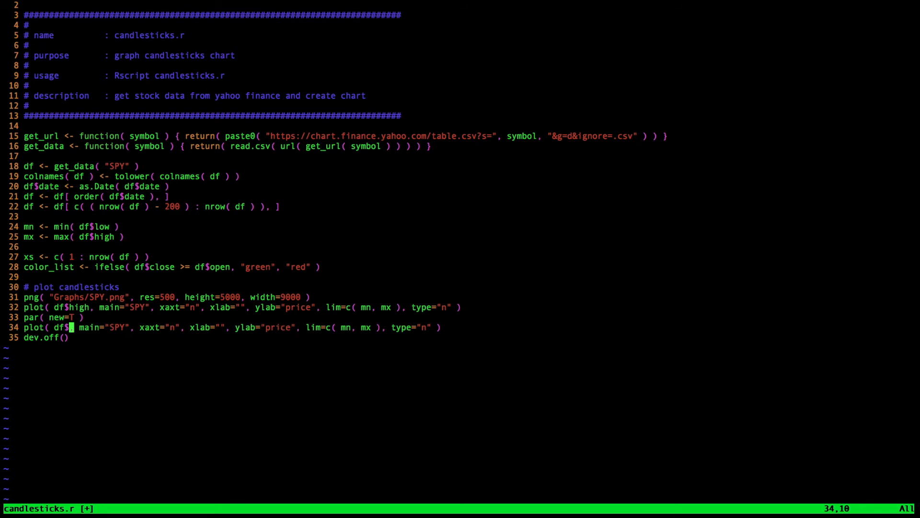
pyautogui.write('low')
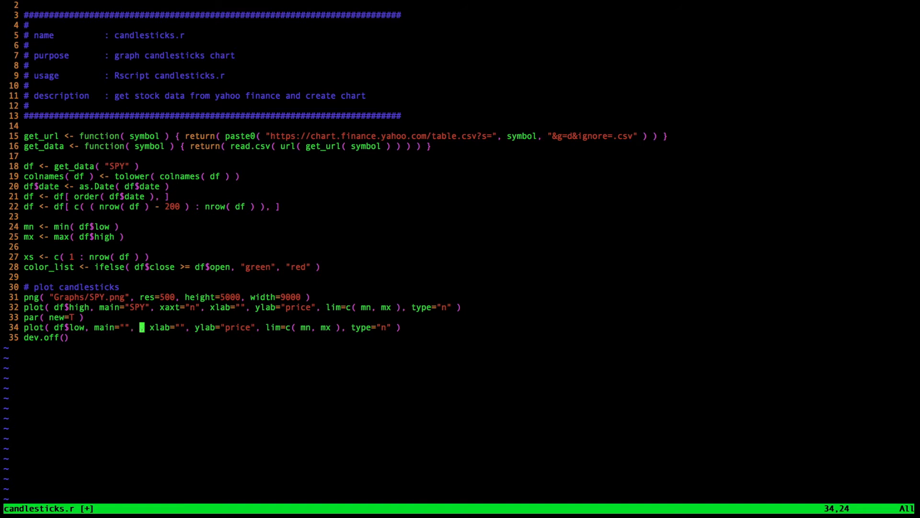
pyautogui.write('axes')
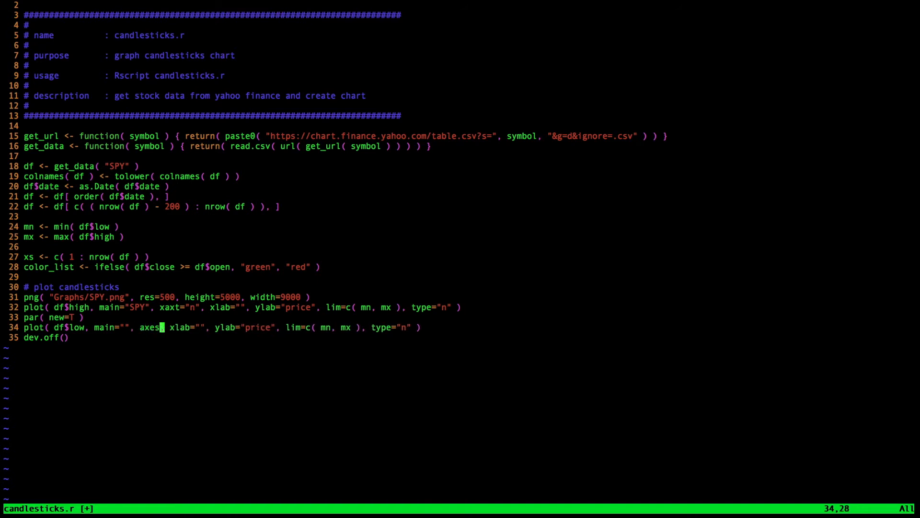
pyautogui.write('=F')
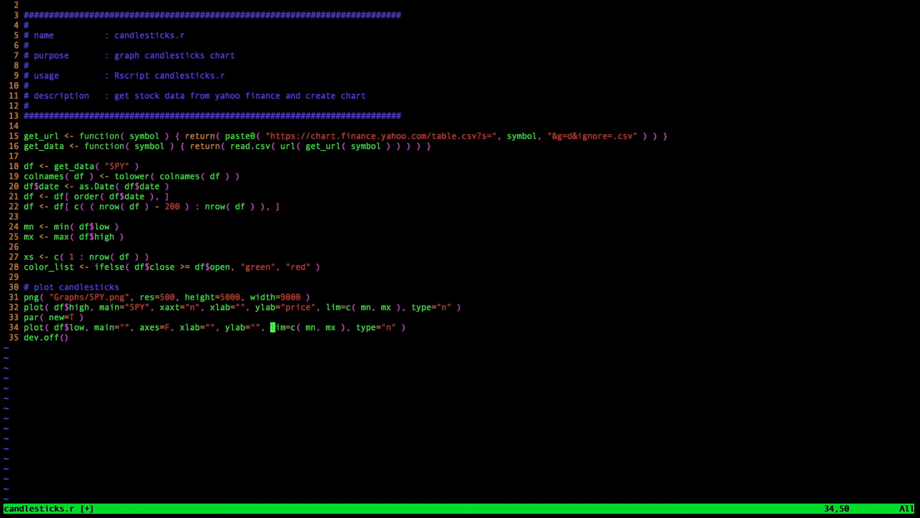
pyautogui.write('seg')
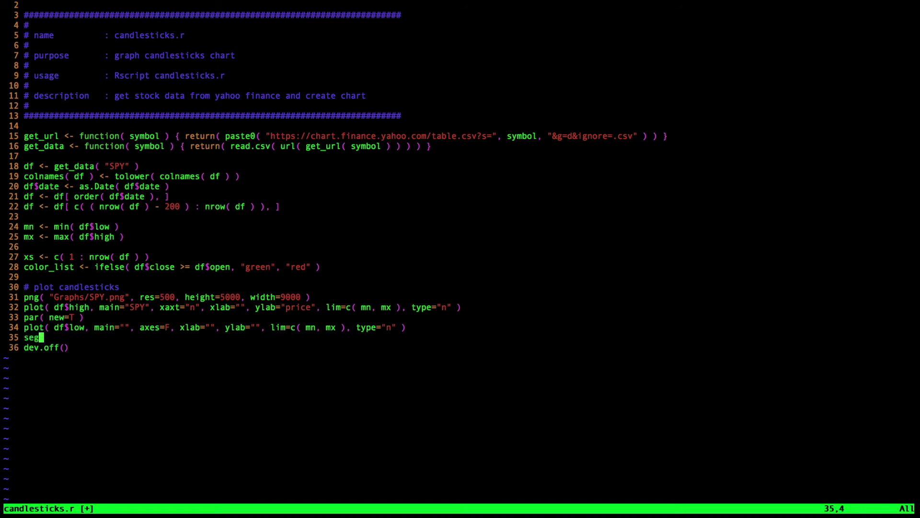
# Step: Draw candle bodies with segments from df$open to df$close at xs, coloured by color_list
pyautogui.write('ments')
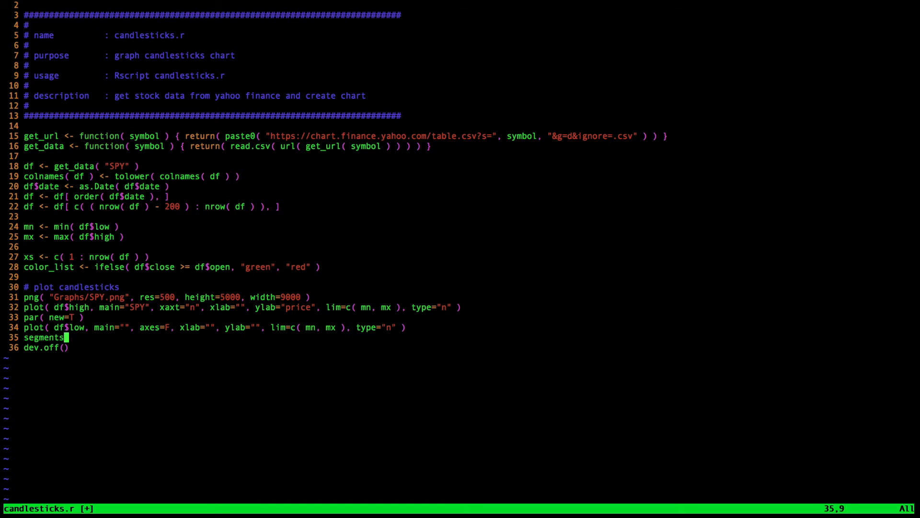
pyautogui.write('( x0')
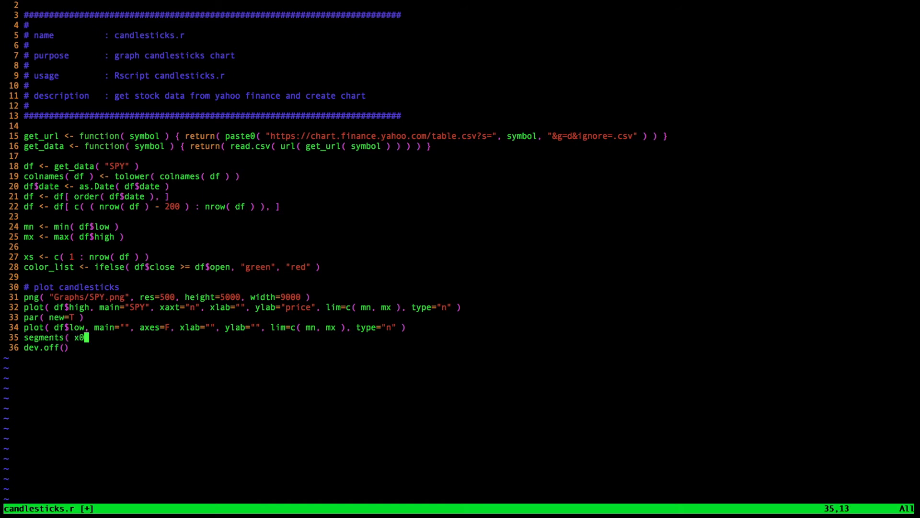
pyautogui.write('=xs,')
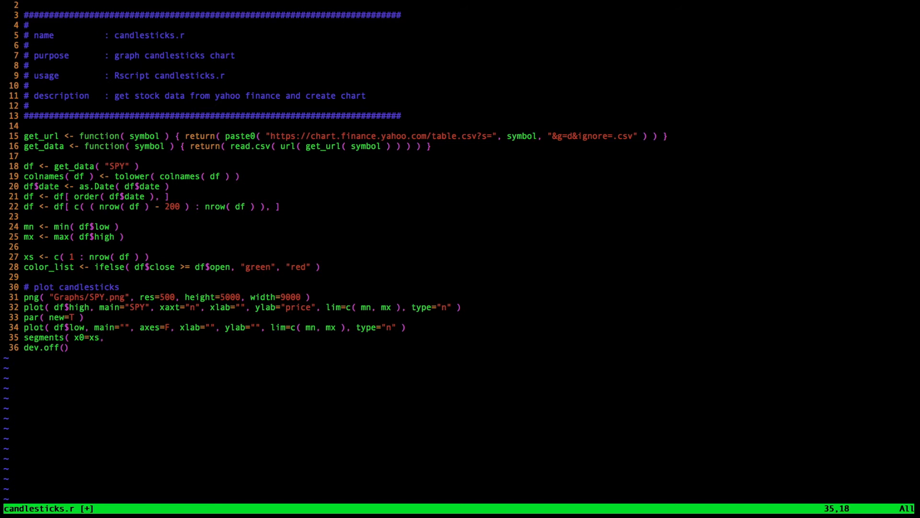
pyautogui.write('y0')
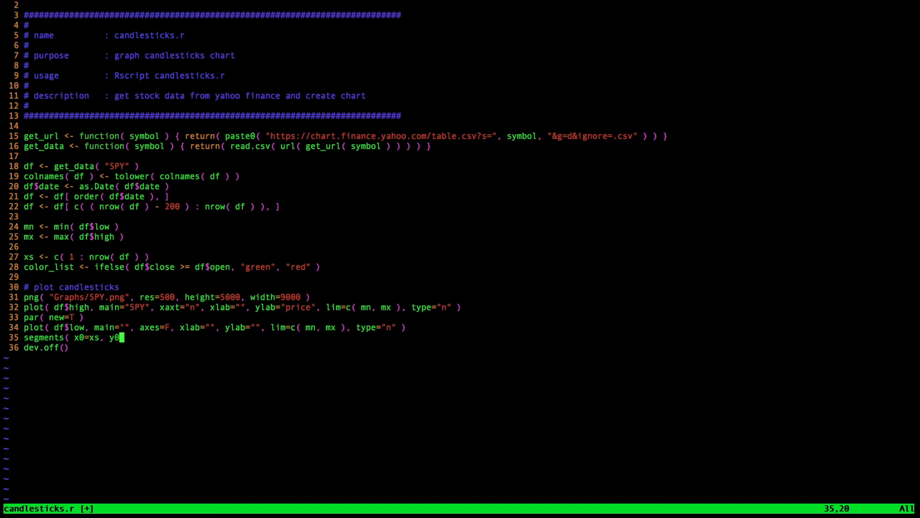
pyautogui.write('=df$')
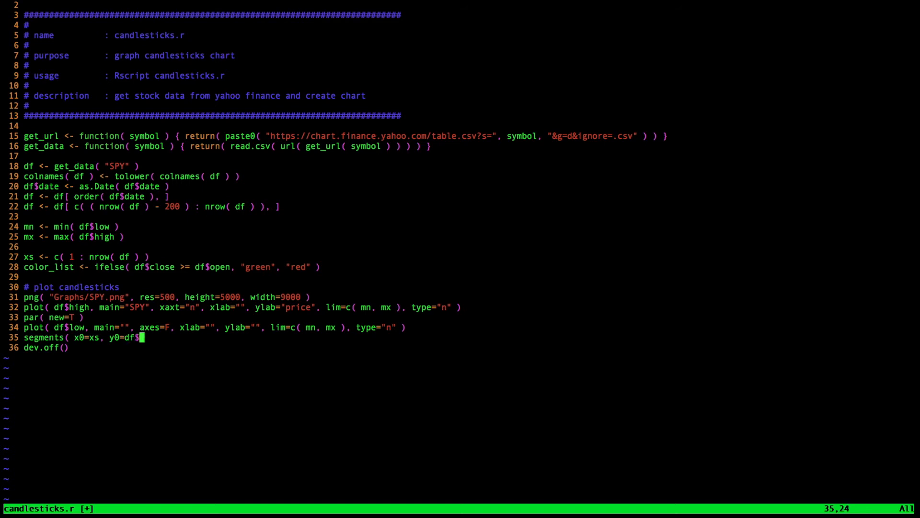
pyautogui.write('open')
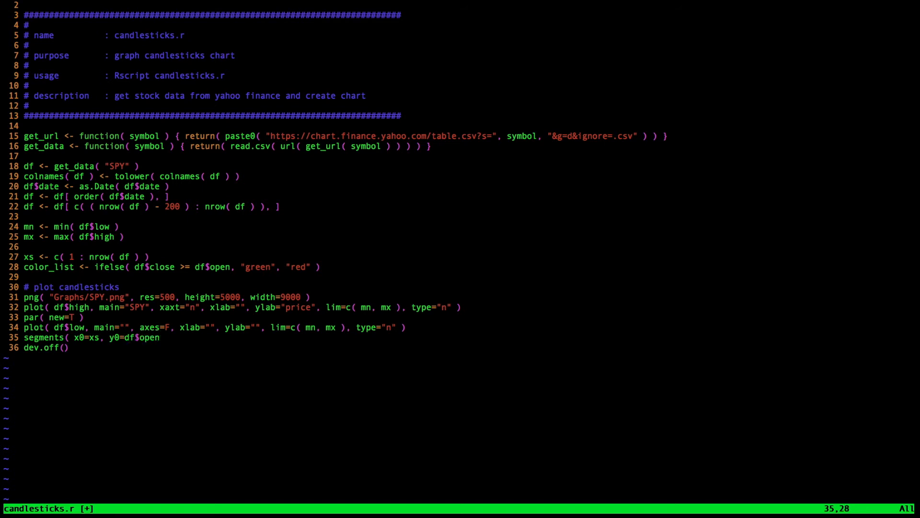
pyautogui.write(', x1=')
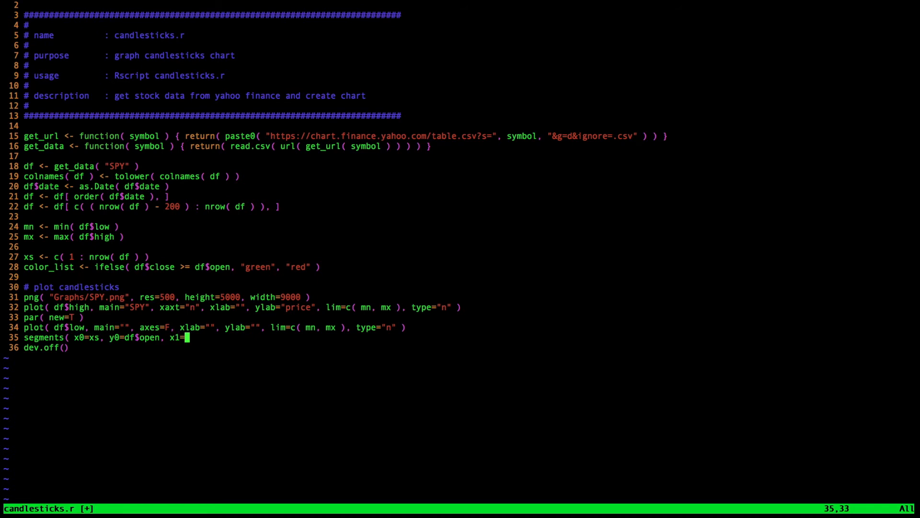
pyautogui.write('xs,')
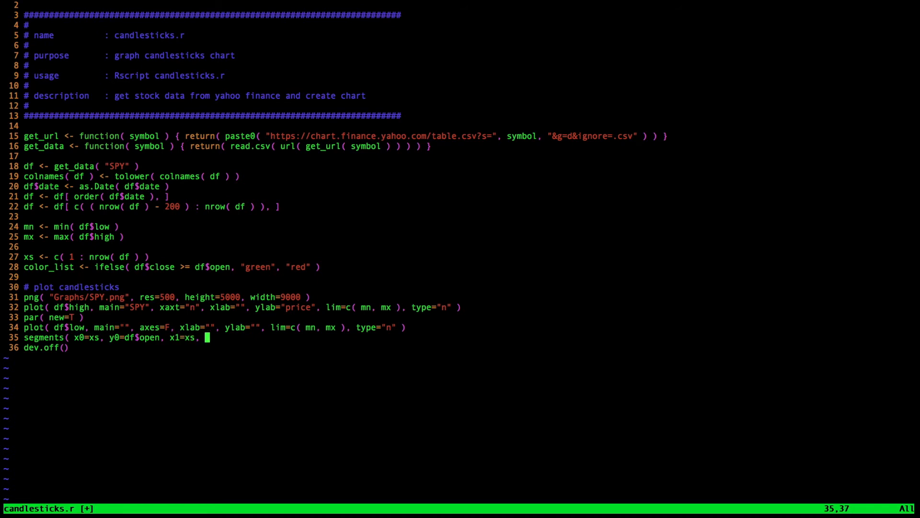
pyautogui.write('y1=')
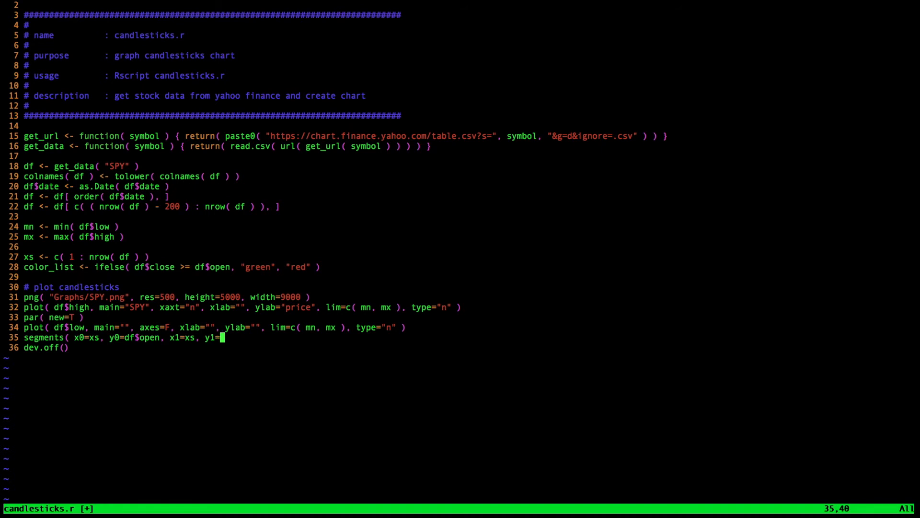
pyautogui.write('df$close')
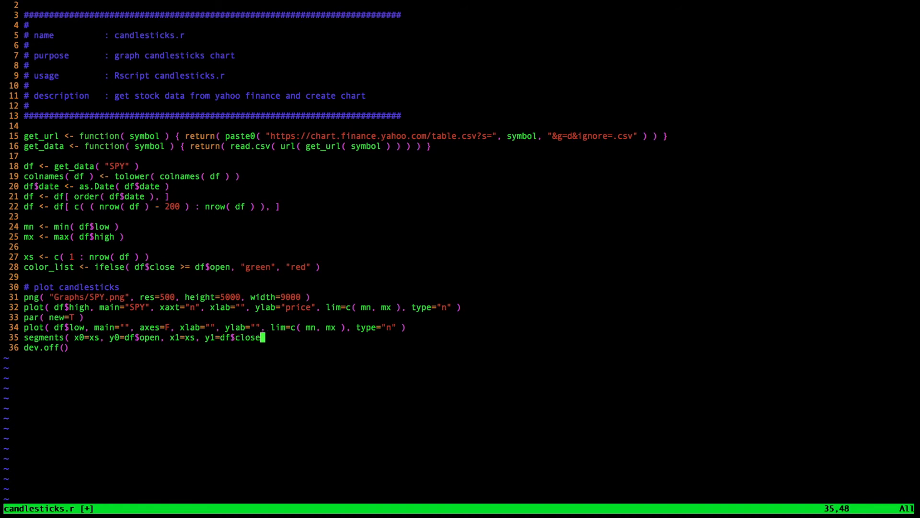
pyautogui.write(', col=')
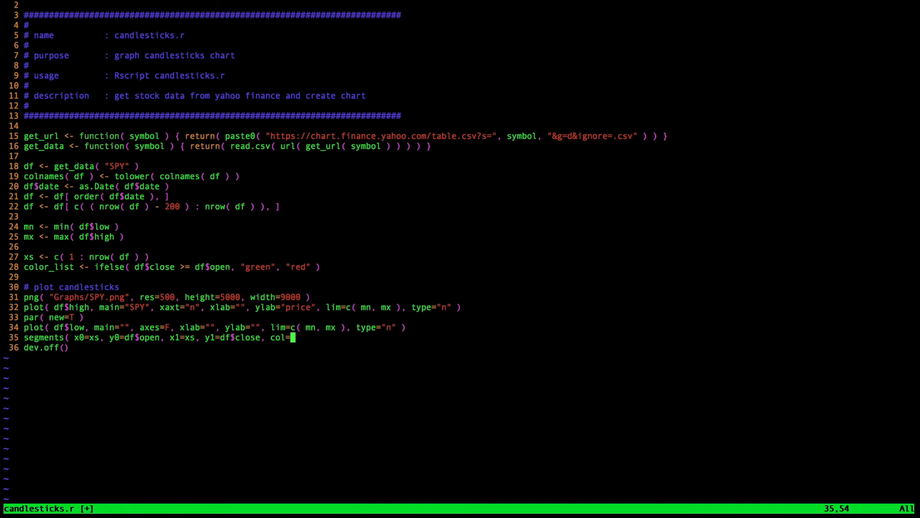
pyautogui.write('color_list, l')
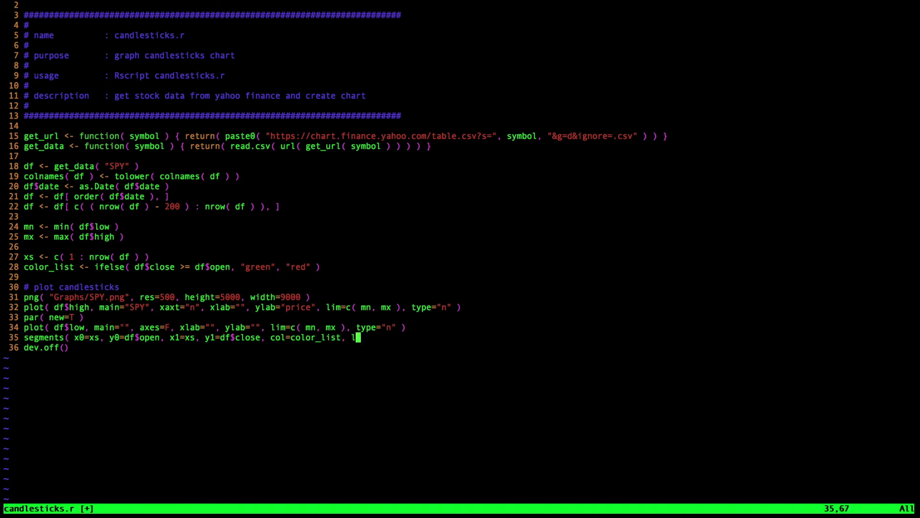
pyautogui.write('wd=4')
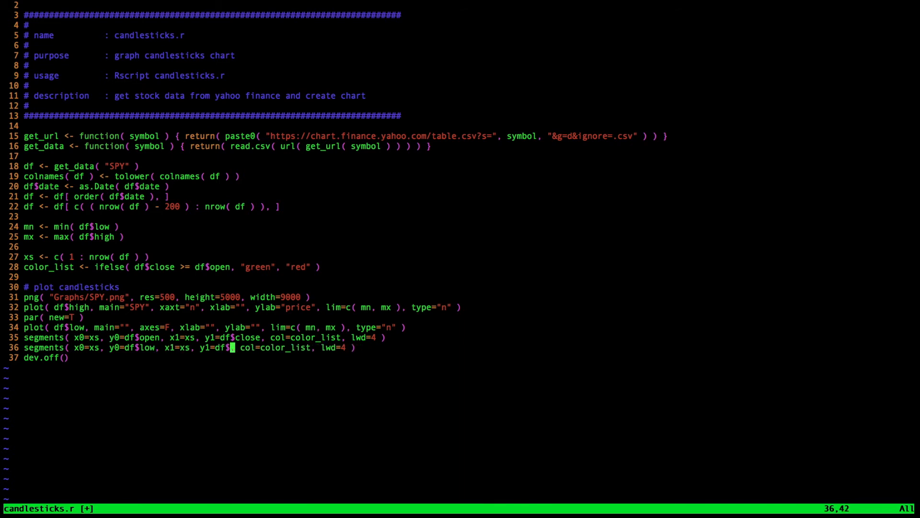
# Step: Add low–high wick segments at lwd 1 and axis( 1, at=xs, labels=df$date )
pyautogui.write('high')
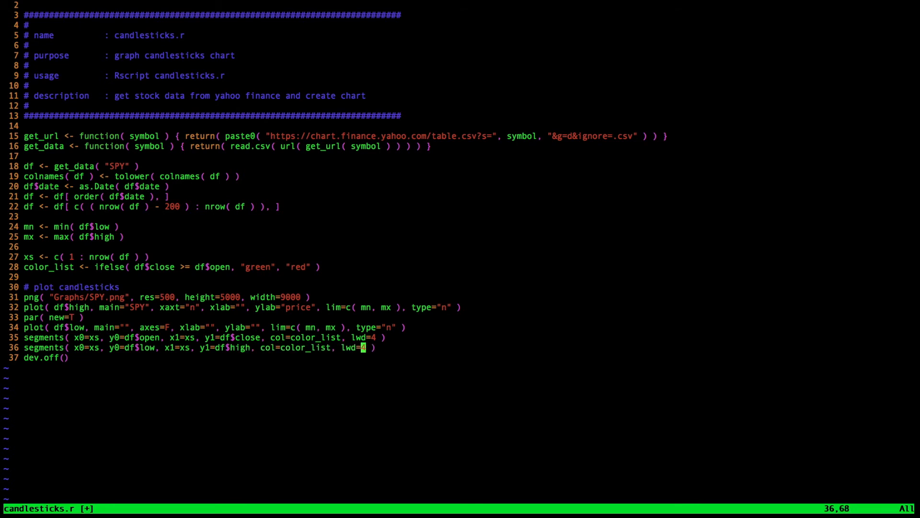
pyautogui.write('1')
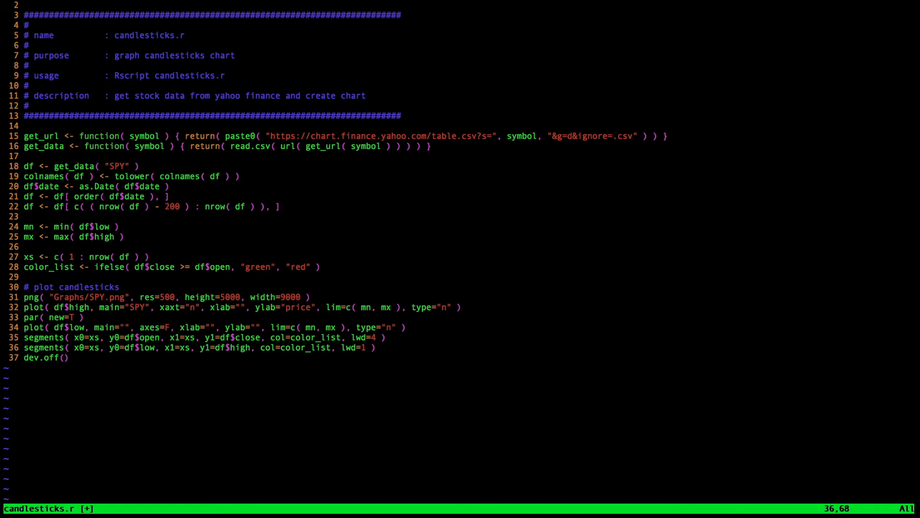
pyautogui.press('Enter')
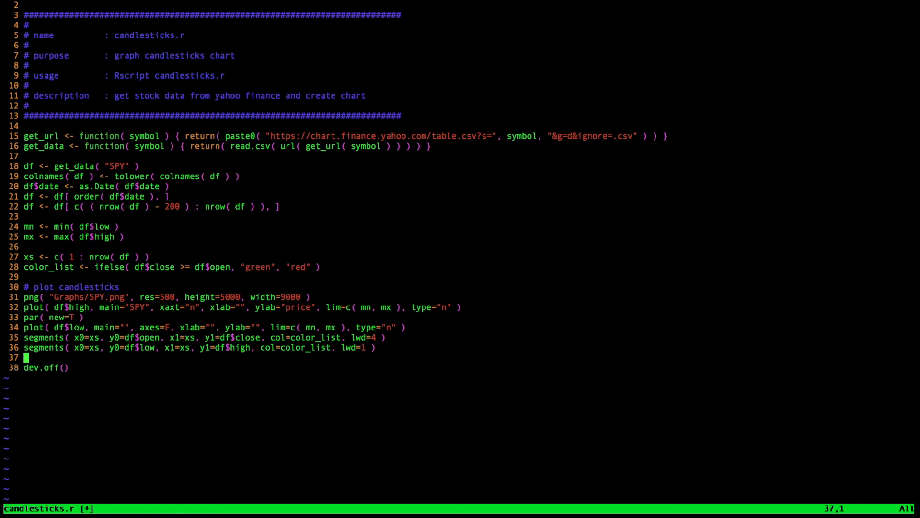
pyautogui.write('axis( 1')
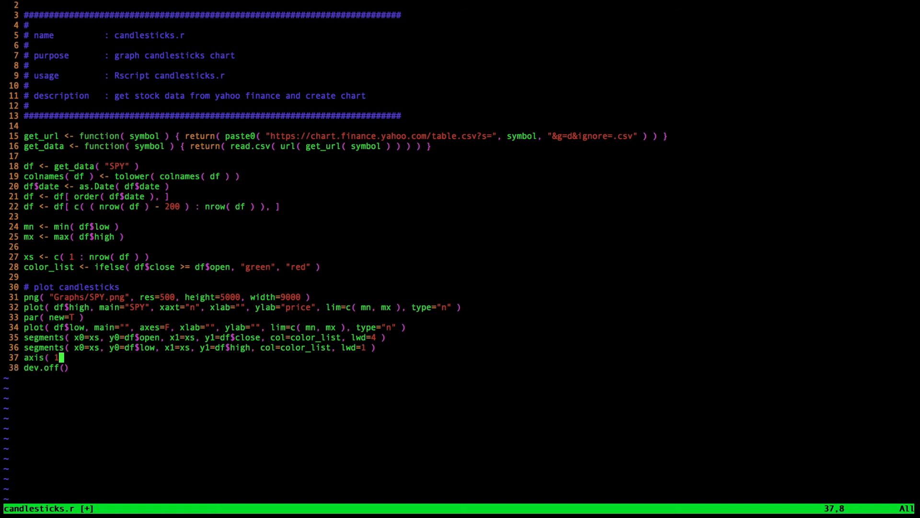
pyautogui.write(', at=xs,')
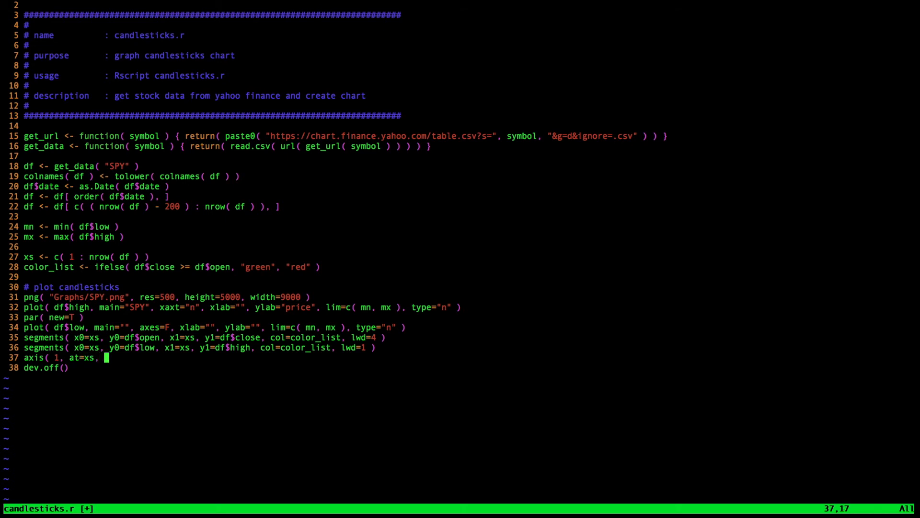
pyautogui.write('labels=df')
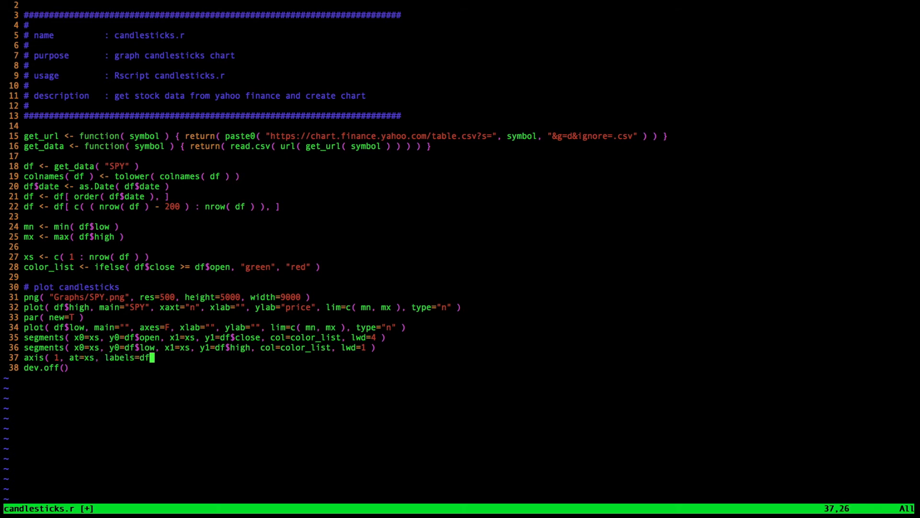
pyautogui.write('date )')
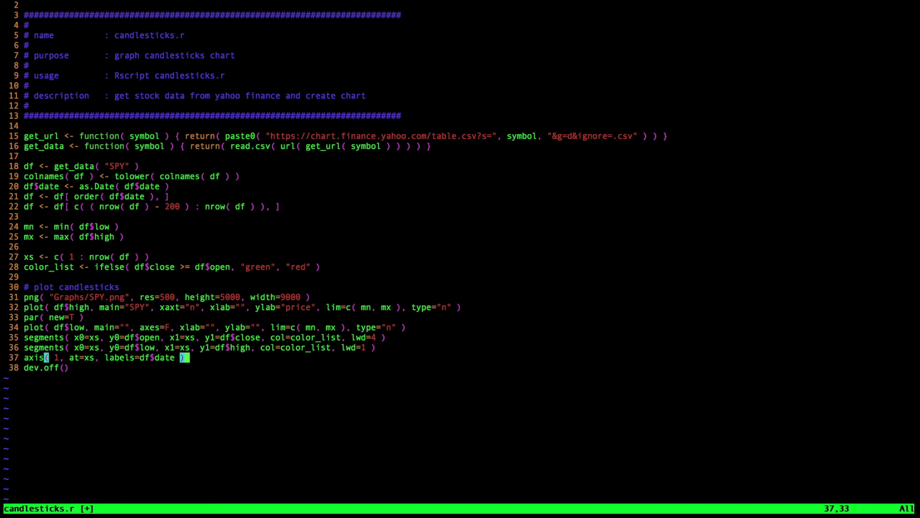
pyautogui.press('Escape')
pyautogui.write('R')
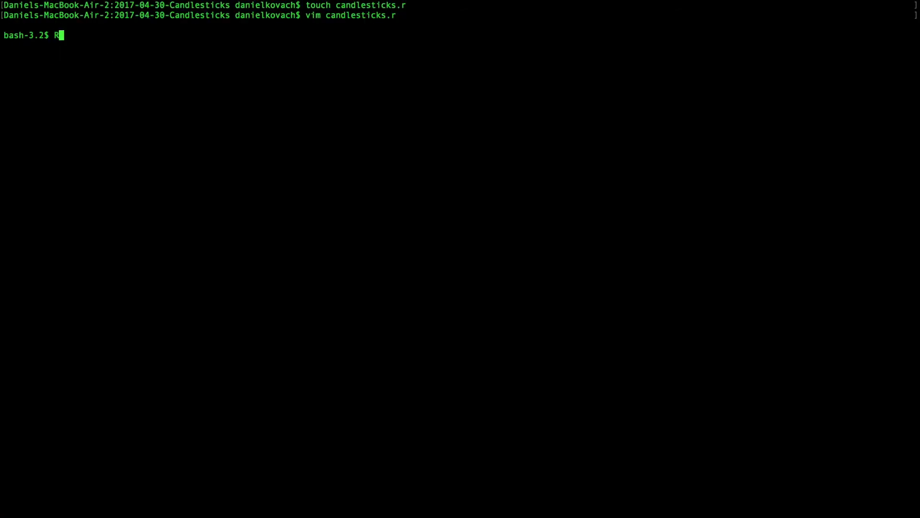
# Step: Change lim to ylim in the first plot, save, and rerun Rscript candlesticks.r to produce SPY.png
pyautogui.write('script candlesticks.r')
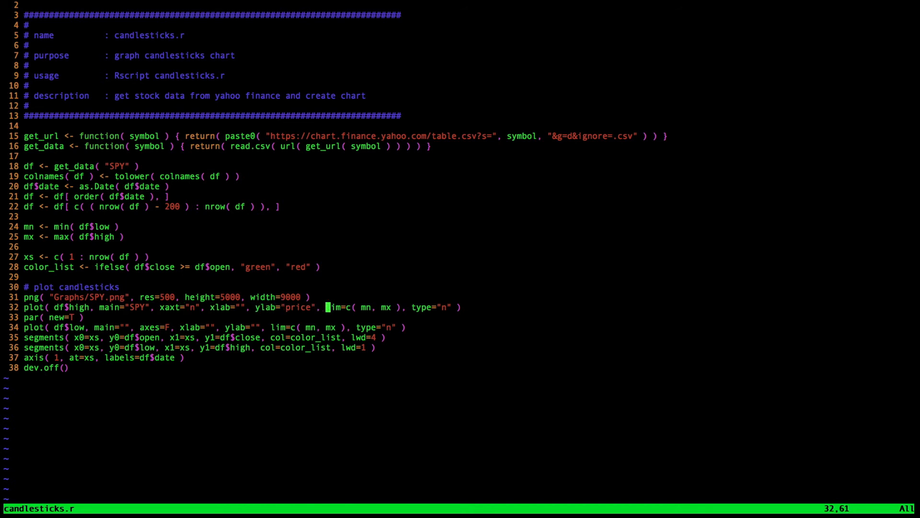
pyautogui.write('y')
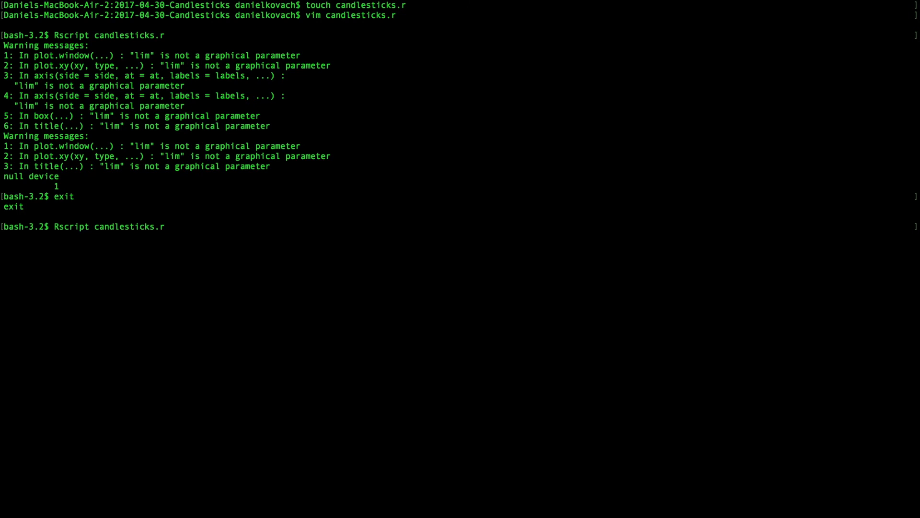
pyautogui.press('Return')
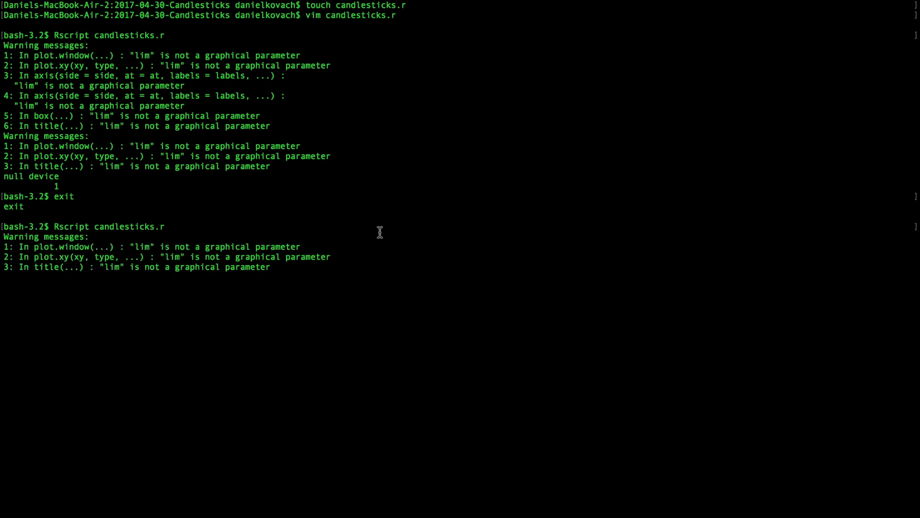
pyautogui.write('e')
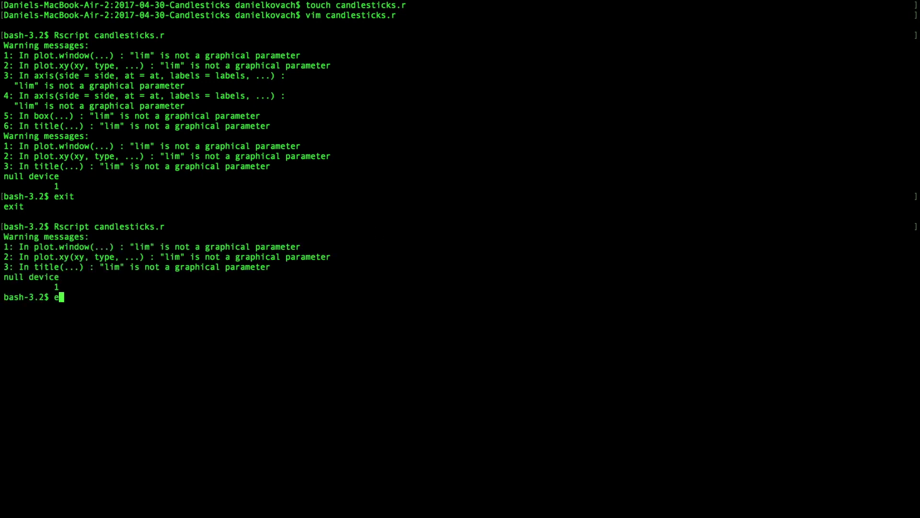
pyautogui.write('xit')
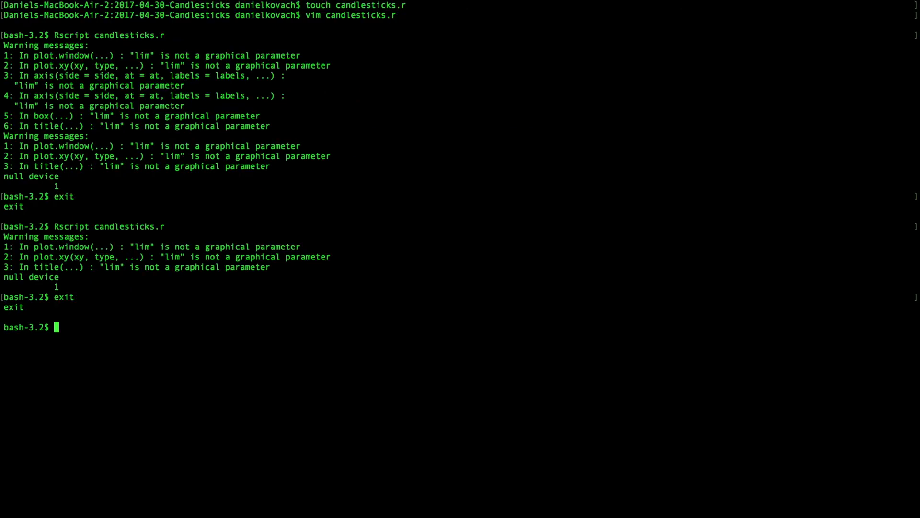
pyautogui.write('Rscript candlesticks.r')
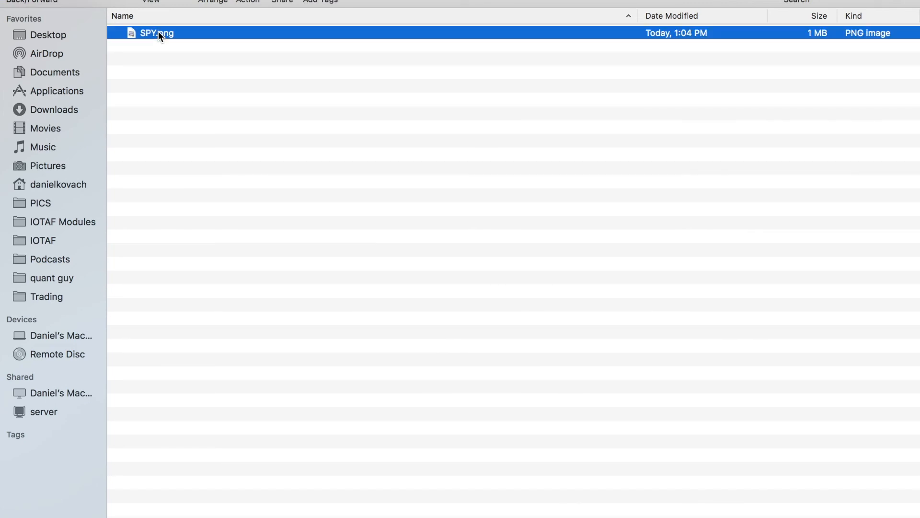
# Step: Quick Look the 1 MB SPY.png in Finder to check the rendered chart
pyautogui.press('Space')
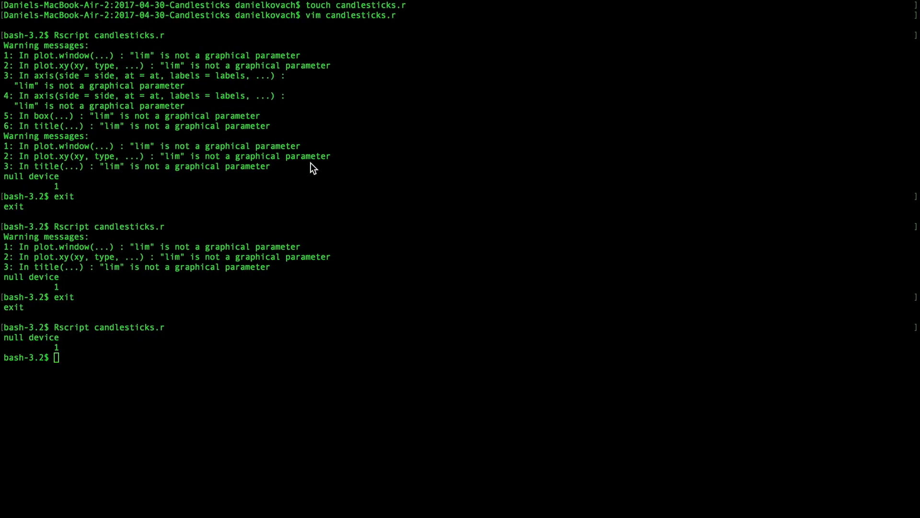
# Step: Add , las=2 to the axis( ) call so the date labels draw vertically, then regenerate SPY.png
pyautogui.write('exit')
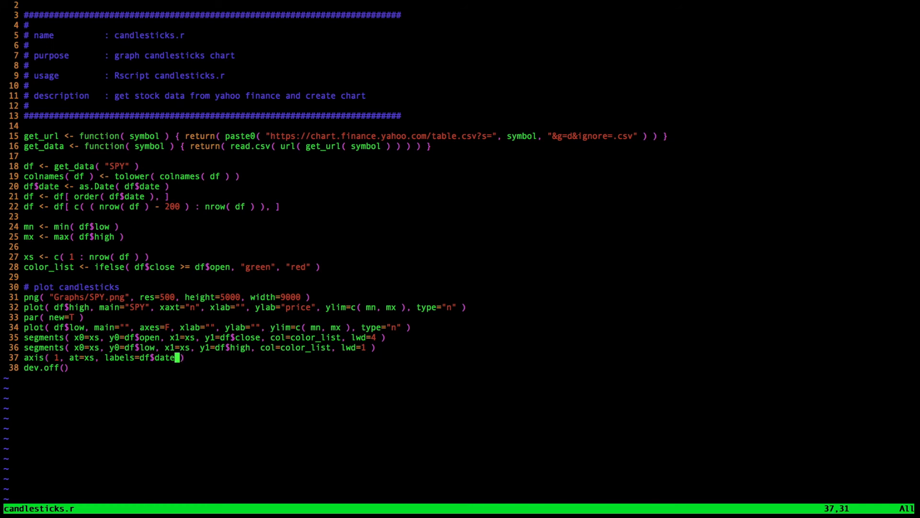
pyautogui.write(', las=')
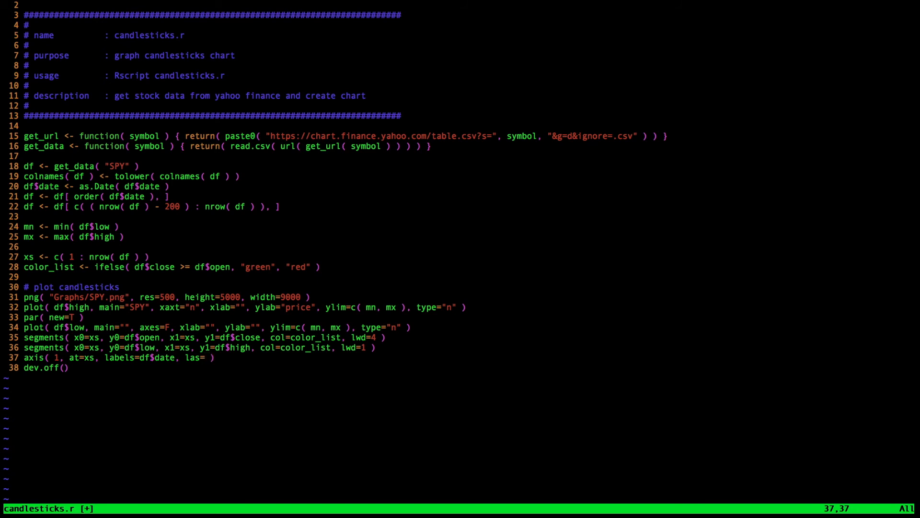
pyautogui.write('2')
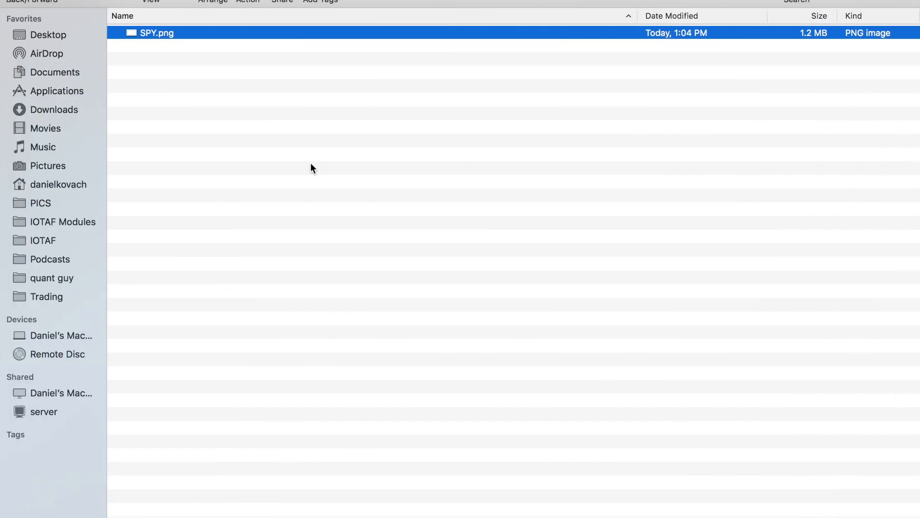
# Step: Quick Look SPY.png showing vertical but crowded date labels, then close the preview
pyautogui.press('space')
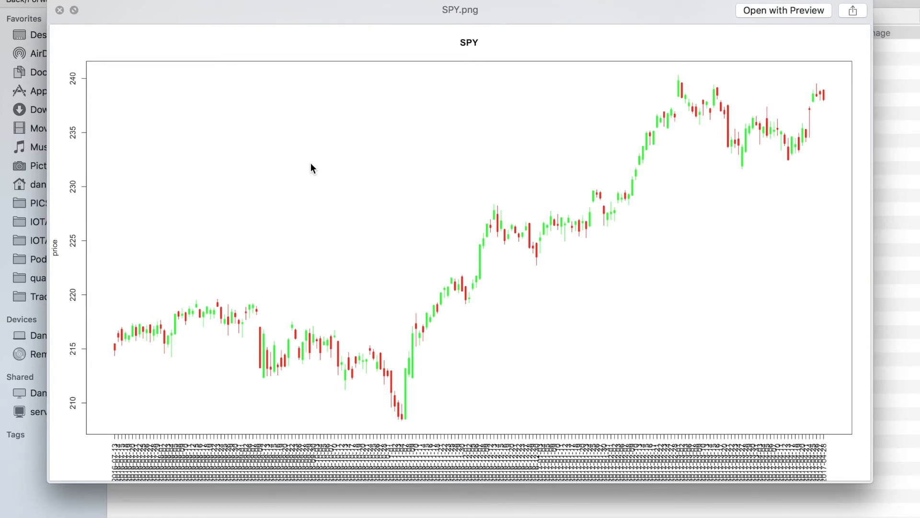
pyautogui.moveTo(113, 451)
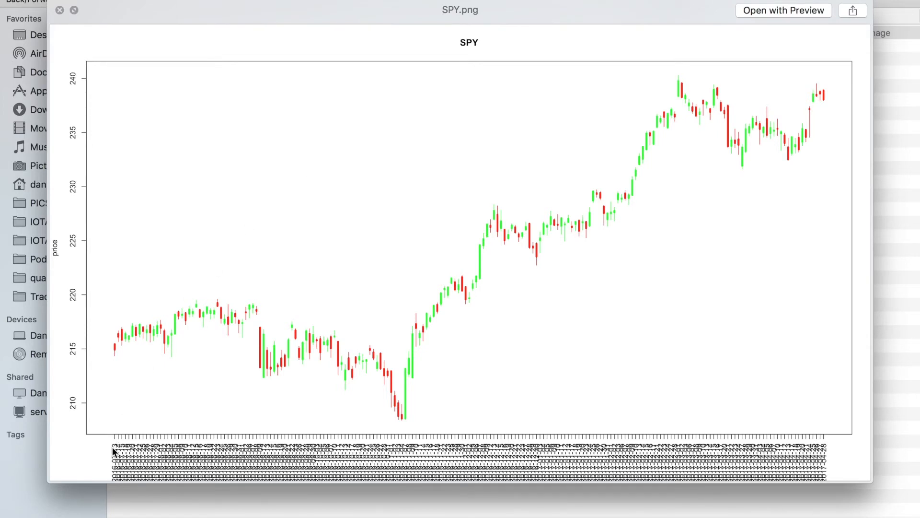
pyautogui.click(62, 10)
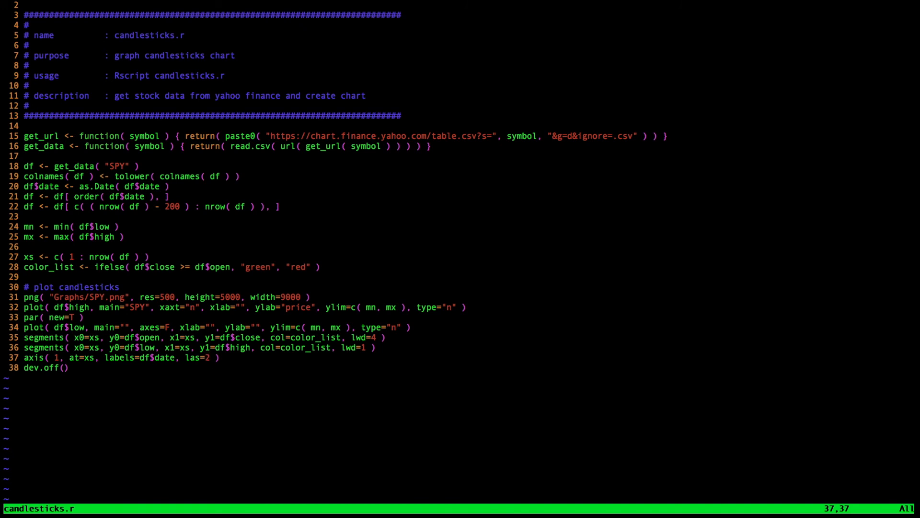
# Step: Define xs2 <- seq( 1, nrow( df ), 5 ) and use xs2 for the axis positions and date labels
pyautogui.write('xs2 <-')
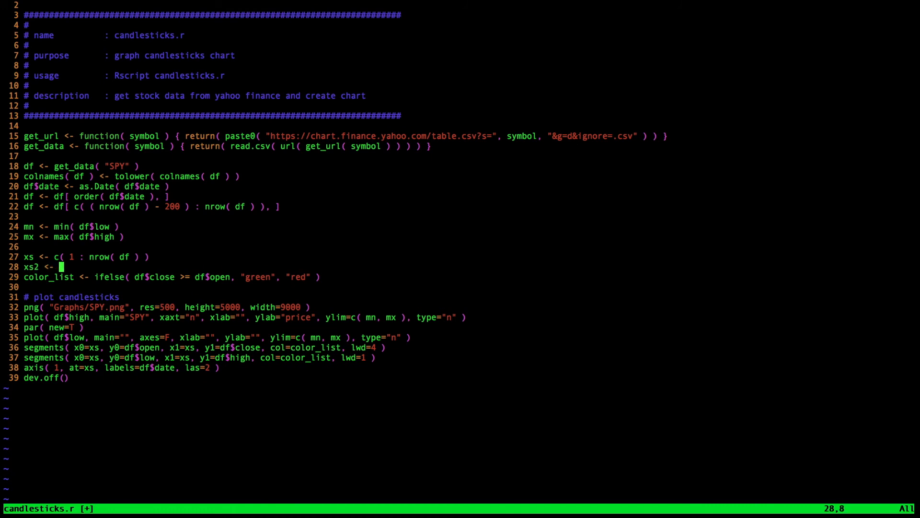
pyautogui.write('seq( 1,')
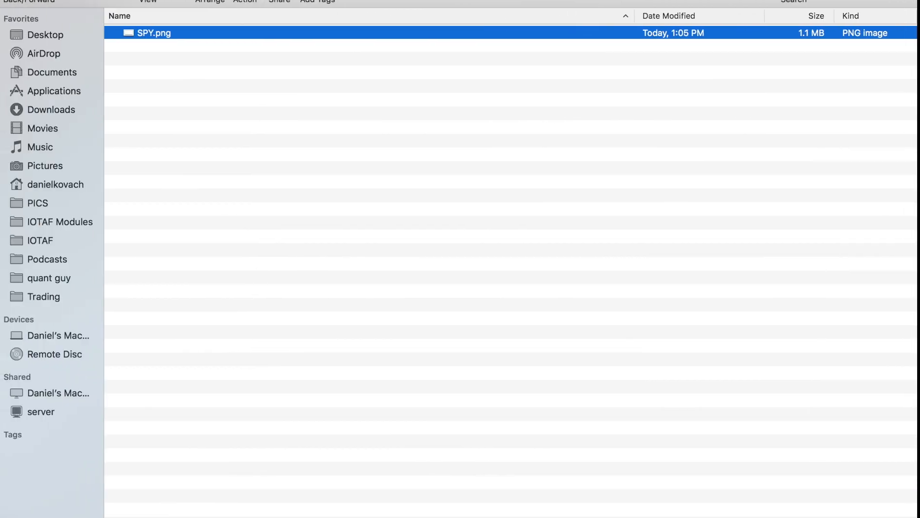
# Step: Quick Look SPY.png showing every fifth date vertically along the x-axis
pyautogui.press('space')
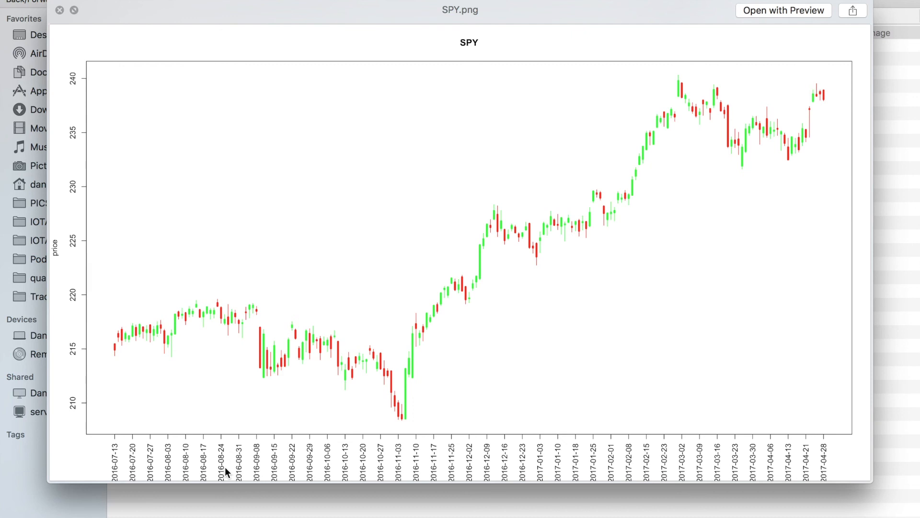
pyautogui.moveTo(246, 505)
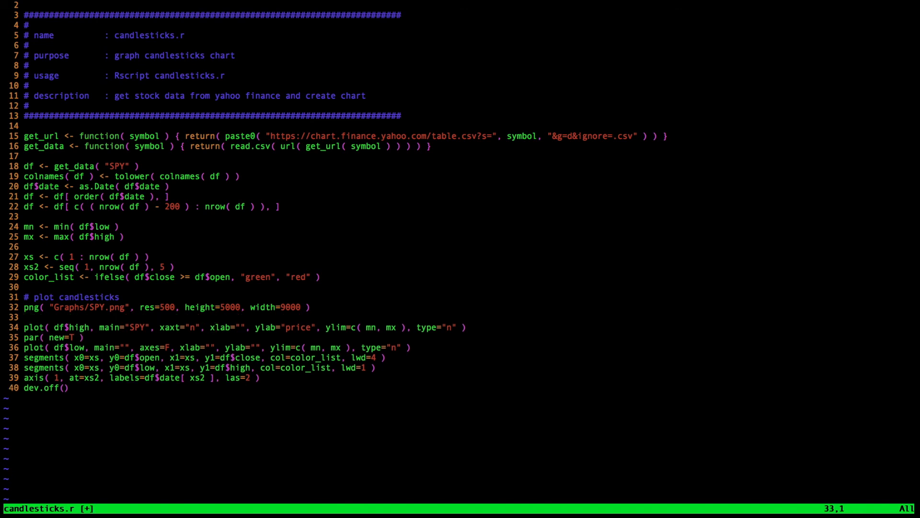
# Step: Insert par( mar=c( 7, 3, 3, ... ) ) after png() to widen the bottom margin to 7
pyautogui.write('par(')
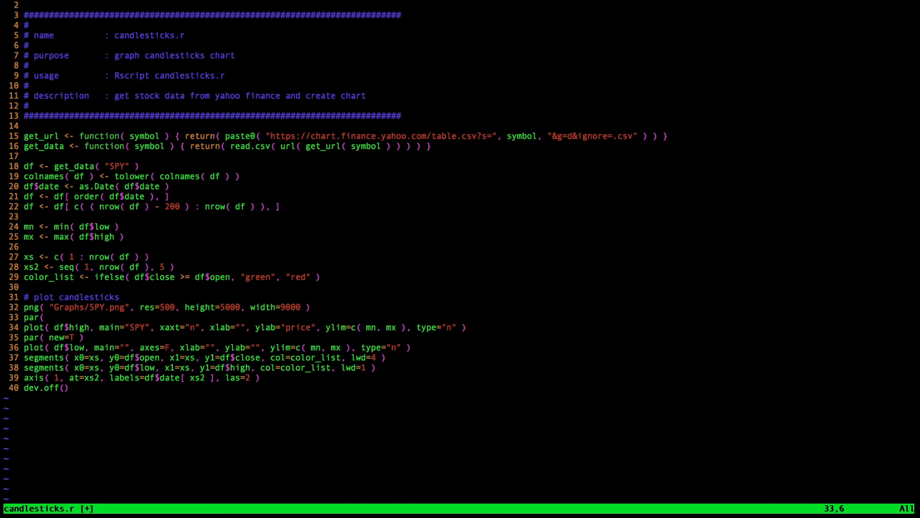
pyautogui.write('mar')
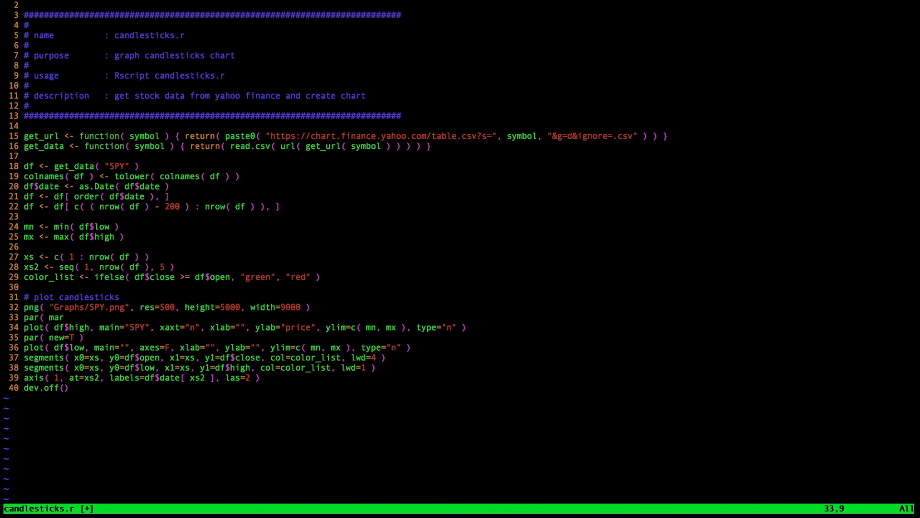
pyautogui.write('=c(')
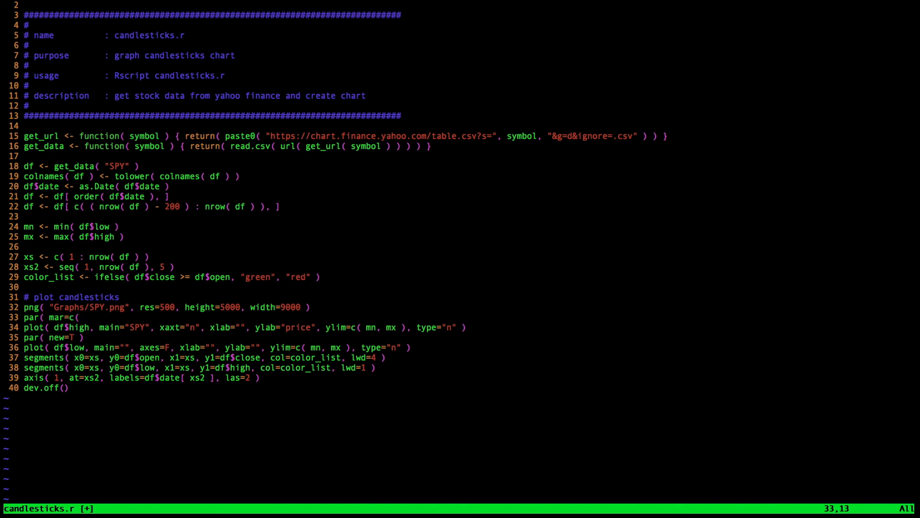
pyautogui.write('7,')
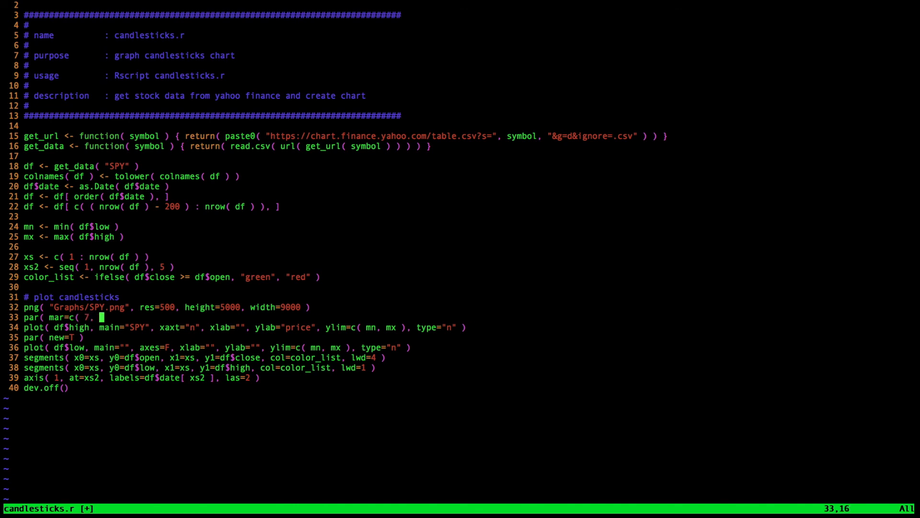
pyautogui.write('3, 3')
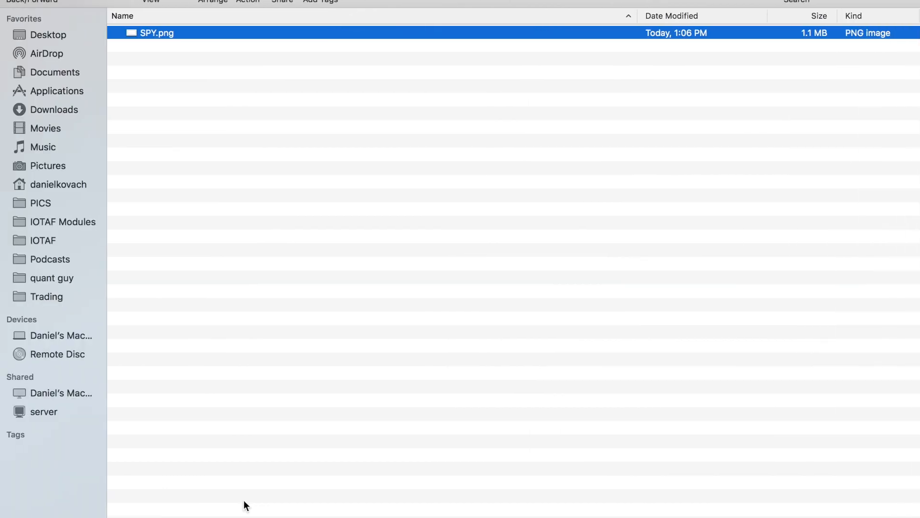
# Step: Quick Look the final SPY.png with fully visible vertical dates above the wider bottom margin
pyautogui.press('Space')
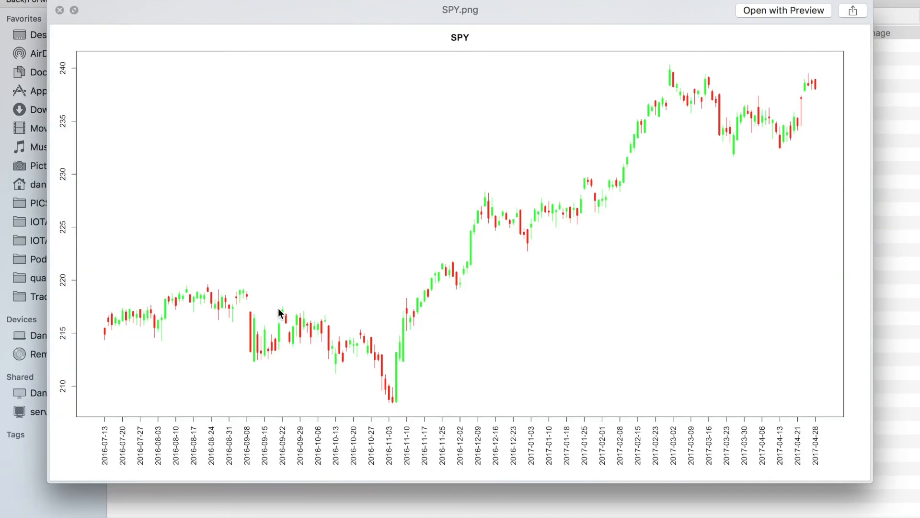
pyautogui.moveTo(62, 15)
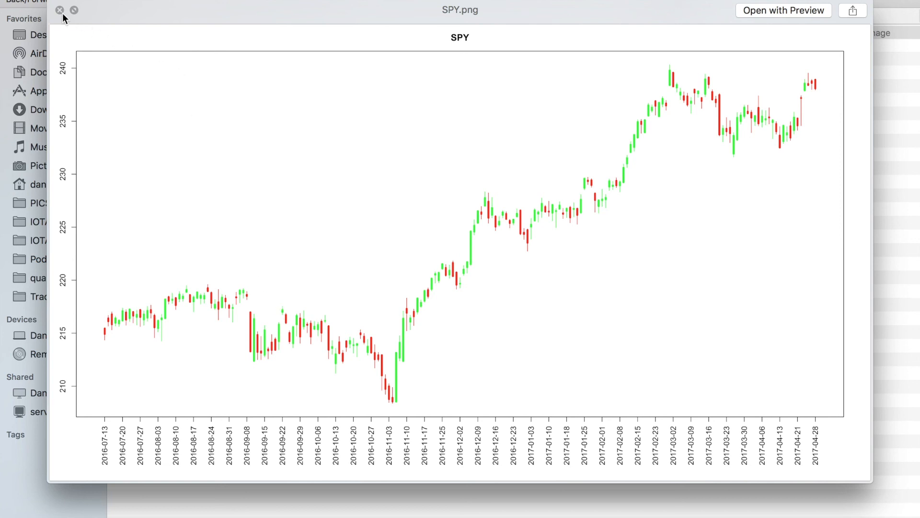